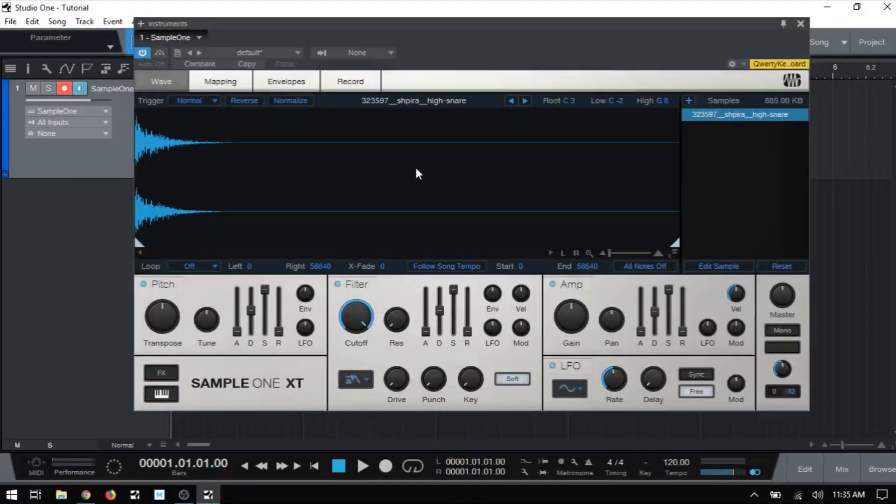
{"action": "mouse_move", "coordinate": [209, 103]}
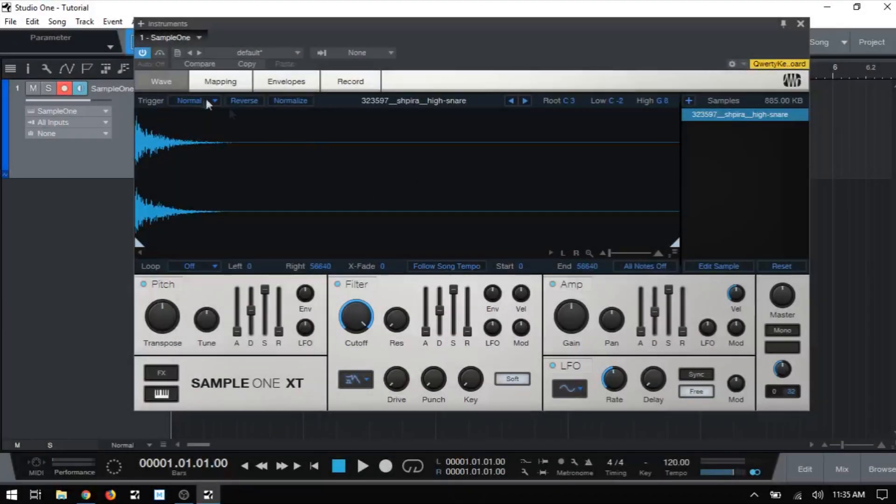
Step: Remove the high-snare sample, leaving Misc Perc loop 08 (130BPM) as the only sample
{"action": "left_click", "coordinate": [220, 80]}
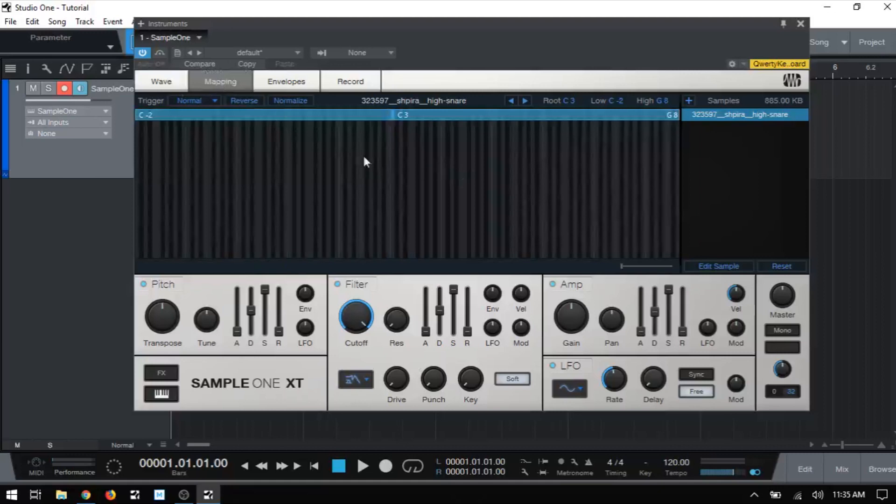
{"action": "left_click", "coordinate": [161, 81]}
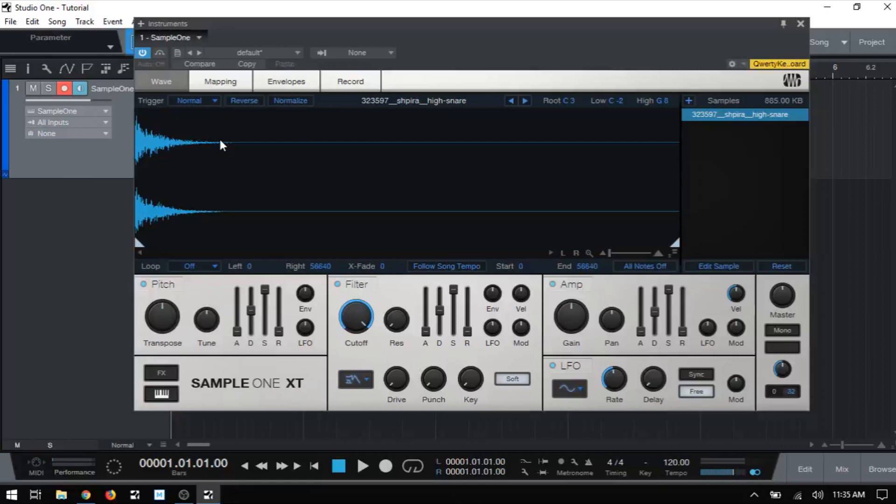
{"action": "mouse_move", "coordinate": [180, 125]}
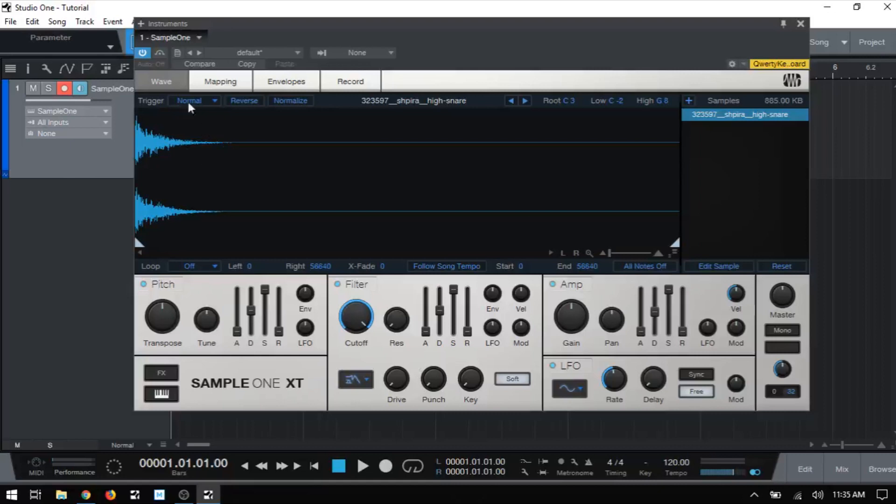
{"action": "mouse_move", "coordinate": [182, 107]}
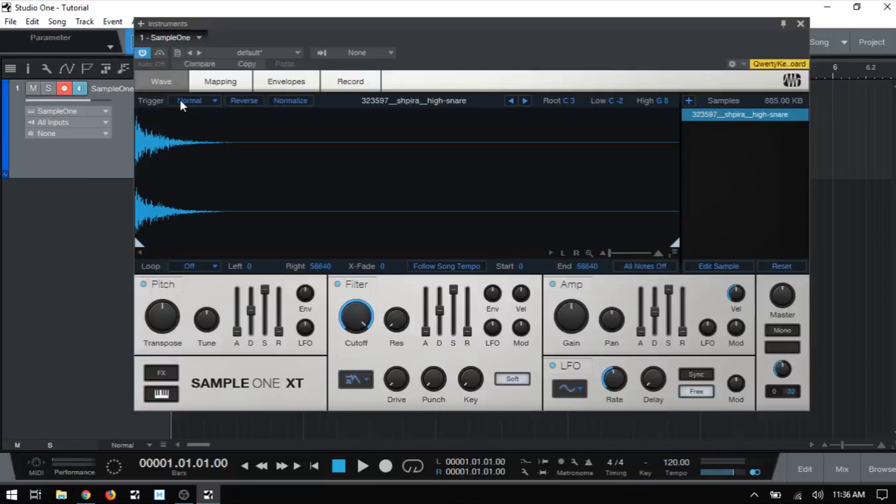
{"action": "mouse_move", "coordinate": [195, 110]}
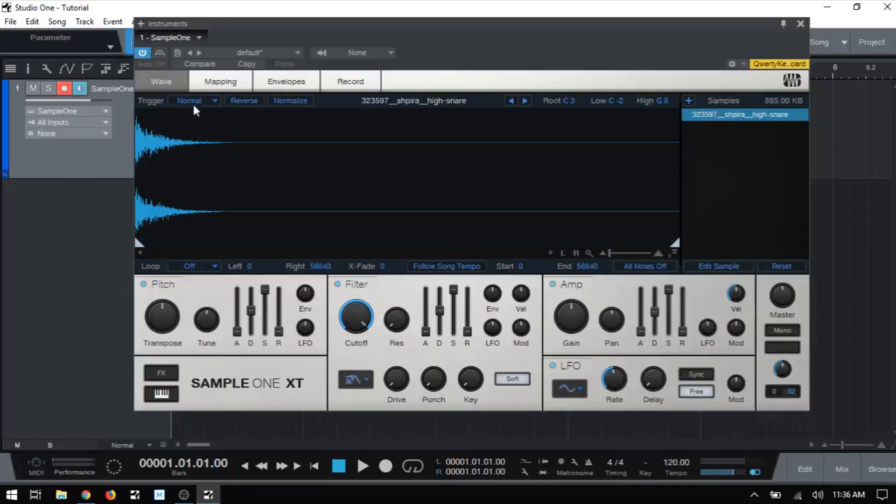
{"action": "mouse_move", "coordinate": [198, 107]}
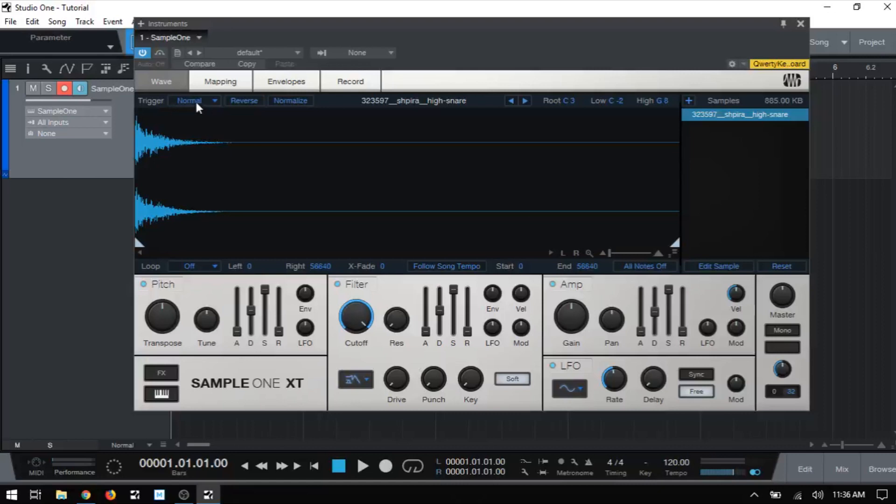
{"action": "mouse_move", "coordinate": [189, 111]}
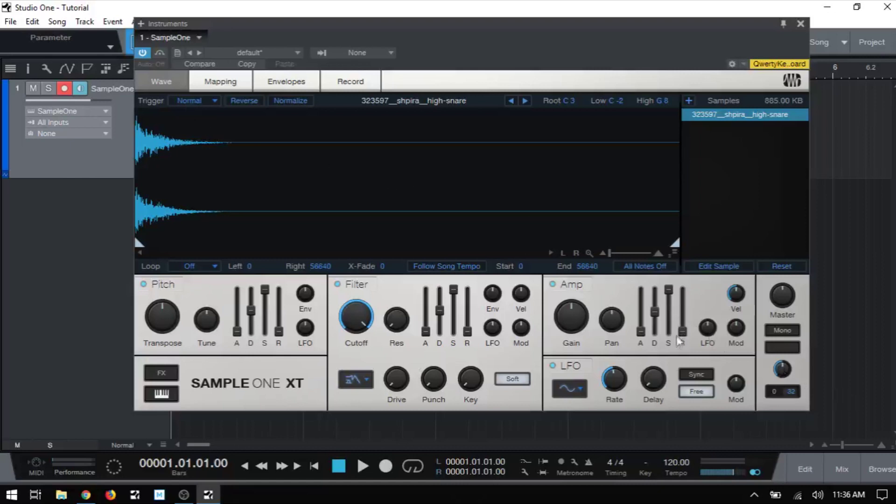
{"action": "mouse_move", "coordinate": [699, 343]}
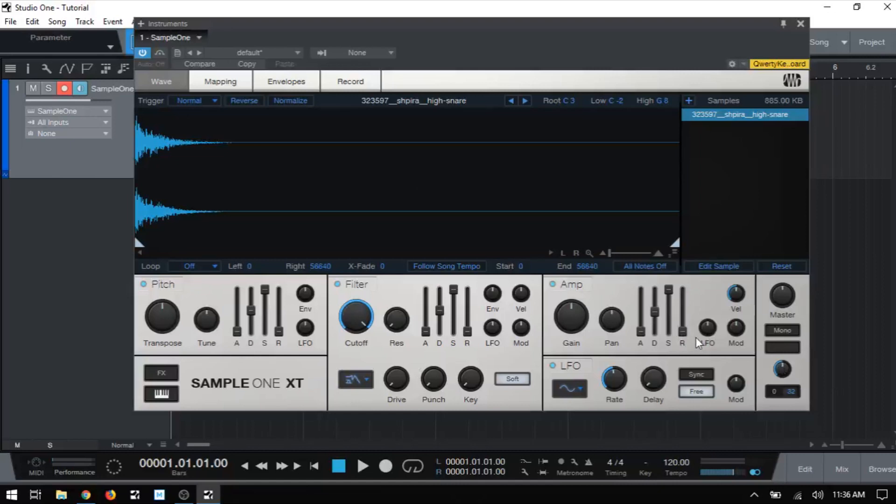
{"action": "mouse_move", "coordinate": [687, 336]}
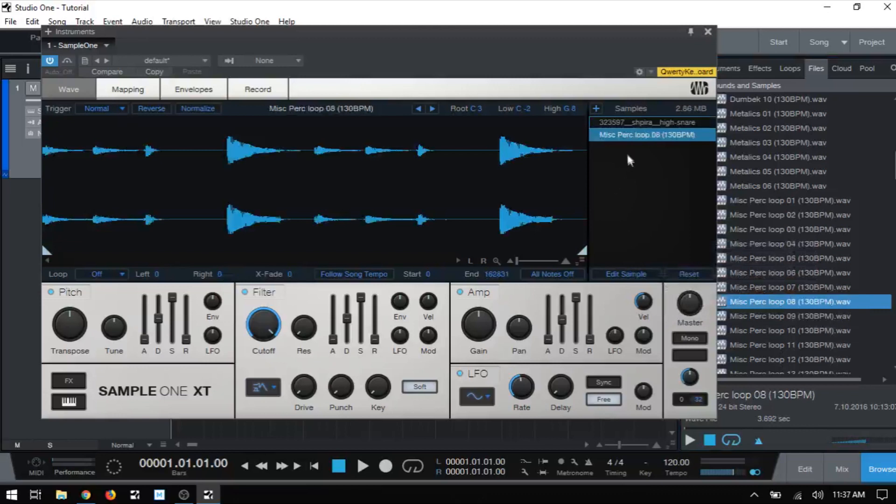
{"action": "right_click", "coordinate": [636, 122]}
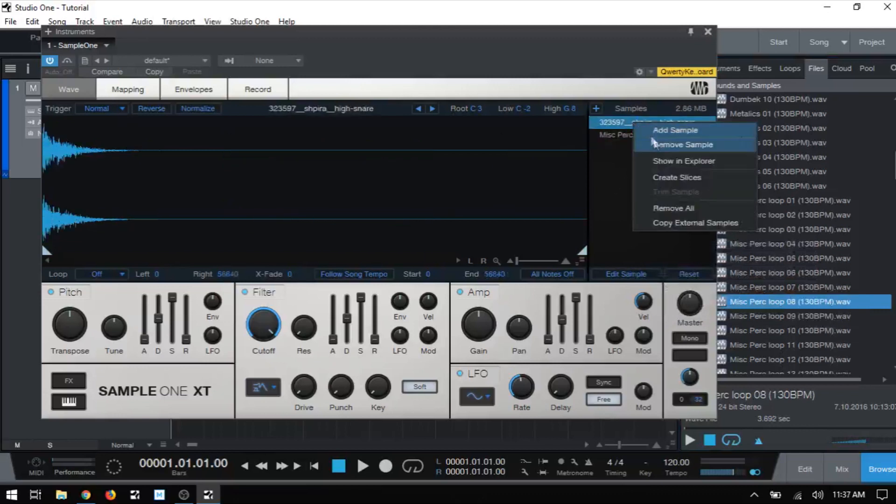
{"action": "mouse_move", "coordinate": [677, 145]}
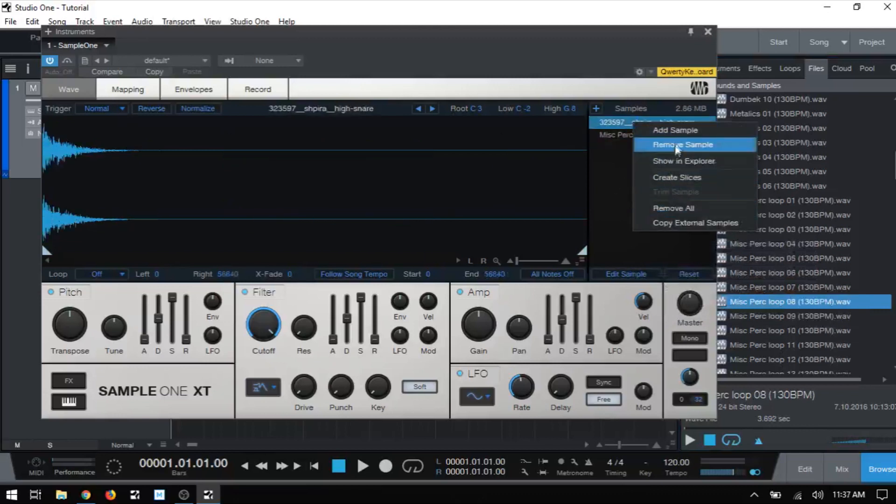
{"action": "left_click", "coordinate": [676, 144]}
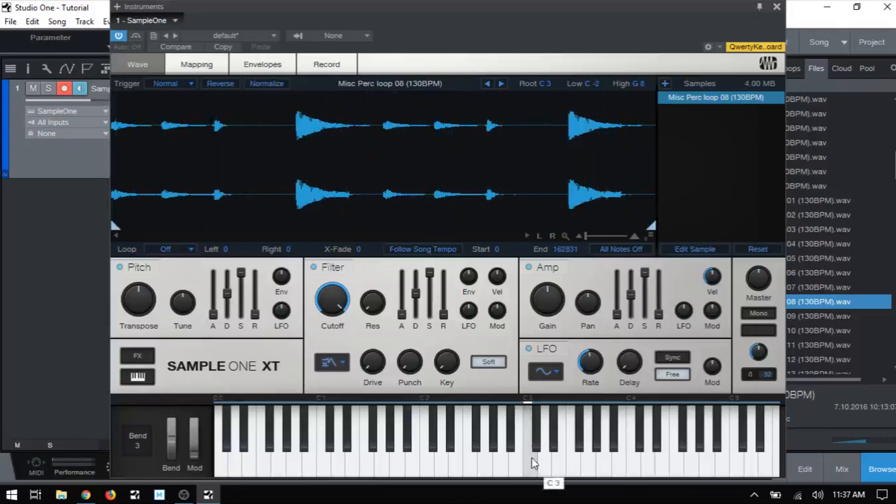
{"action": "mouse_move", "coordinate": [510, 468]}
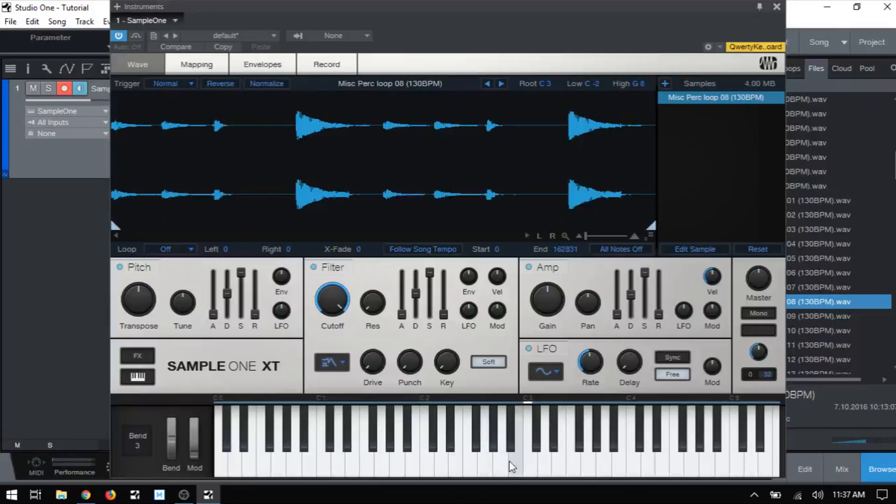
{"action": "mouse_move", "coordinate": [530, 471]}
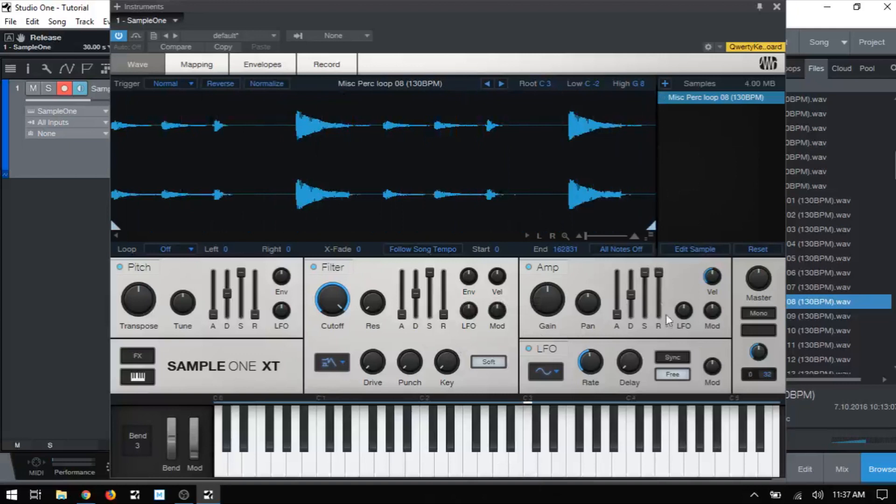
{"action": "mouse_move", "coordinate": [659, 271]}
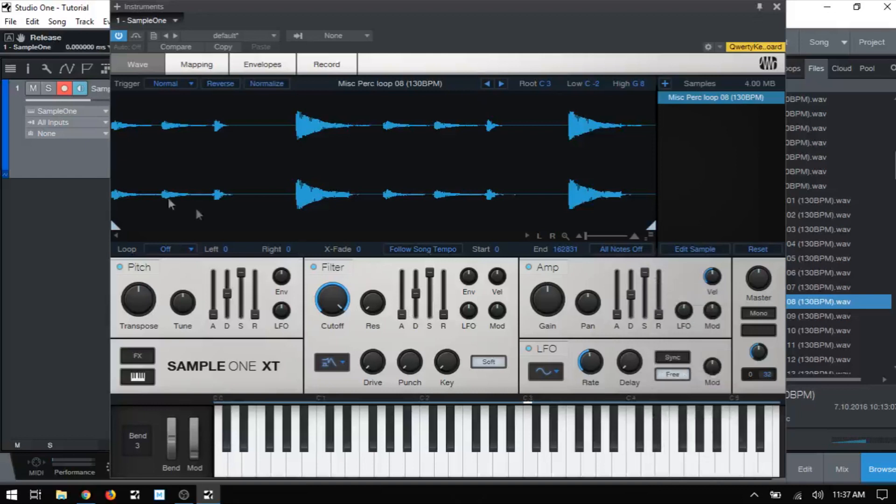
{"action": "left_click", "coordinate": [170, 83]}
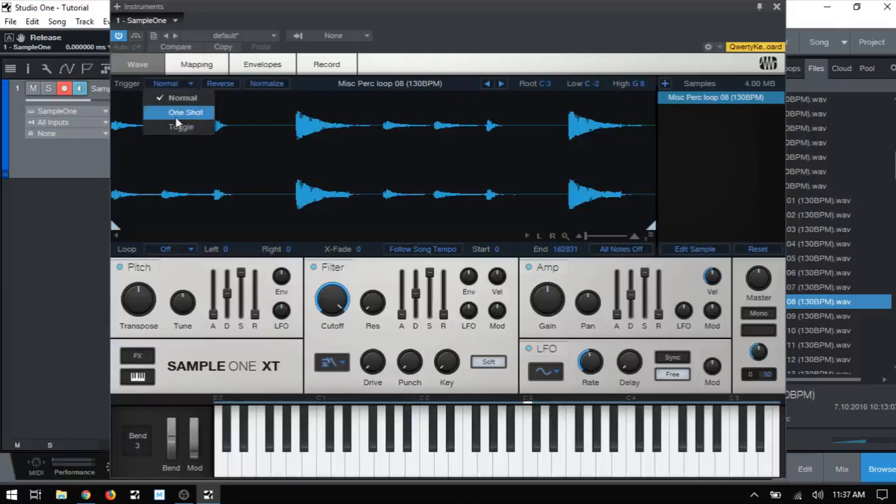
{"action": "left_click", "coordinate": [186, 112]}
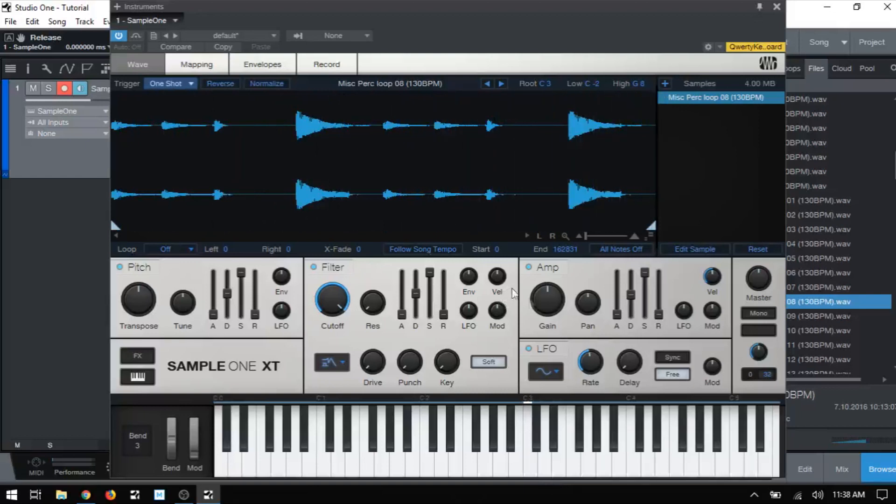
{"action": "mouse_move", "coordinate": [616, 299]}
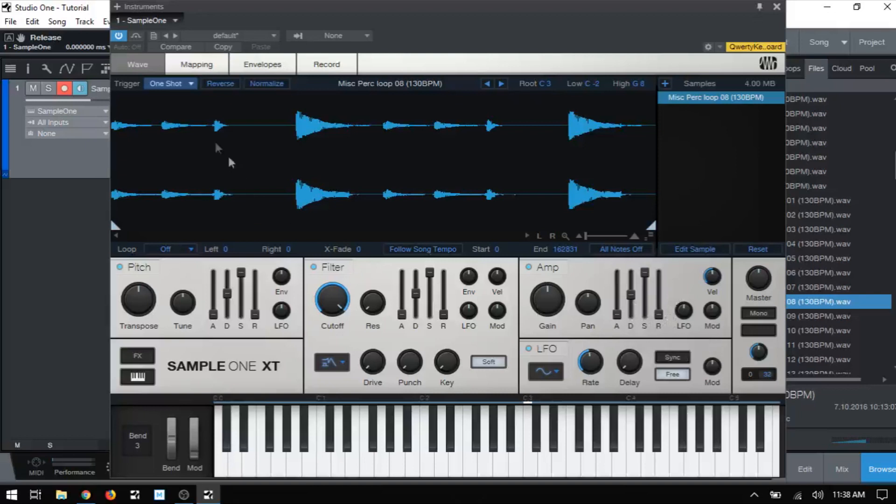
{"action": "left_click", "coordinate": [170, 83]}
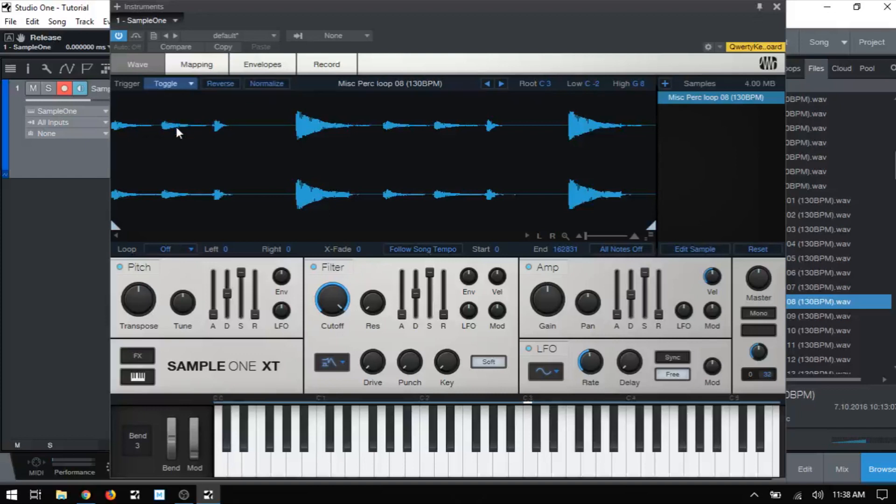
{"action": "mouse_move", "coordinate": [399, 382]}
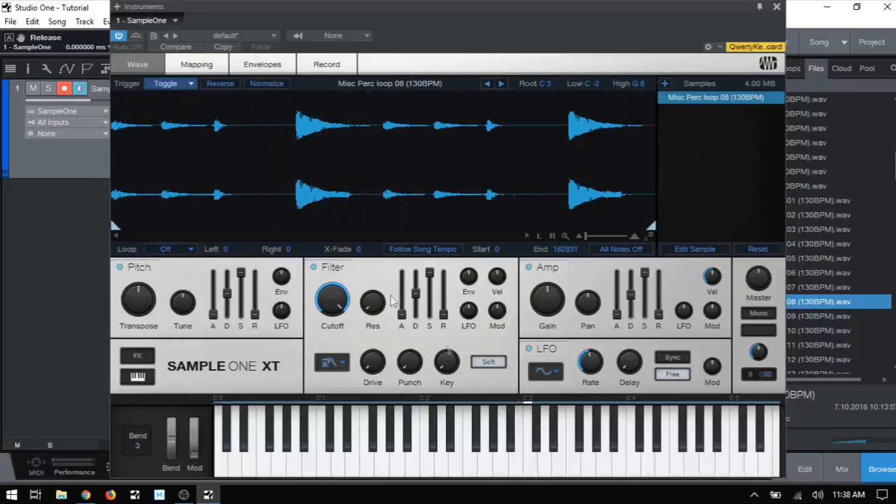
{"action": "left_click", "coordinate": [169, 83]}
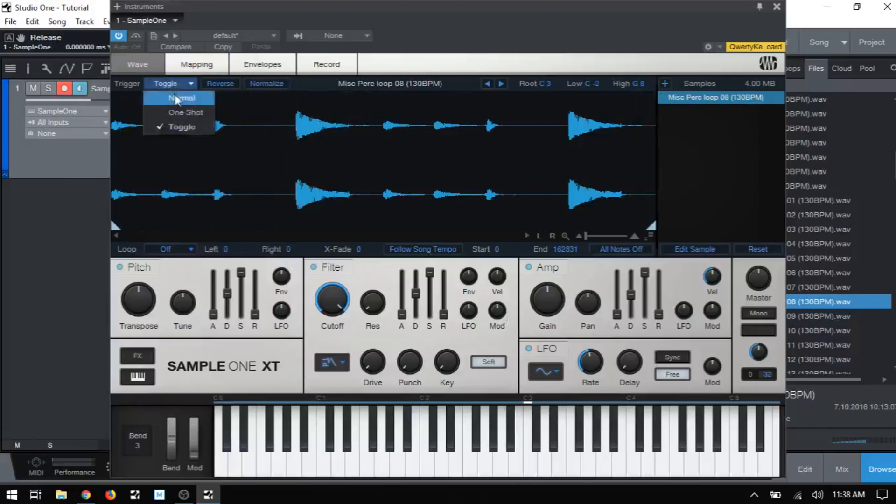
{"action": "left_click", "coordinate": [182, 98]}
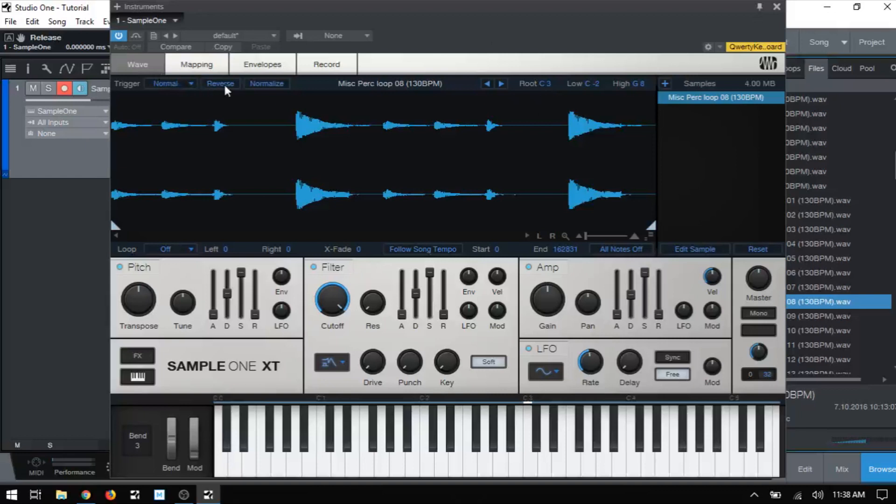
Step: Reverse the Misc Perc loop, then switch Normalize on and back off
{"action": "left_click", "coordinate": [220, 83]}
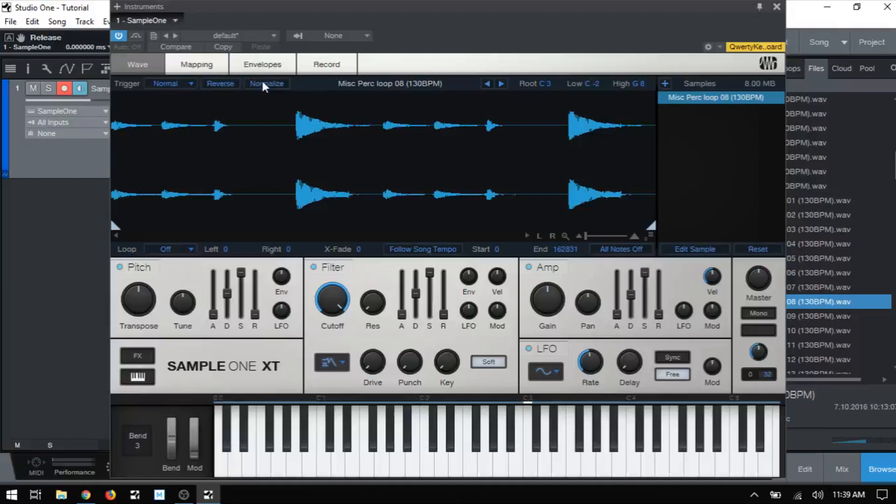
{"action": "mouse_move", "coordinate": [256, 73]}
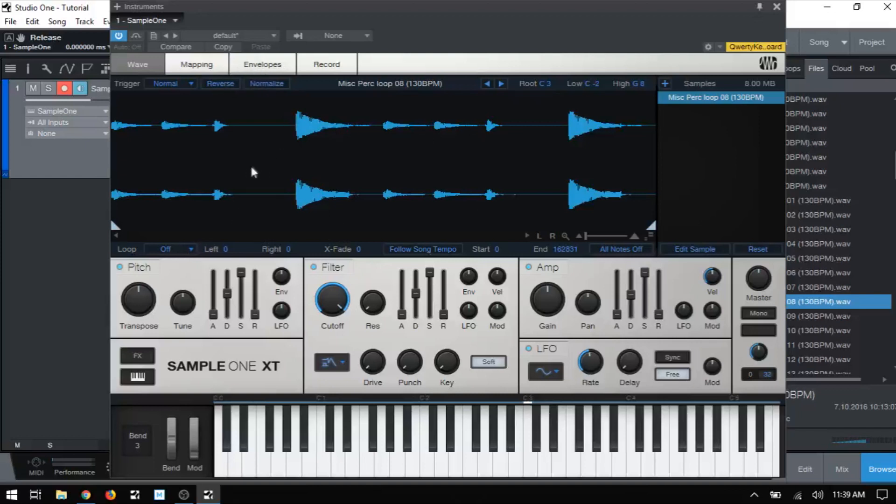
{"action": "mouse_move", "coordinate": [266, 84]}
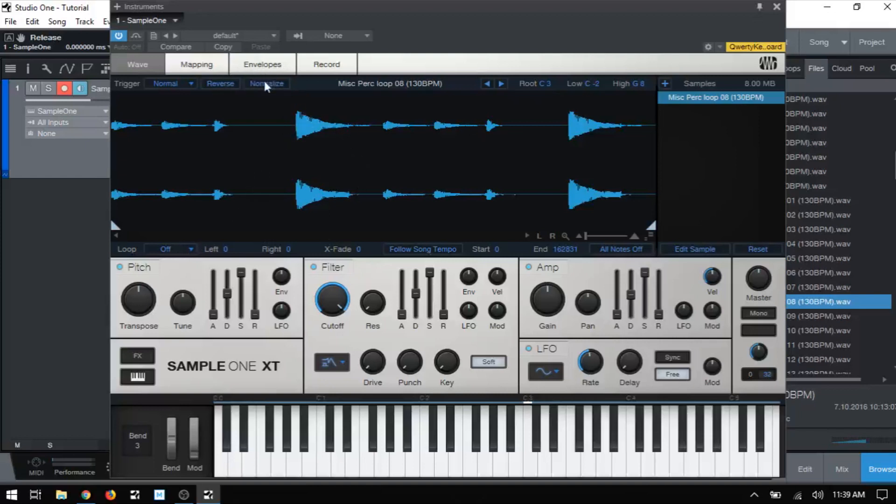
{"action": "left_click", "coordinate": [266, 83]}
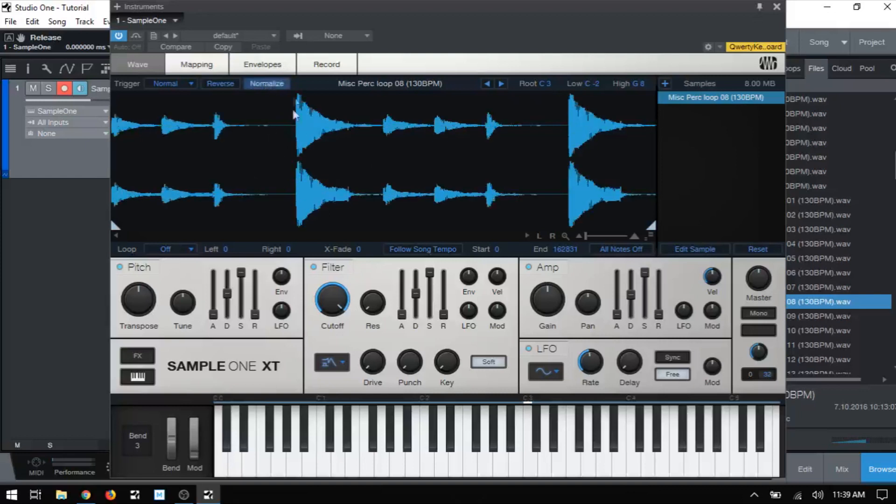
{"action": "mouse_move", "coordinate": [351, 132]}
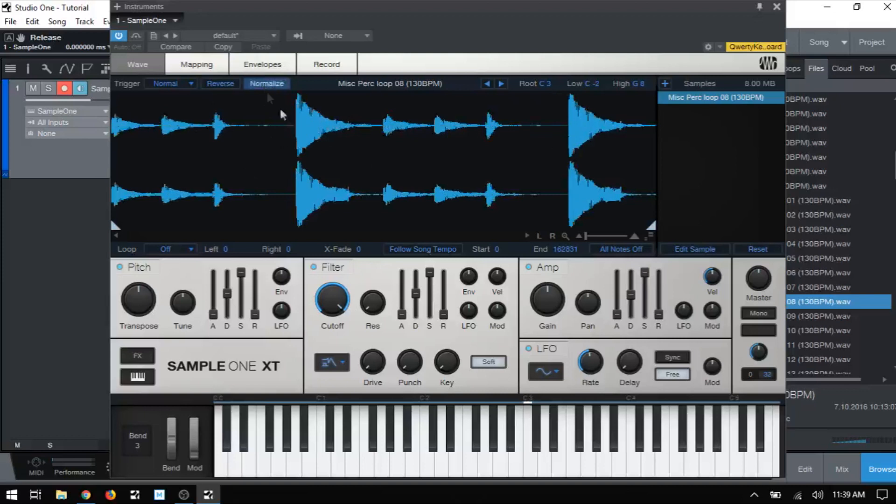
{"action": "left_click", "coordinate": [266, 84]}
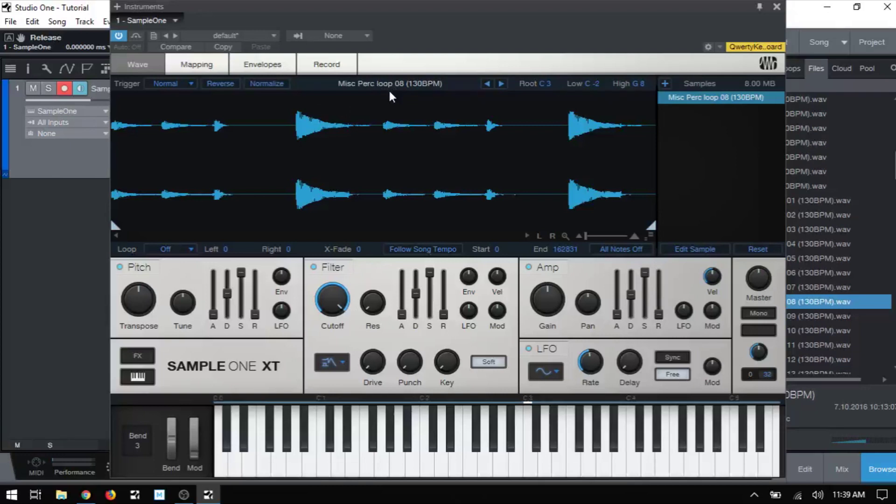
{"action": "mouse_move", "coordinate": [638, 96]}
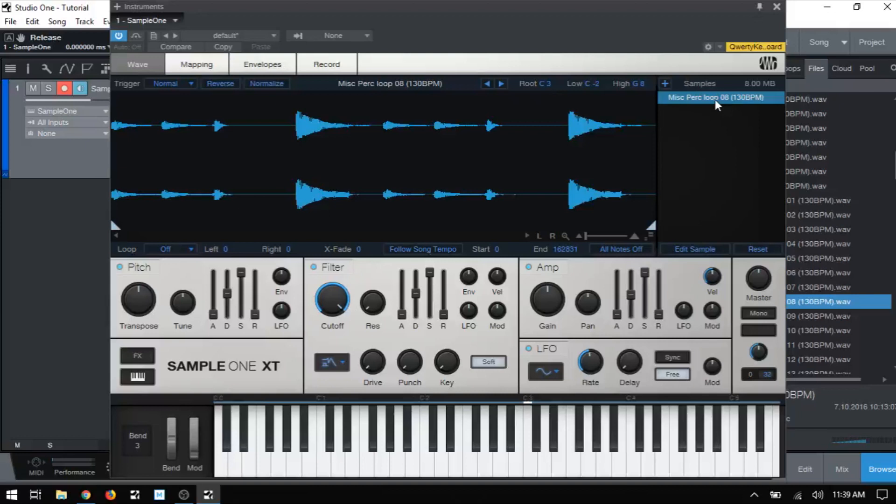
{"action": "mouse_move", "coordinate": [549, 156]}
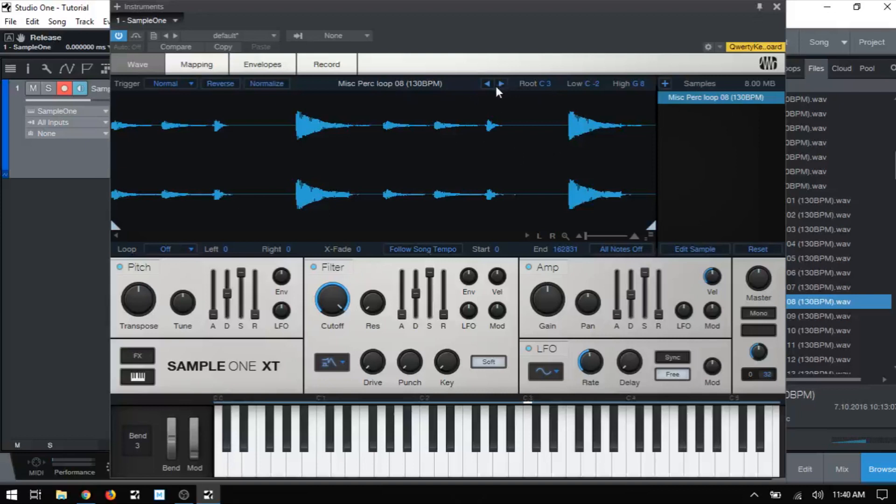
{"action": "mouse_move", "coordinate": [500, 86]}
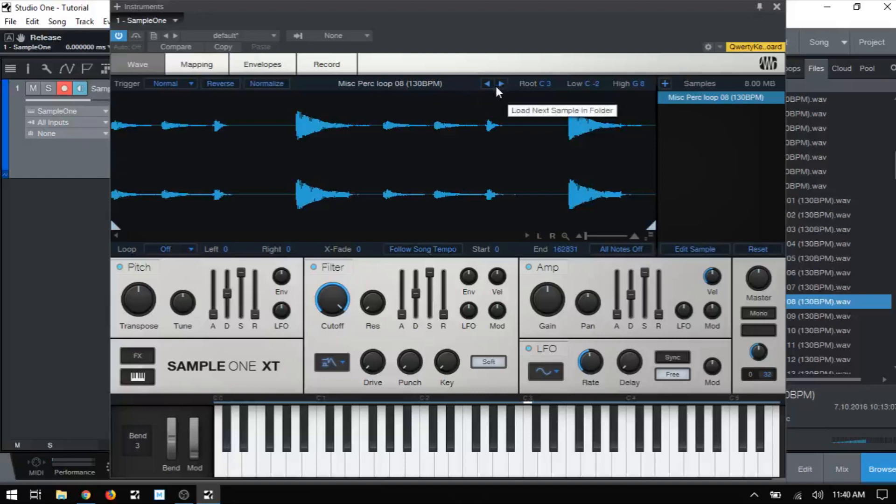
{"action": "mouse_move", "coordinate": [409, 75]}
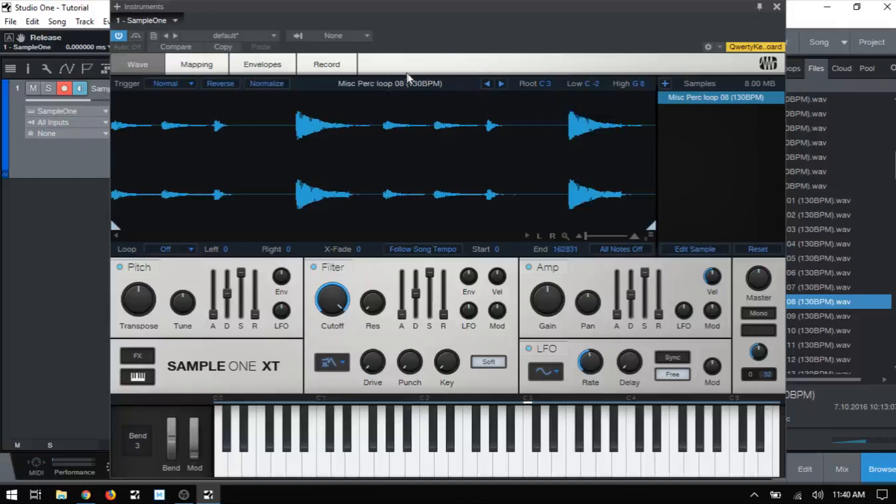
{"action": "mouse_move", "coordinate": [405, 94]}
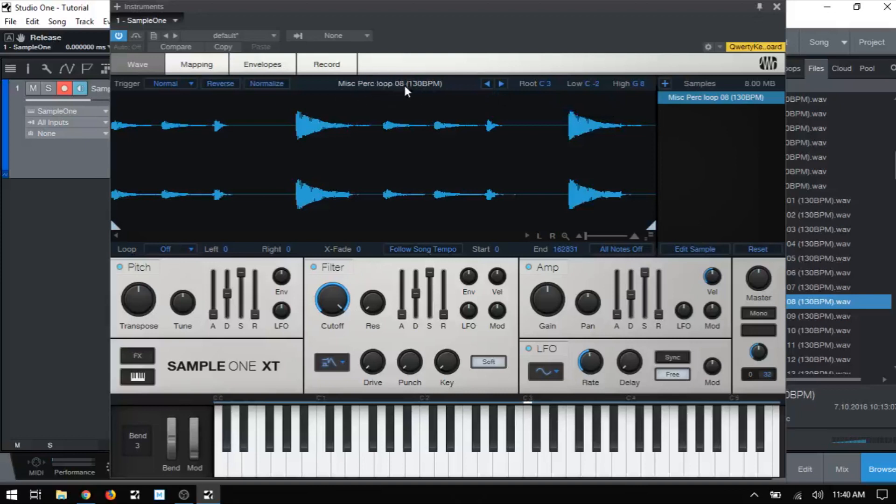
{"action": "mouse_move", "coordinate": [590, 96]}
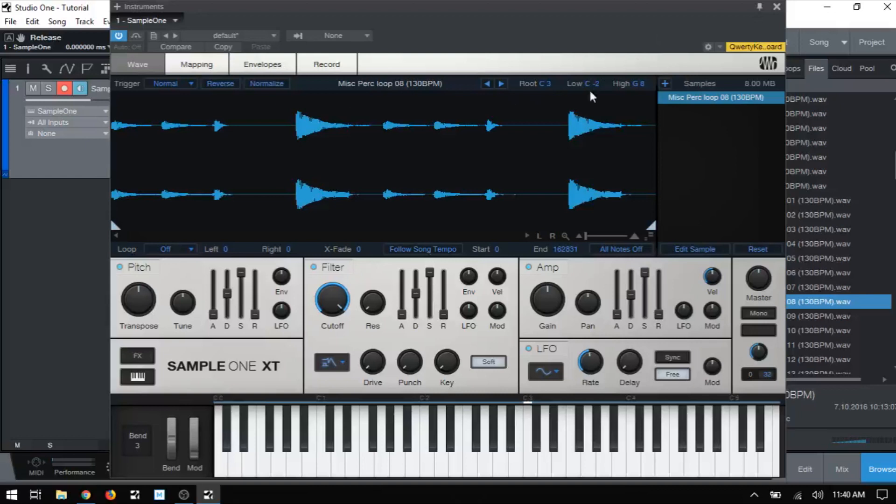
{"action": "mouse_move", "coordinate": [537, 97]}
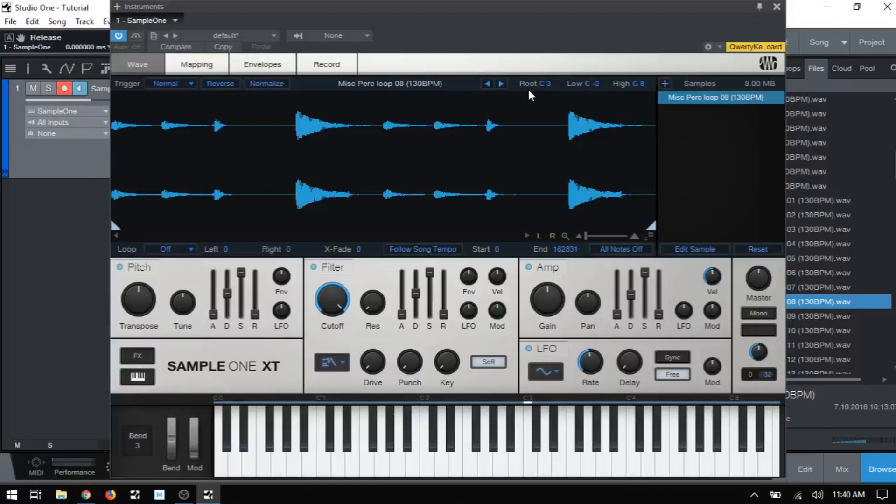
{"action": "mouse_move", "coordinate": [596, 96]}
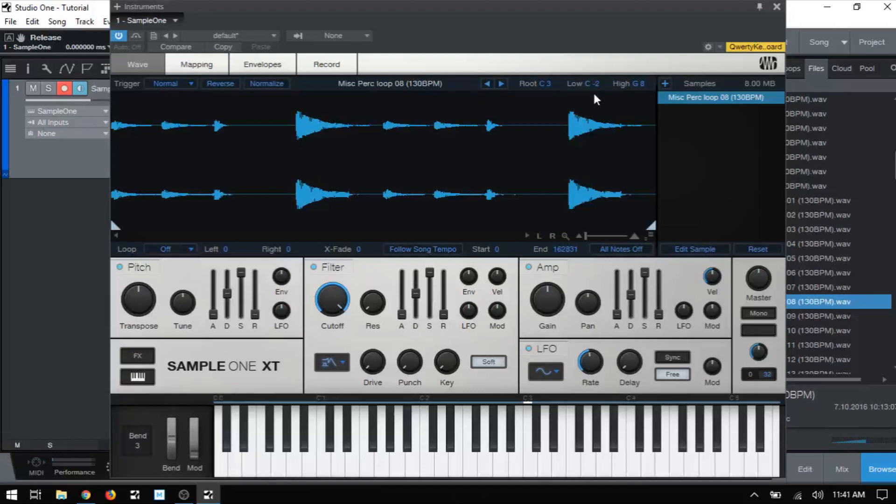
{"action": "mouse_move", "coordinate": [640, 95]}
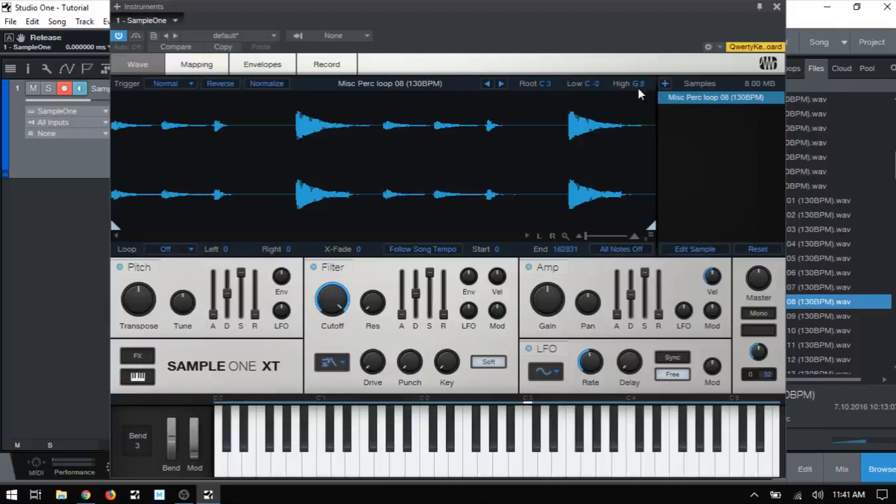
{"action": "mouse_move", "coordinate": [162, 61]}
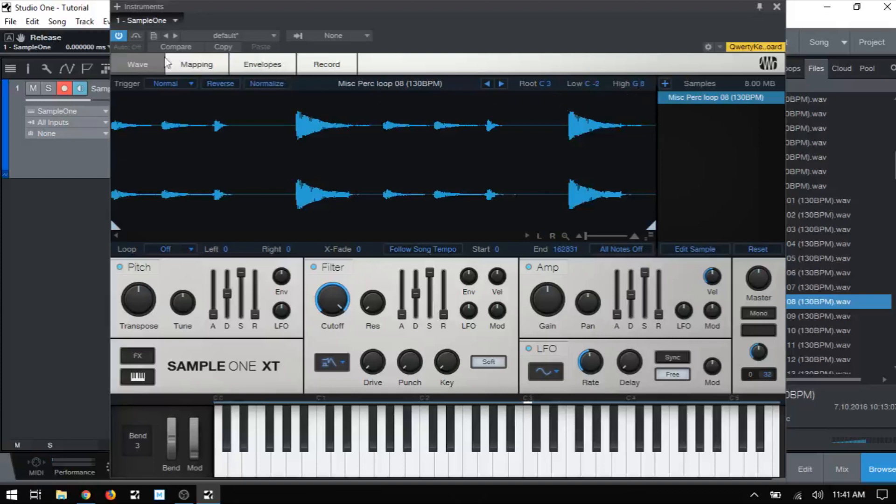
Step: Show the Misc Perc loop 08 key zone spanning C-2 to G8 around root C3
{"action": "left_click", "coordinate": [195, 64]}
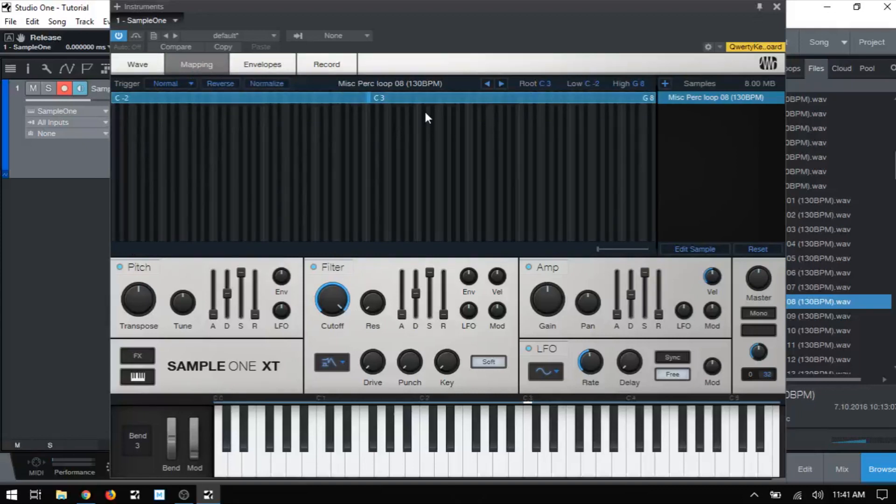
{"action": "mouse_move", "coordinate": [400, 168]}
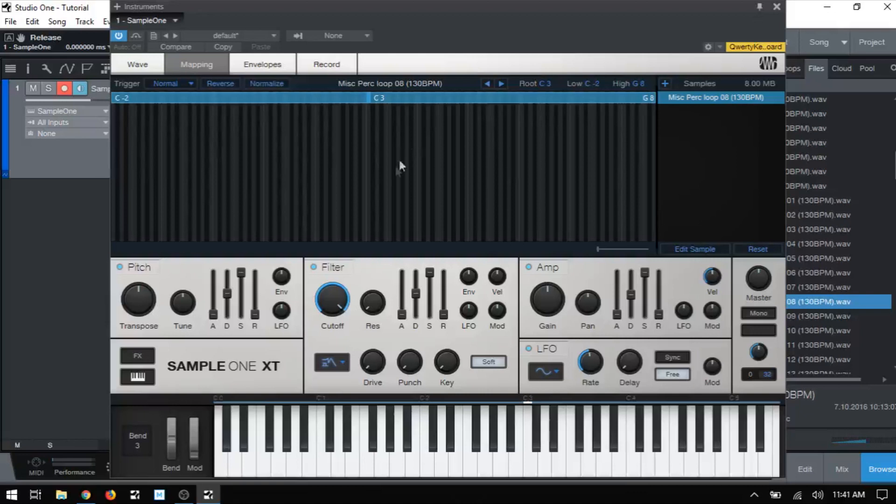
{"action": "mouse_move", "coordinate": [382, 177]}
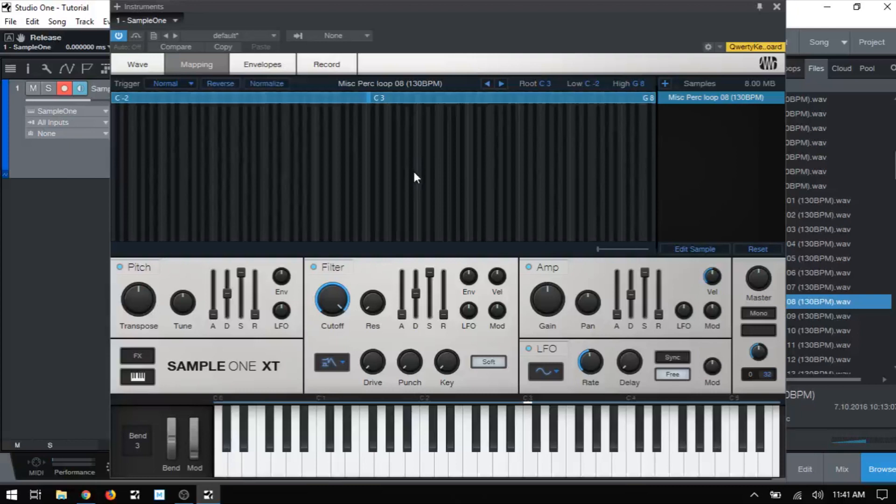
{"action": "mouse_move", "coordinate": [506, 200]}
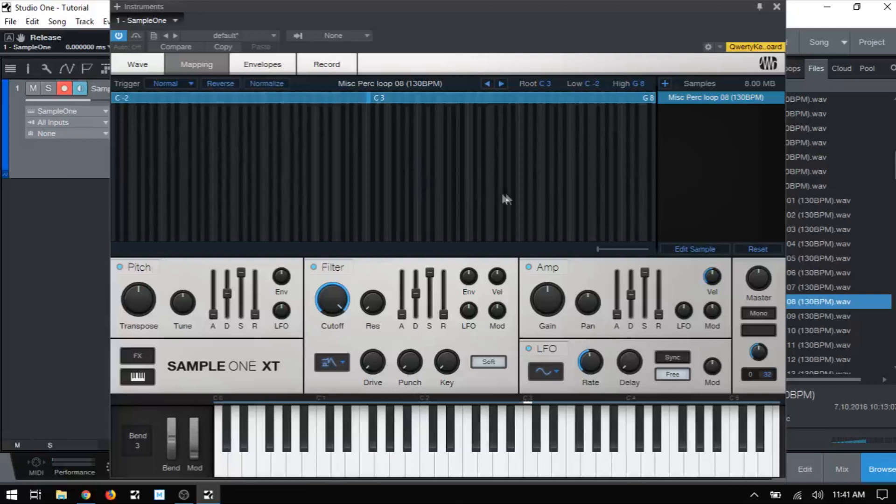
{"action": "mouse_move", "coordinate": [623, 218]}
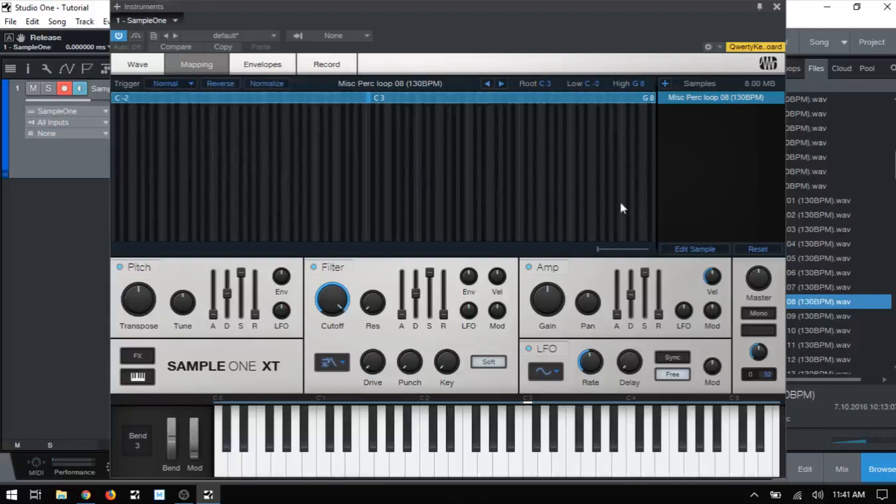
{"action": "mouse_move", "coordinate": [594, 261]}
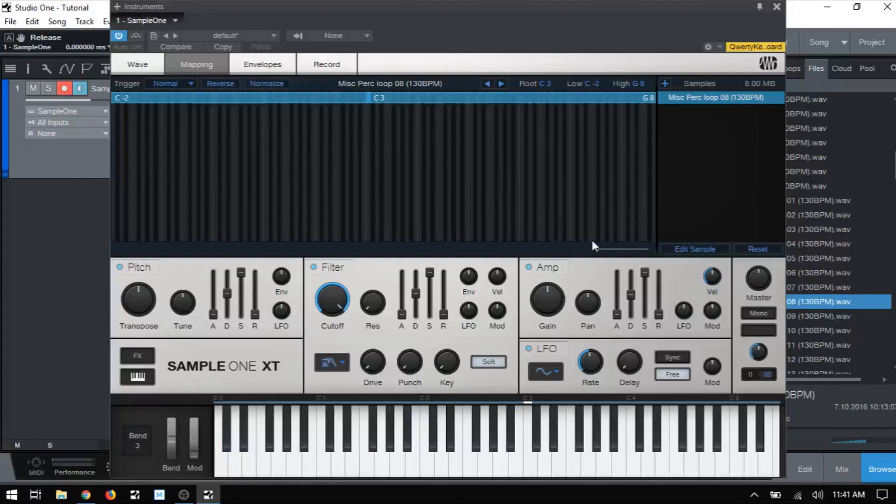
{"action": "mouse_move", "coordinate": [599, 254]}
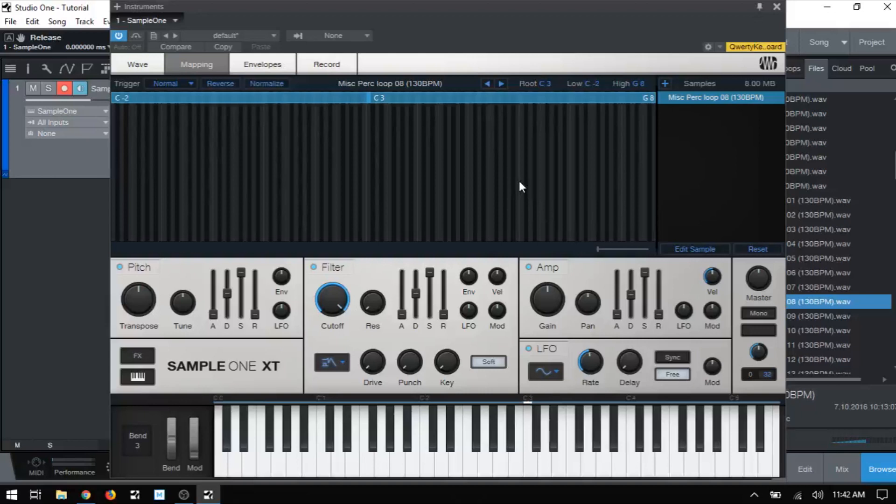
{"action": "mouse_move", "coordinate": [377, 443]}
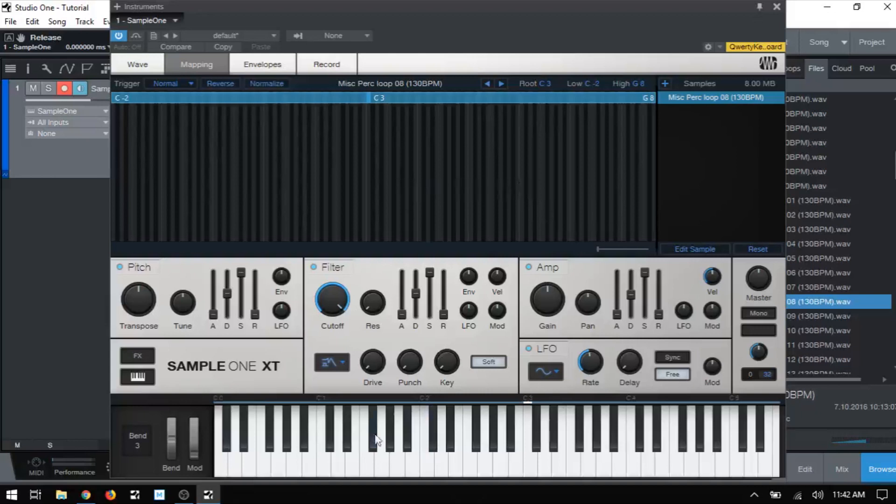
{"action": "mouse_move", "coordinate": [386, 429]}
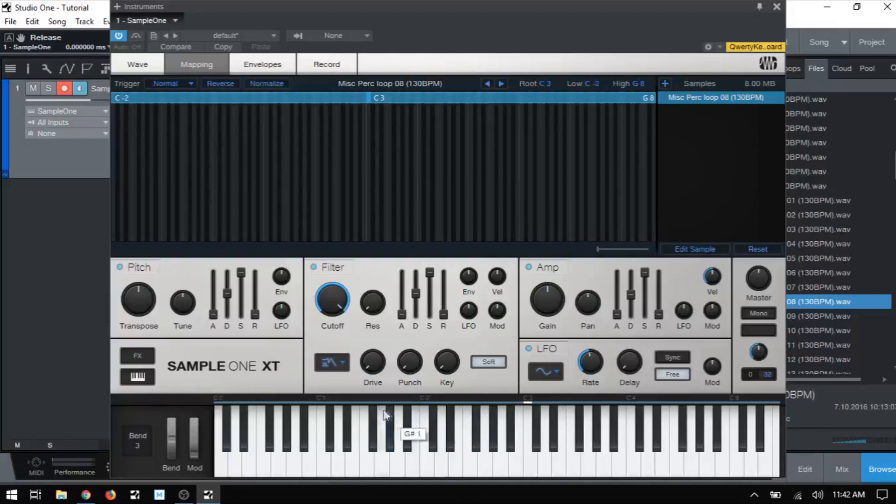
{"action": "mouse_move", "coordinate": [495, 425]}
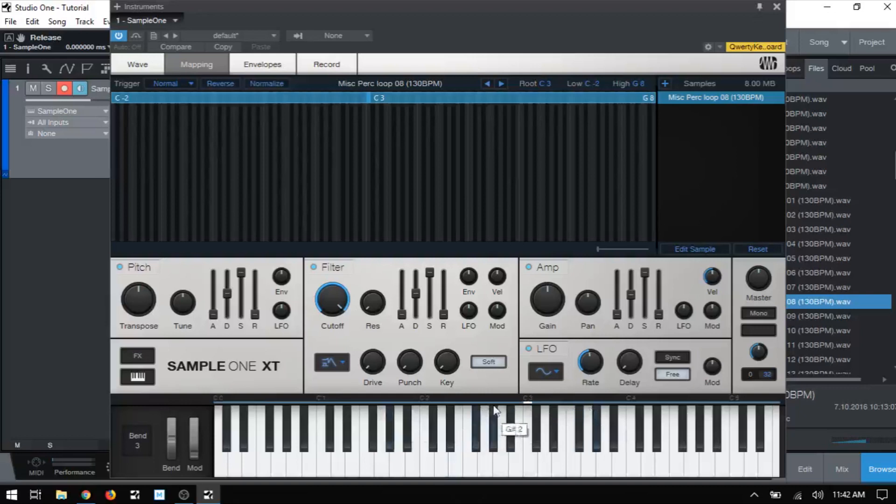
{"action": "mouse_move", "coordinate": [417, 157]}
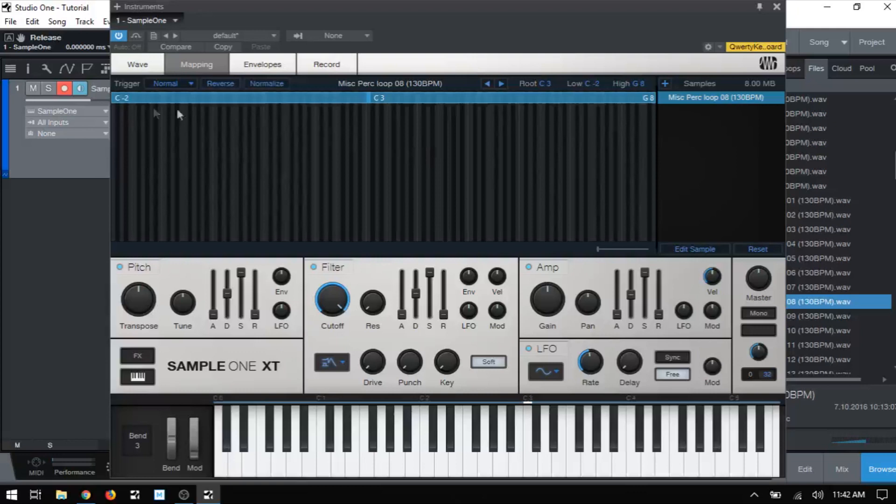
{"action": "mouse_move", "coordinate": [651, 114]}
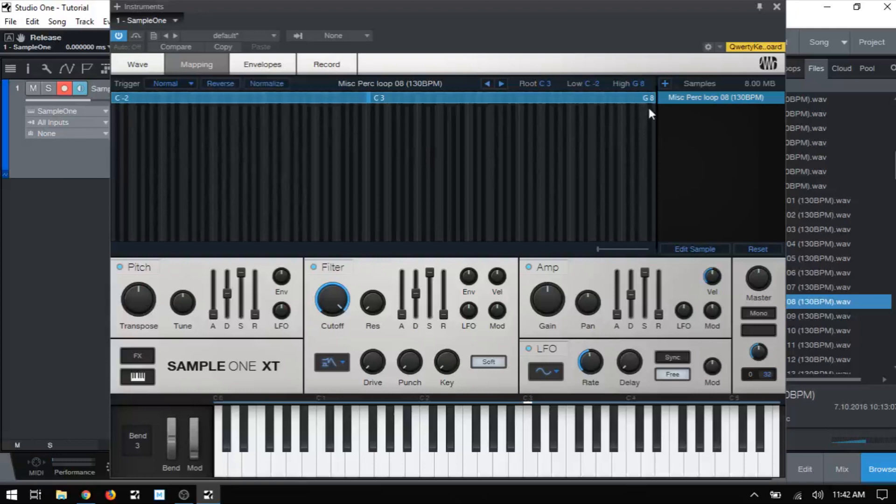
{"action": "mouse_move", "coordinate": [135, 104]}
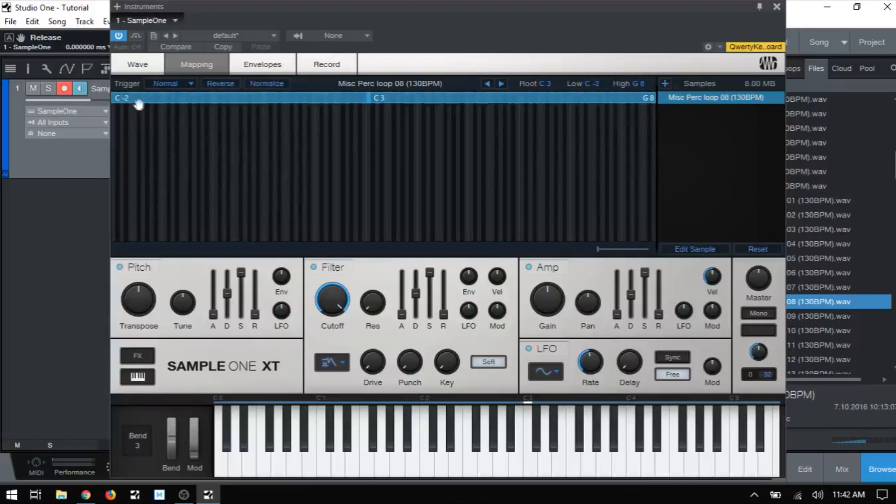
{"action": "mouse_move", "coordinate": [127, 111]}
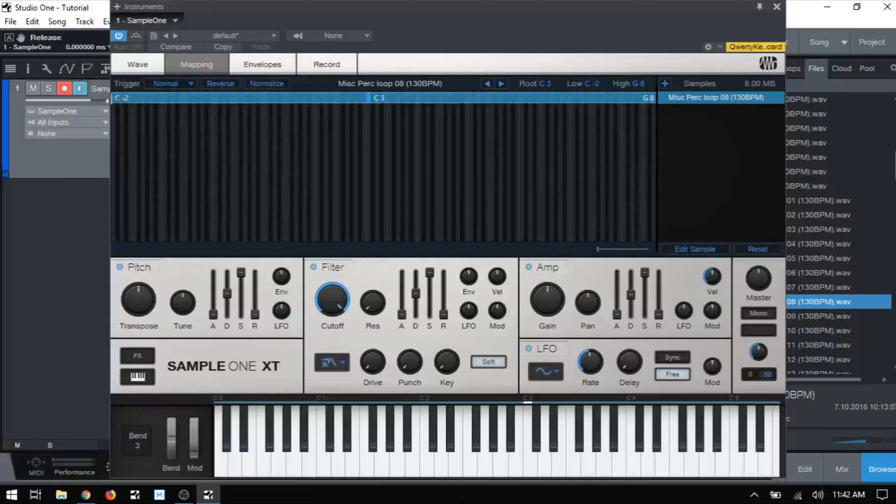
Step: Narrow the Misc Perc loop's key range to G0 through E4
{"action": "left_click_drag", "start_coordinate": [119, 98], "coordinate": [240, 97]}
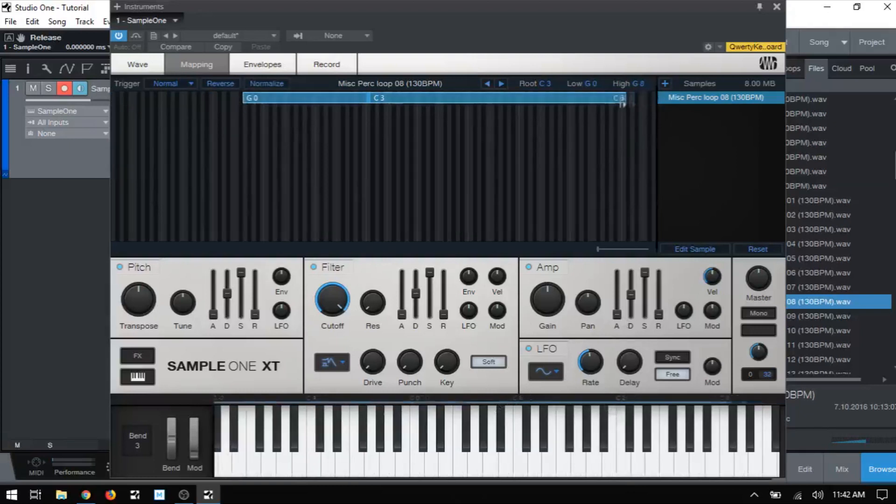
{"action": "left_click_drag", "start_coordinate": [620, 97], "coordinate": [440, 103]}
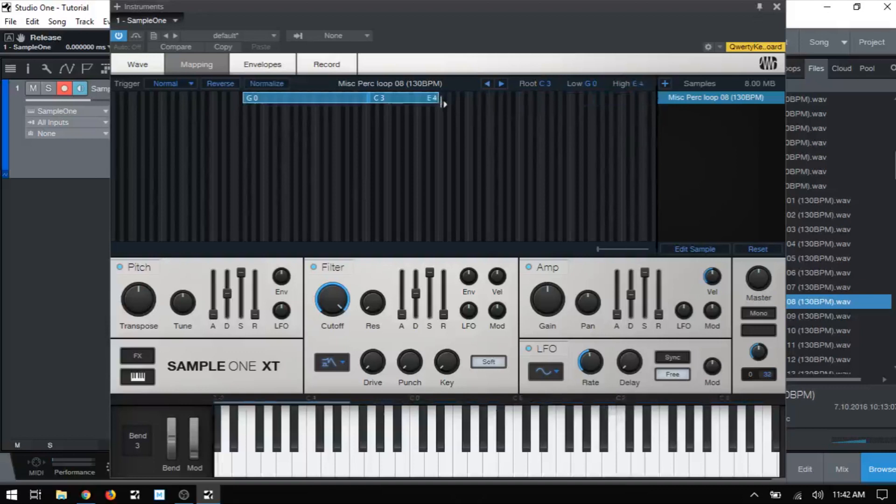
{"action": "mouse_move", "coordinate": [525, 110]}
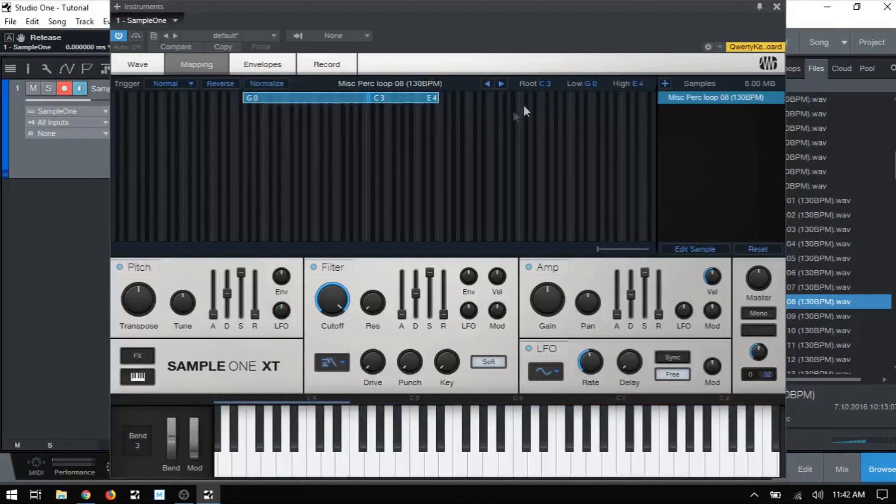
{"action": "mouse_move", "coordinate": [545, 94]}
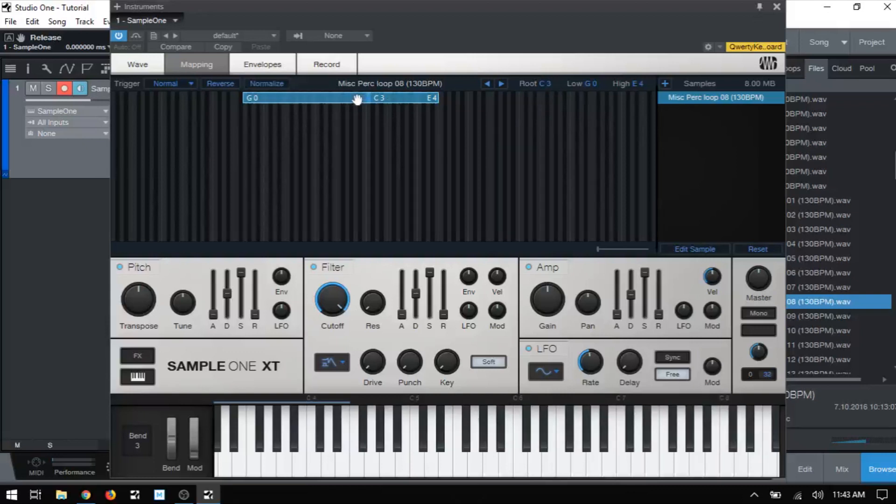
{"action": "left_click_drag", "start_coordinate": [357, 97], "coordinate": [417, 108]}
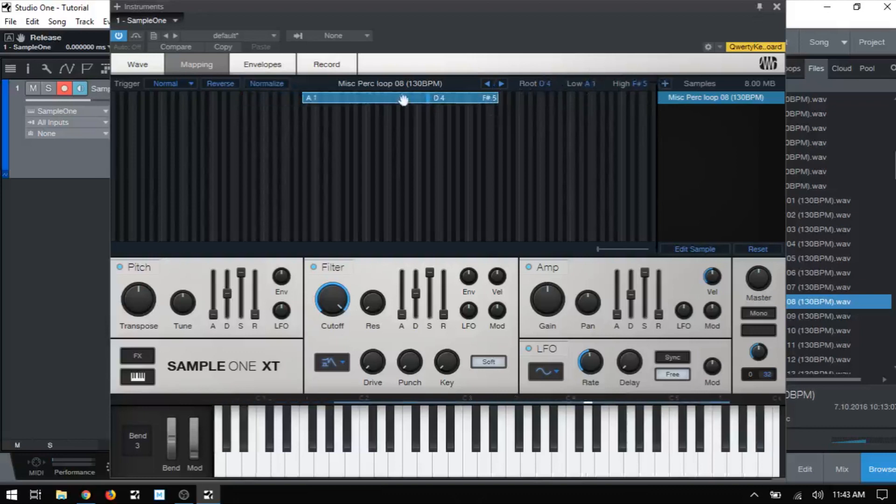
{"action": "left_click_drag", "start_coordinate": [403, 98], "coordinate": [443, 97]}
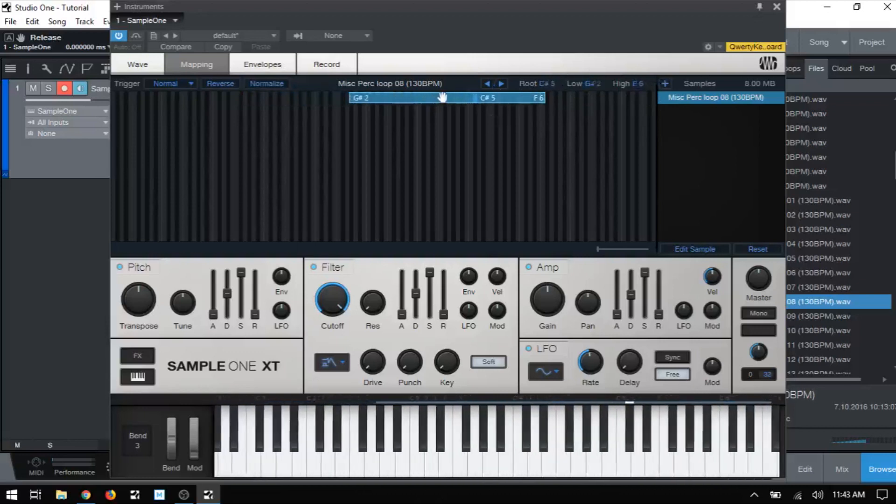
{"action": "left_click_drag", "start_coordinate": [443, 97], "coordinate": [407, 100]}
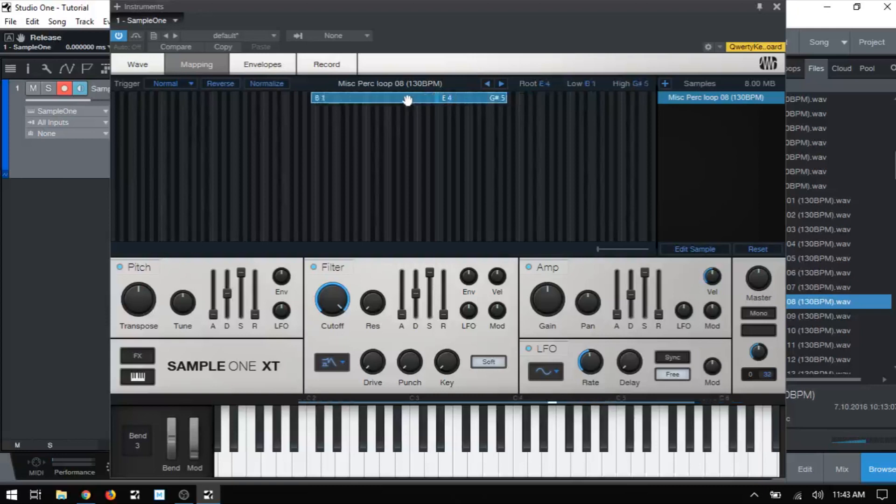
{"action": "left_click_drag", "start_coordinate": [408, 98], "coordinate": [372, 97]}
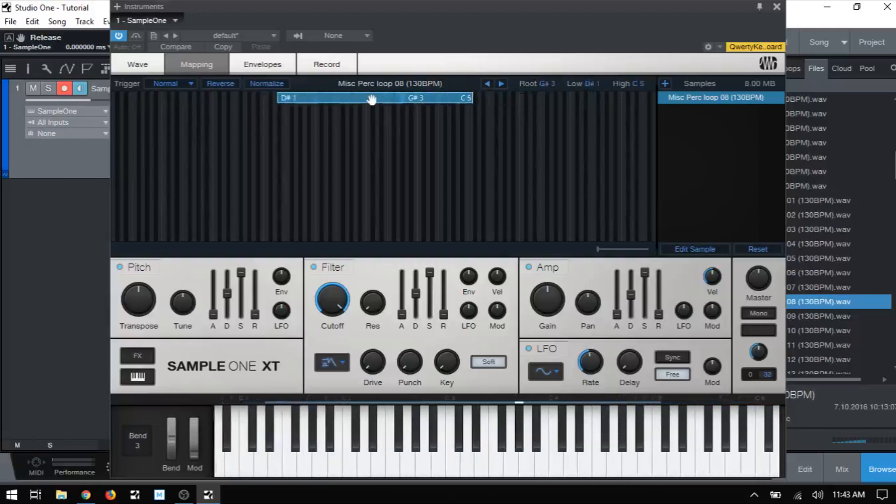
{"action": "mouse_move", "coordinate": [504, 423]}
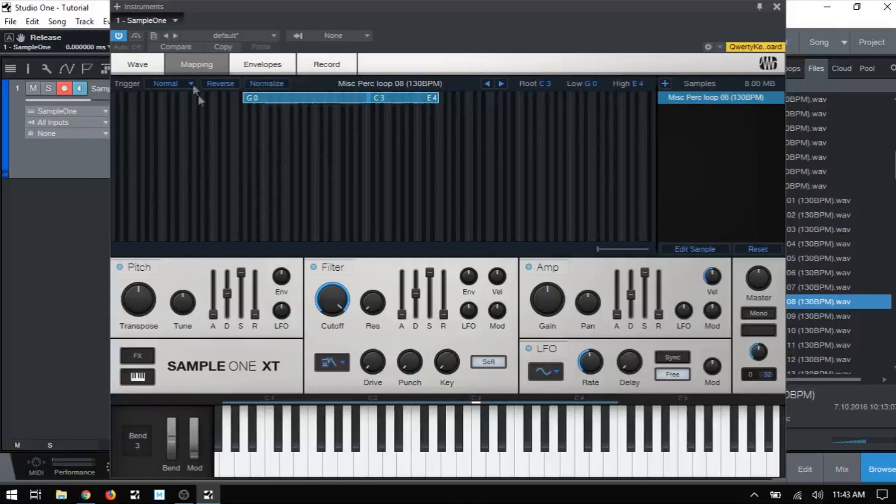
Step: Return Sample One XT to the Misc Perc loop 08 waveform view
{"action": "left_click", "coordinate": [137, 63]}
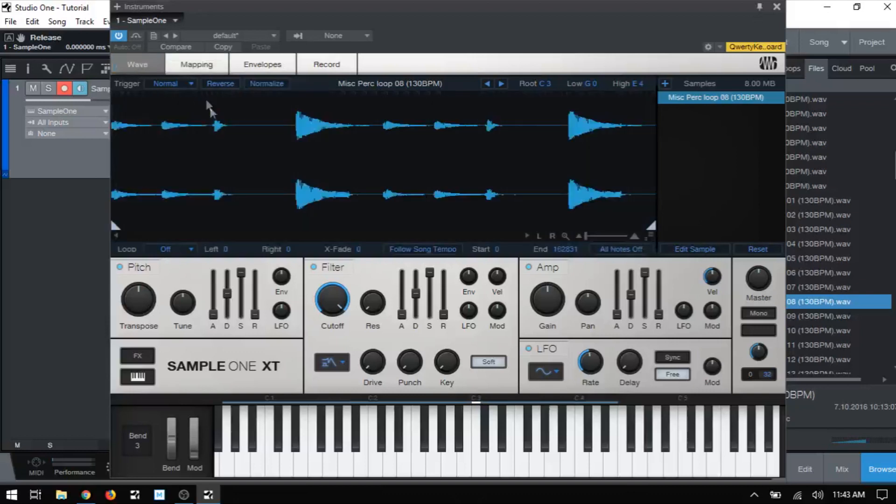
{"action": "mouse_move", "coordinate": [551, 139]}
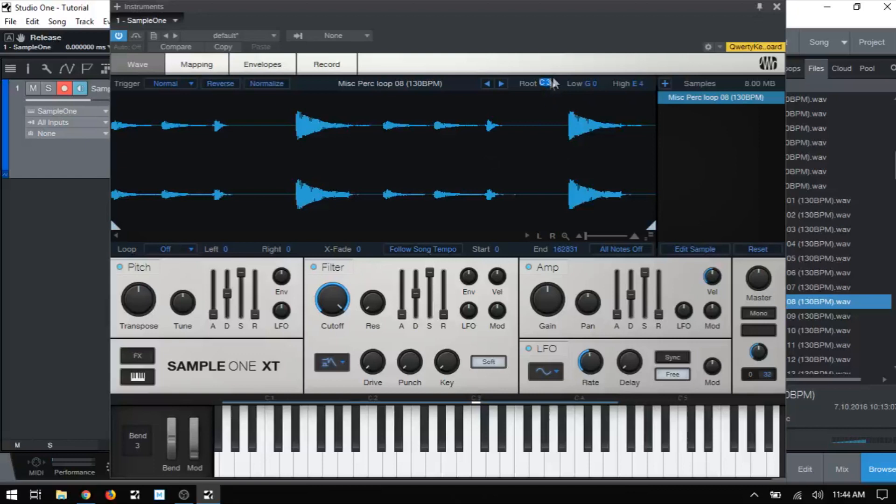
{"action": "mouse_move", "coordinate": [560, 70]}
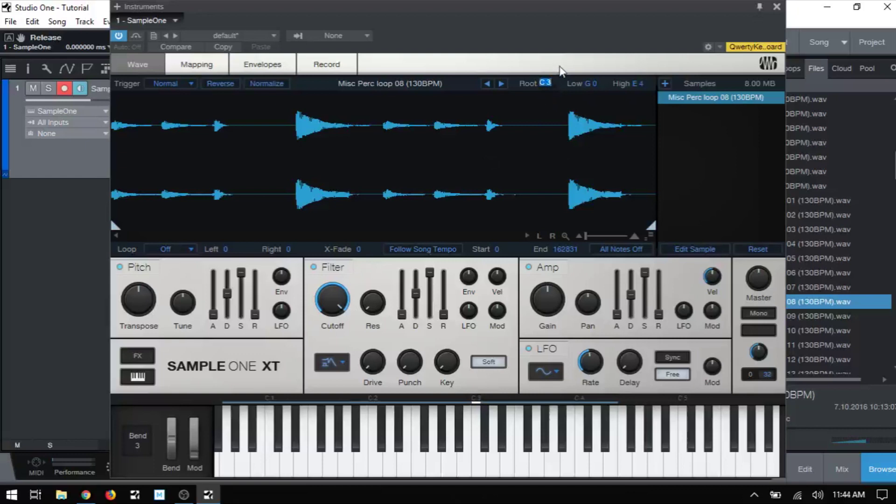
{"action": "mouse_move", "coordinate": [605, 57]}
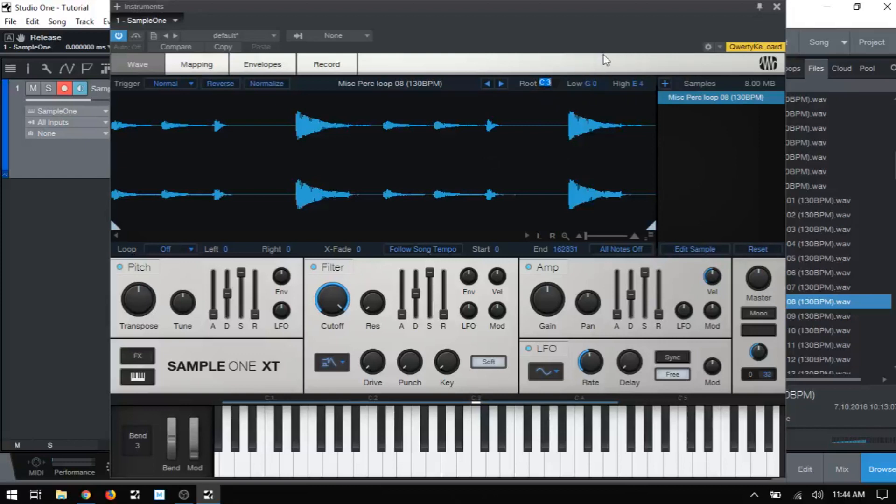
{"action": "mouse_move", "coordinate": [519, 64]}
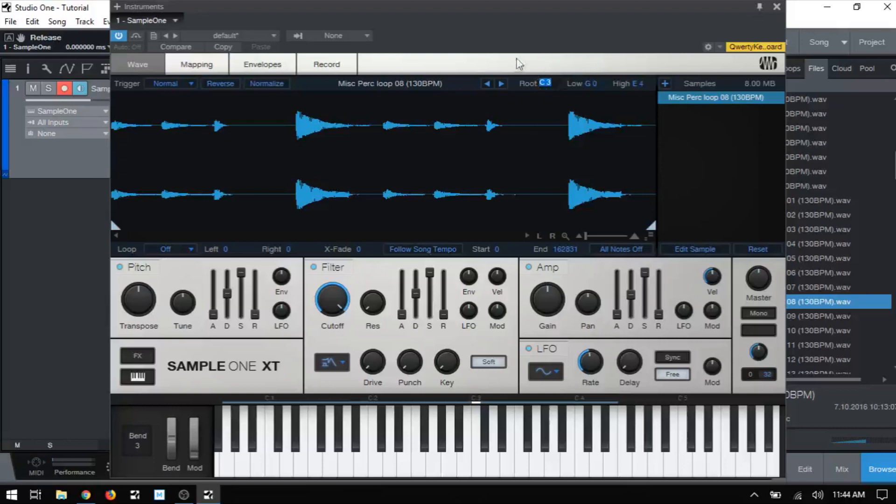
{"action": "mouse_move", "coordinate": [532, 58]}
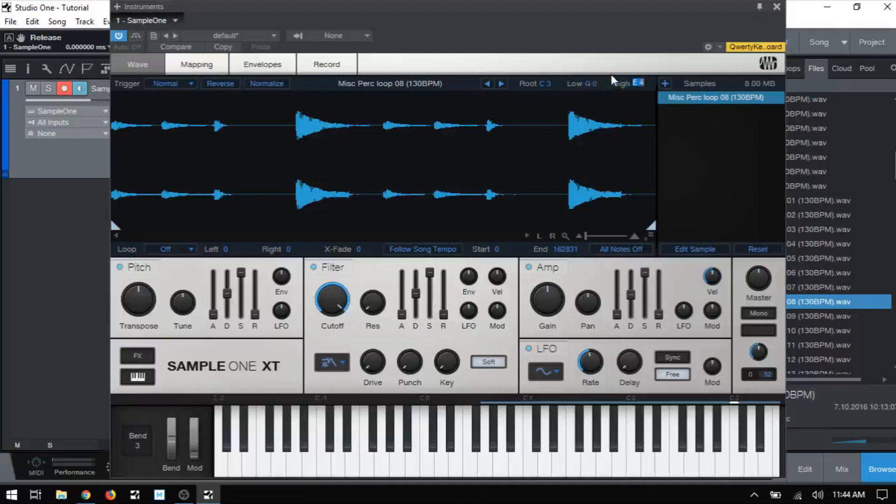
{"action": "mouse_move", "coordinate": [599, 87]}
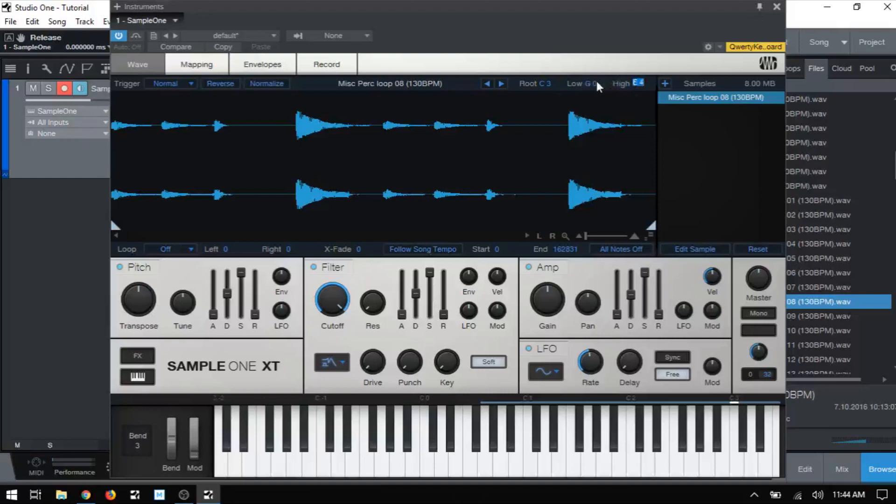
{"action": "mouse_move", "coordinate": [637, 96]}
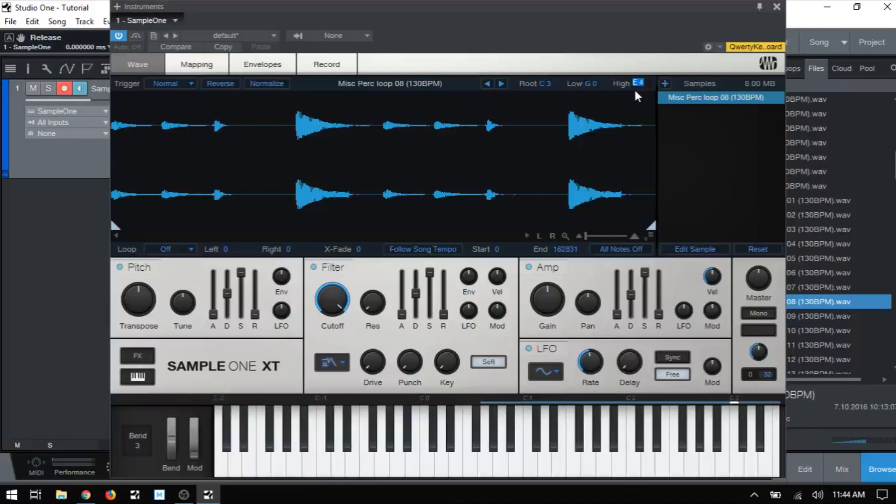
{"action": "mouse_move", "coordinate": [573, 85]}
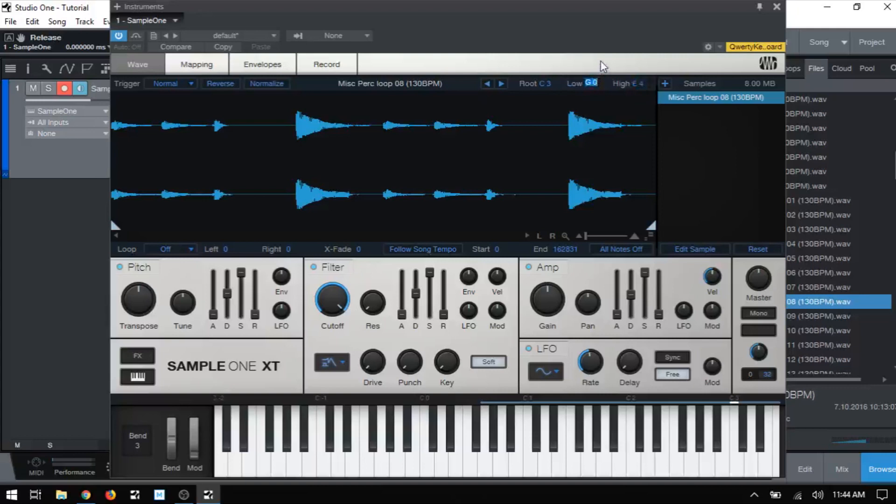
{"action": "mouse_move", "coordinate": [600, 87]}
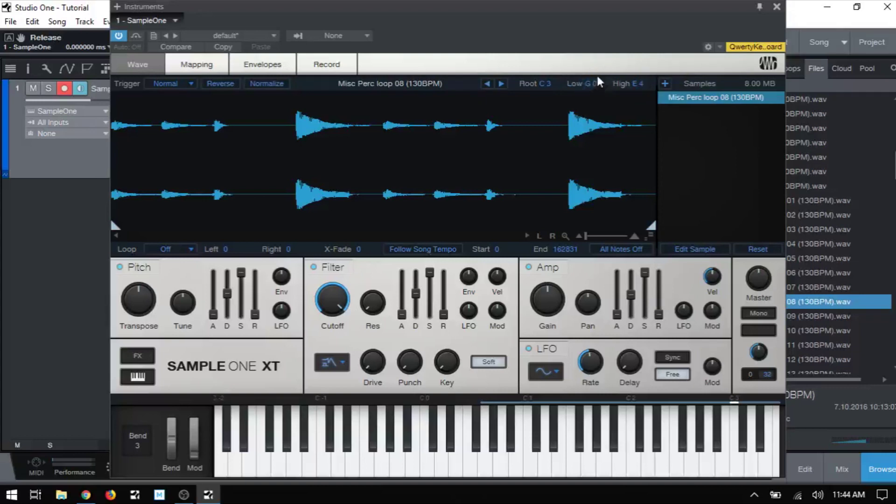
{"action": "mouse_move", "coordinate": [539, 122]}
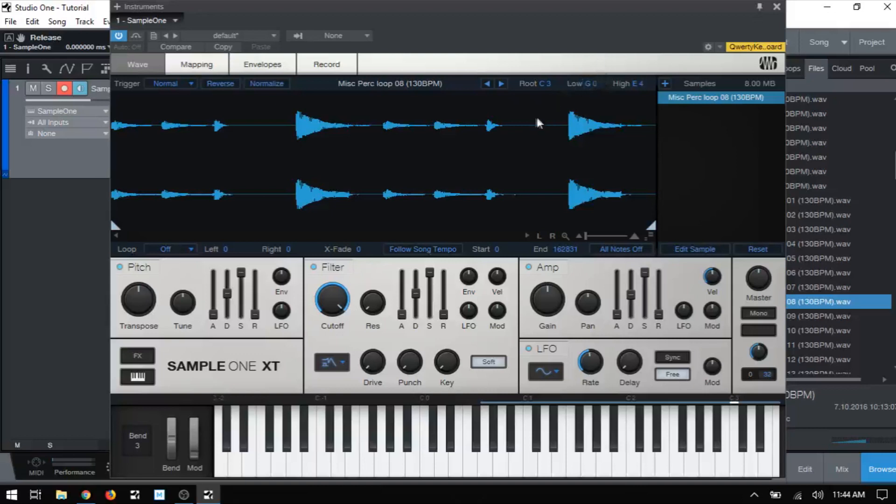
{"action": "mouse_move", "coordinate": [533, 126]}
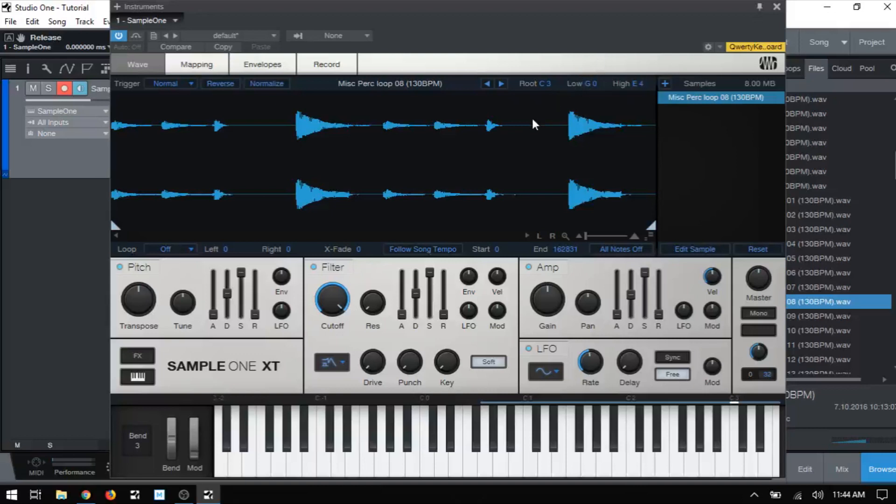
{"action": "mouse_move", "coordinate": [460, 201]}
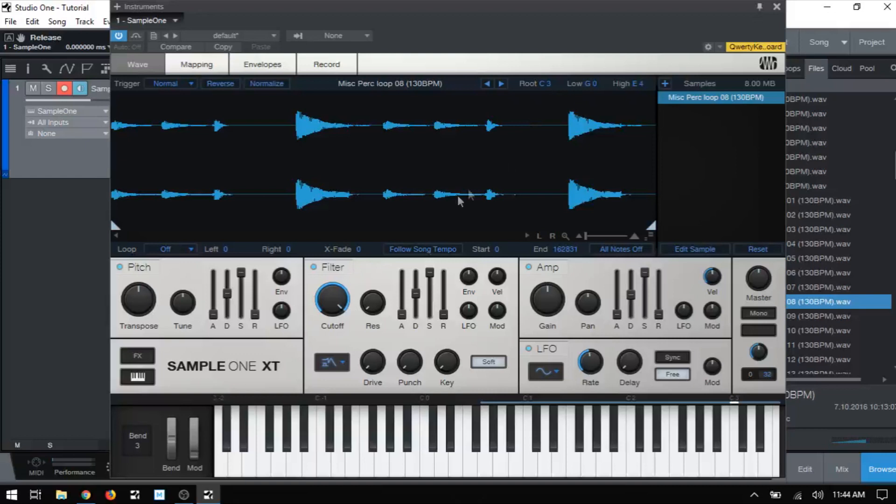
{"action": "mouse_move", "coordinate": [408, 209]}
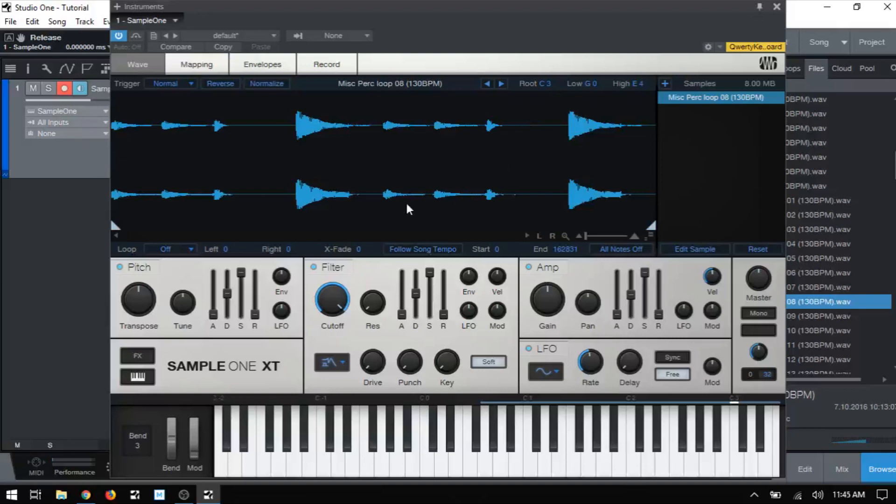
{"action": "mouse_move", "coordinate": [310, 179]}
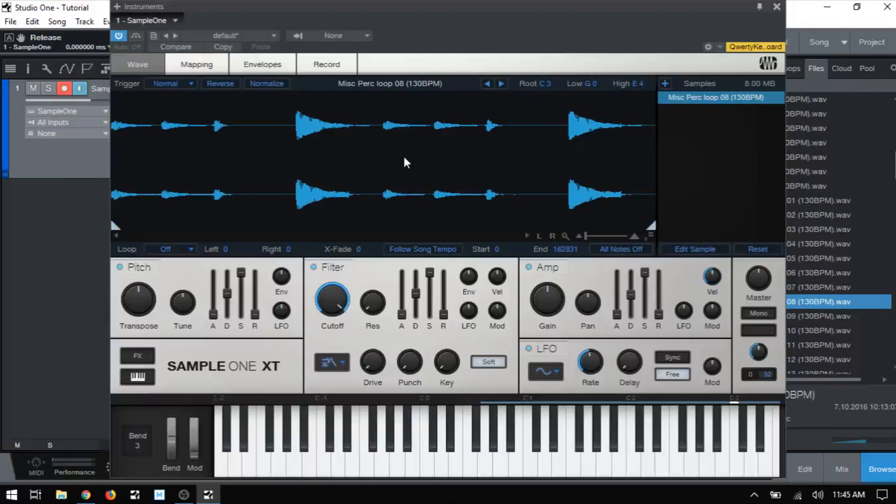
{"action": "mouse_move", "coordinate": [408, 165]}
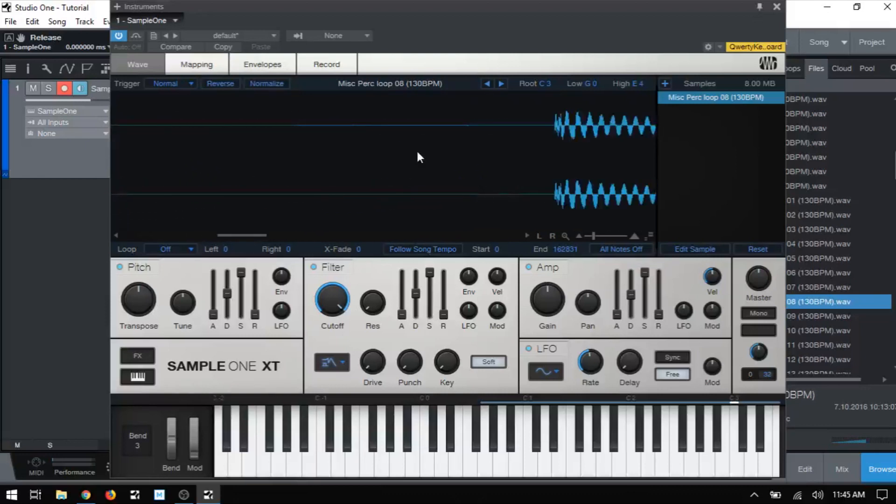
{"action": "left_click_drag", "start_coordinate": [246, 235], "coordinate": [286, 235]}
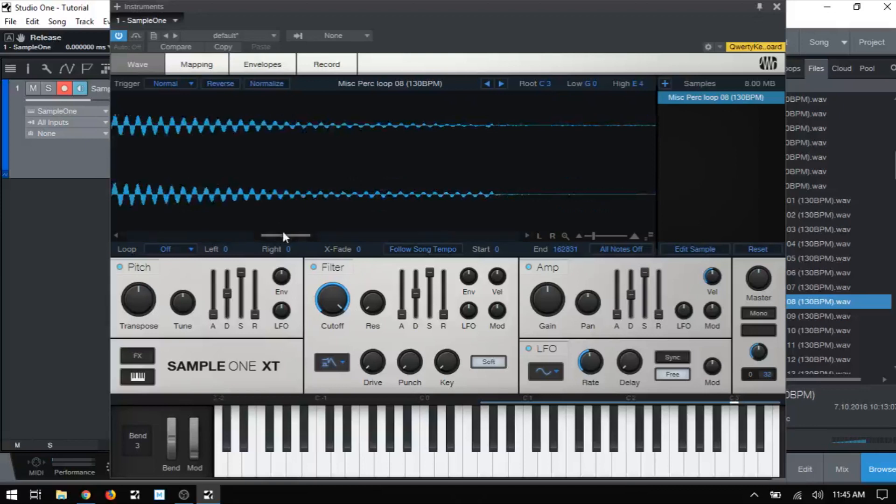
{"action": "left_click_drag", "start_coordinate": [286, 235], "coordinate": [291, 239]}
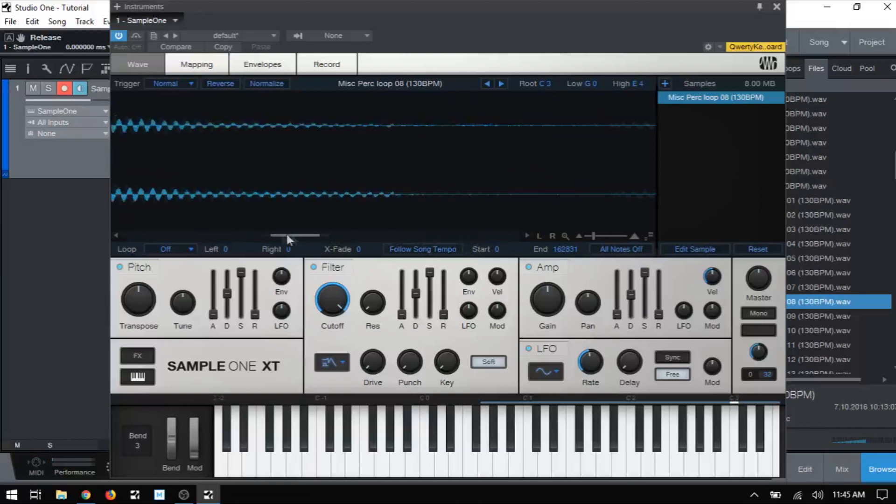
{"action": "left_click_drag", "start_coordinate": [291, 235], "coordinate": [232, 235]}
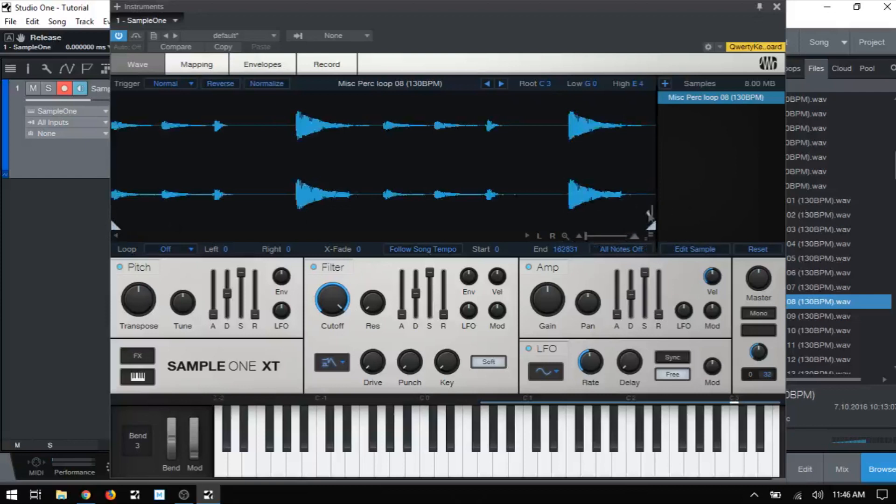
{"action": "mouse_move", "coordinate": [339, 201]}
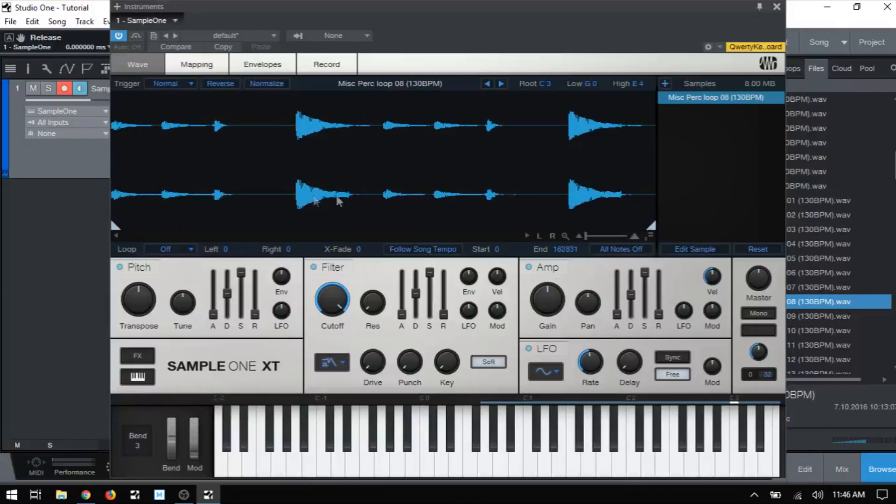
{"action": "mouse_move", "coordinate": [125, 227]}
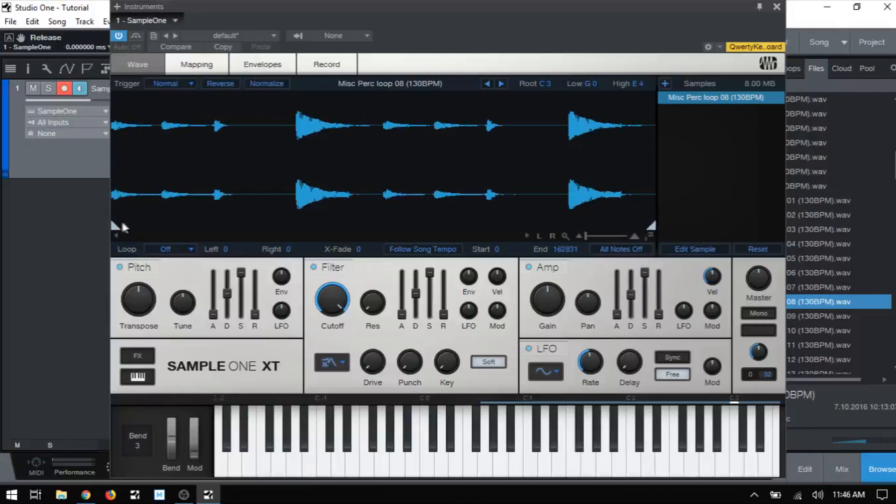
{"action": "mouse_move", "coordinate": [115, 228]}
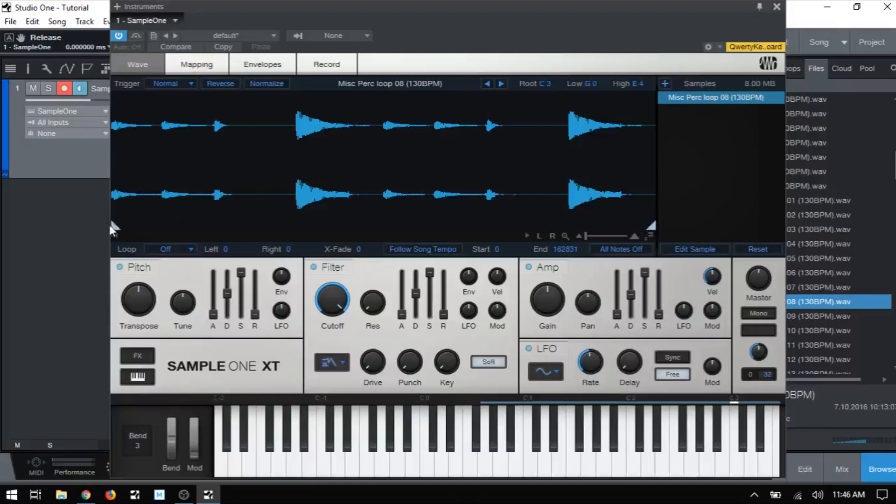
Step: Trim the loop's playback region to the second drum hit, starting at 55355
{"action": "left_click_drag", "start_coordinate": [116, 234], "coordinate": [305, 235]}
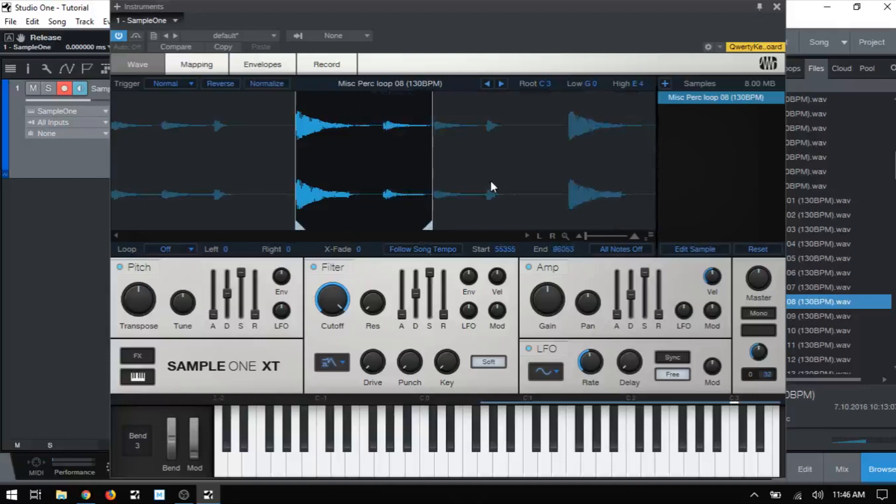
{"action": "mouse_move", "coordinate": [717, 471]}
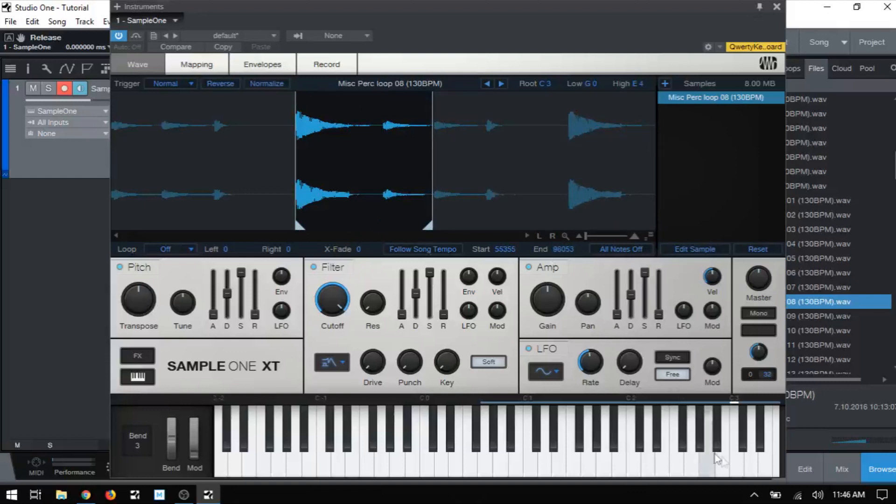
{"action": "mouse_move", "coordinate": [383, 134]}
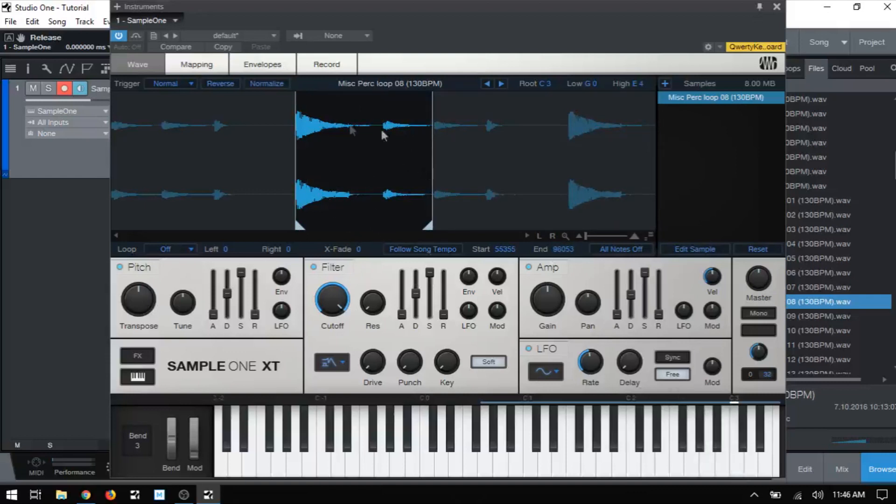
{"action": "mouse_move", "coordinate": [740, 483]}
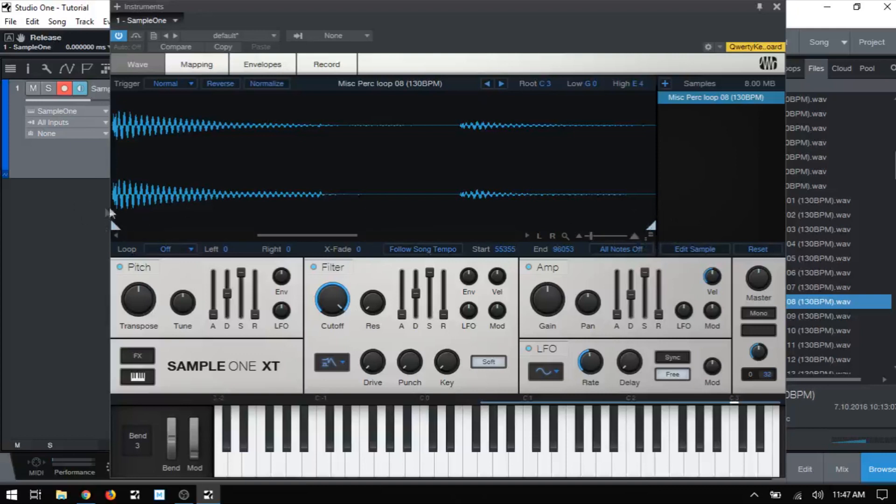
{"action": "mouse_move", "coordinate": [130, 220]}
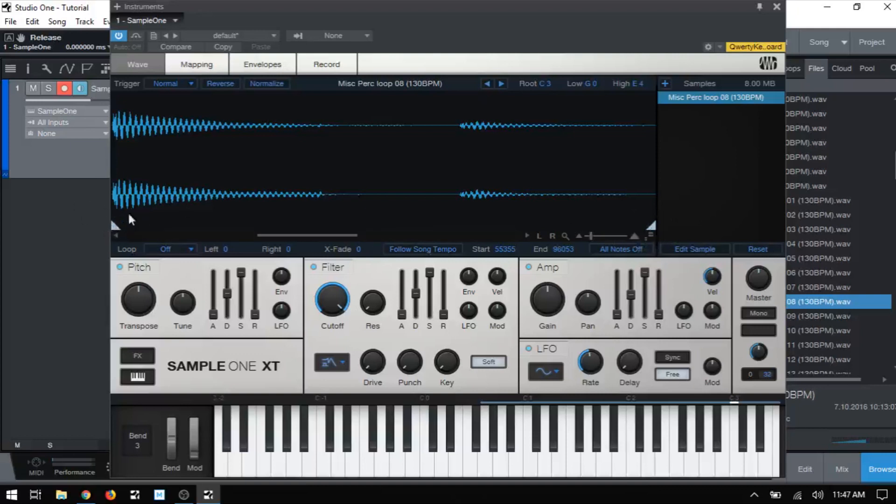
{"action": "mouse_move", "coordinate": [126, 225]}
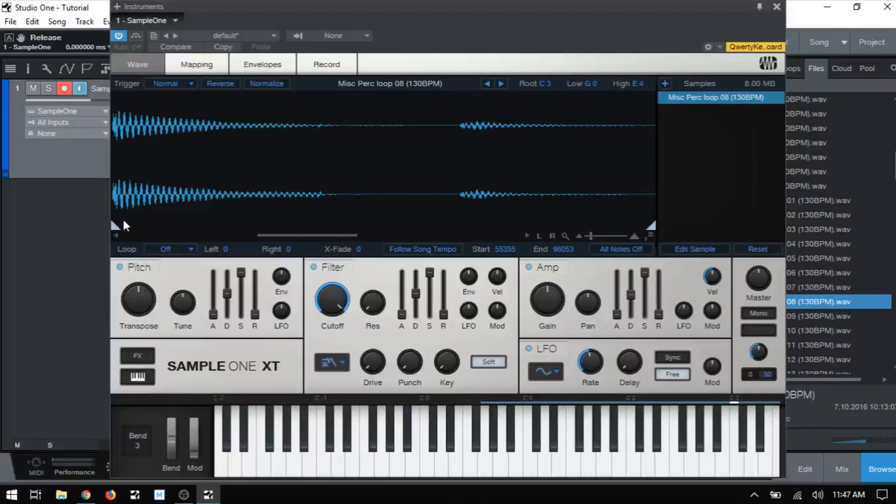
{"action": "mouse_move", "coordinate": [123, 171]}
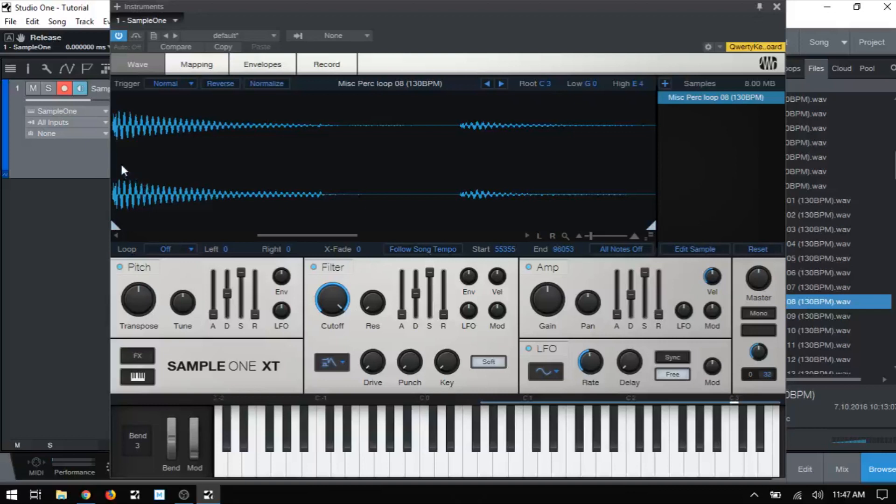
{"action": "mouse_move", "coordinate": [692, 475]}
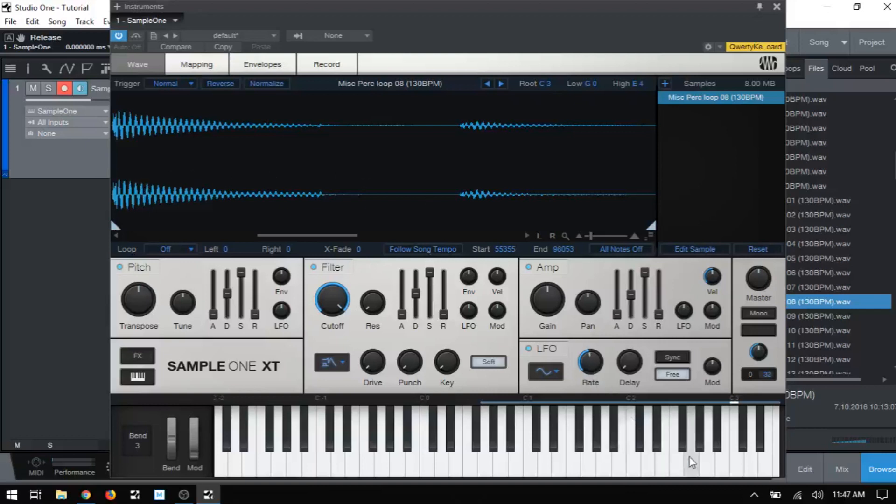
{"action": "mouse_move", "coordinate": [588, 302]}
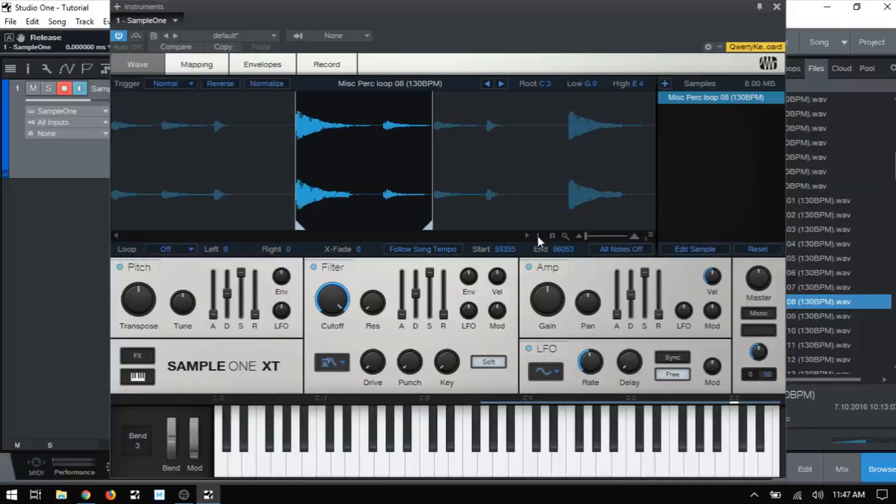
{"action": "mouse_move", "coordinate": [537, 168]}
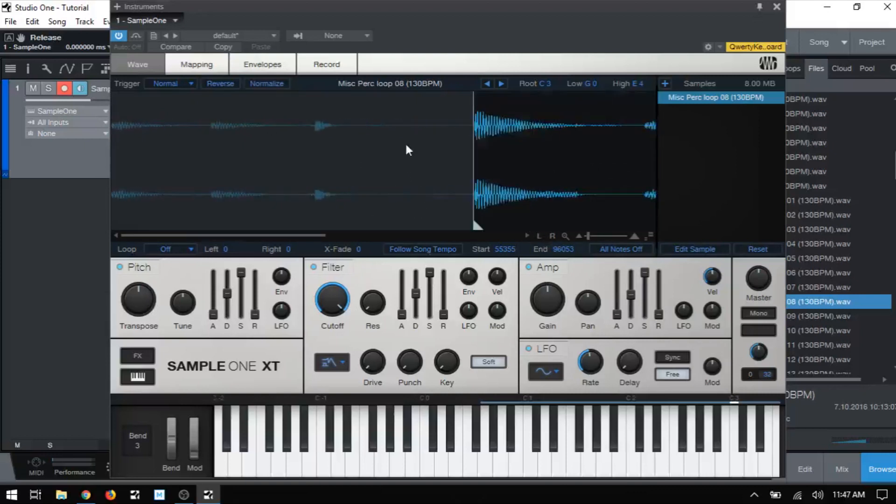
{"action": "mouse_move", "coordinate": [556, 237]}
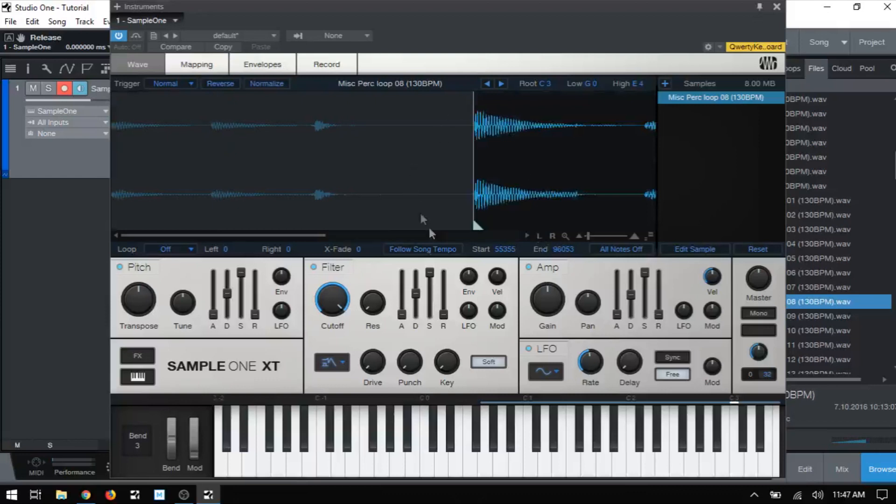
{"action": "mouse_move", "coordinate": [556, 236]}
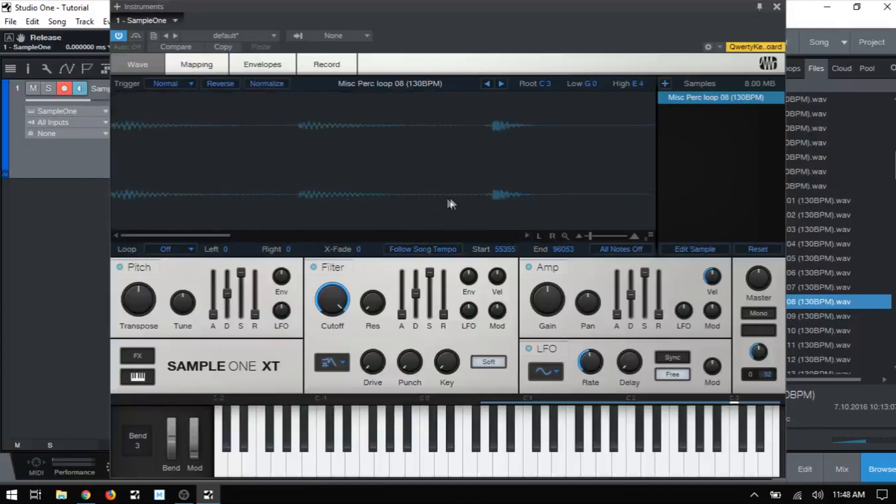
Step: Zoom in on the trimmed waveform around the 55355 start point
{"action": "left_click", "coordinate": [565, 236]}
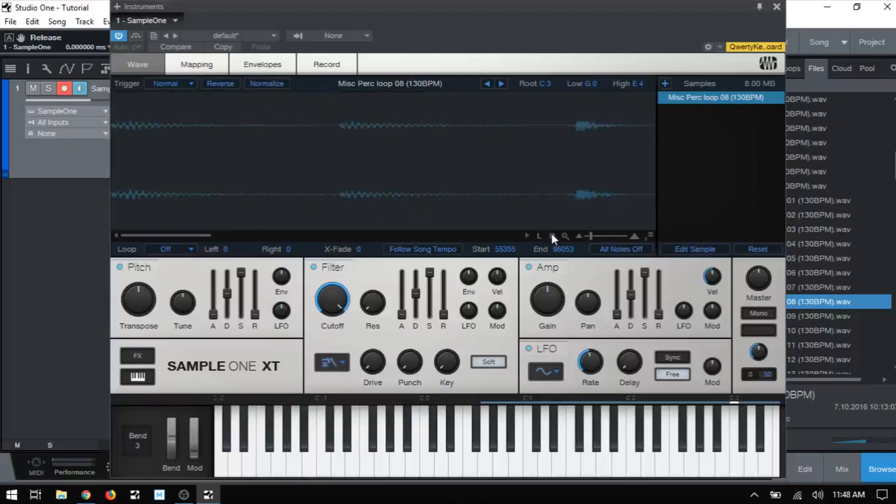
{"action": "mouse_move", "coordinate": [322, 189]}
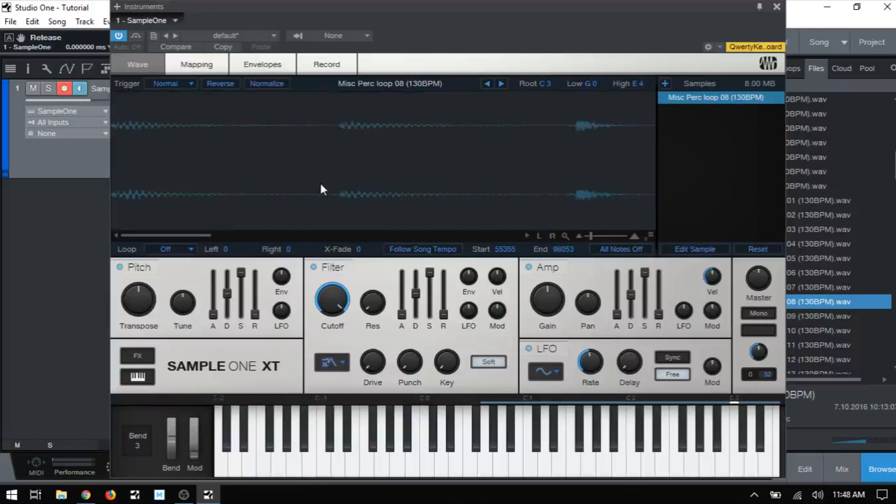
Step: Zoom tightly on the hit's onset and move the sample start to 55481
{"action": "left_click_drag", "start_coordinate": [368, 166], "coordinate": [558, 197]}
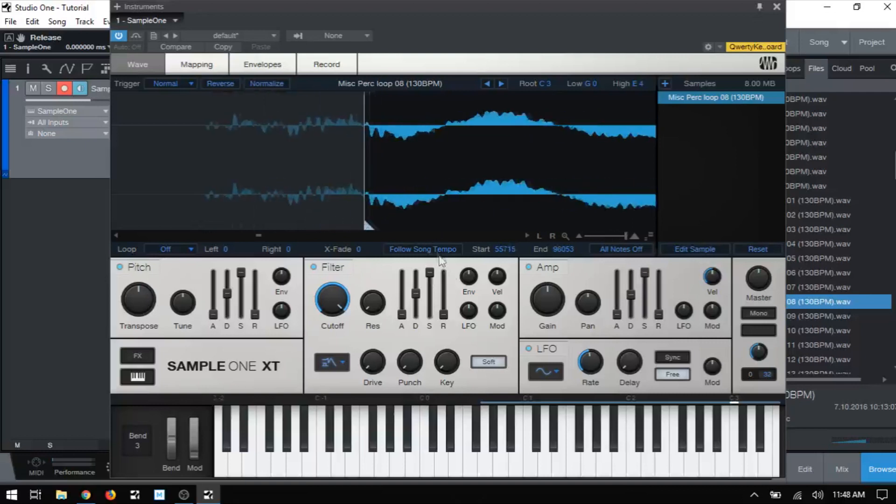
{"action": "left_click_drag", "start_coordinate": [364, 160], "coordinate": [428, 160]}
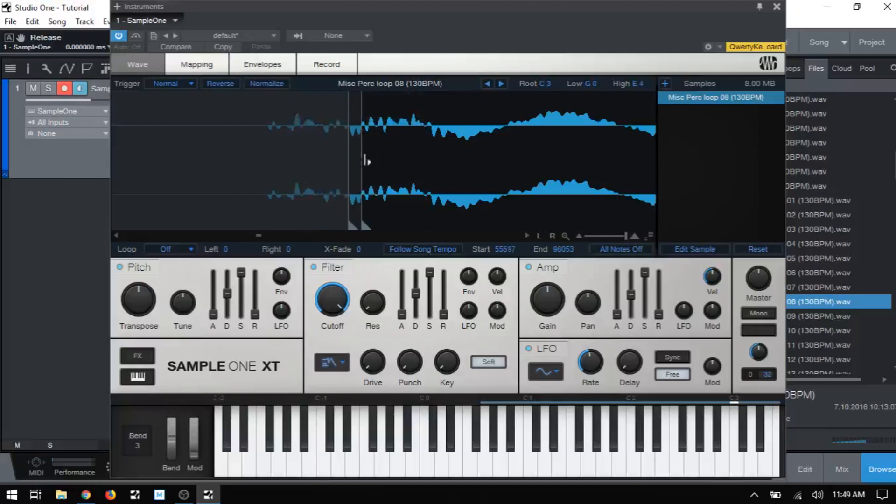
{"action": "left_click_drag", "start_coordinate": [347, 160], "coordinate": [364, 166]}
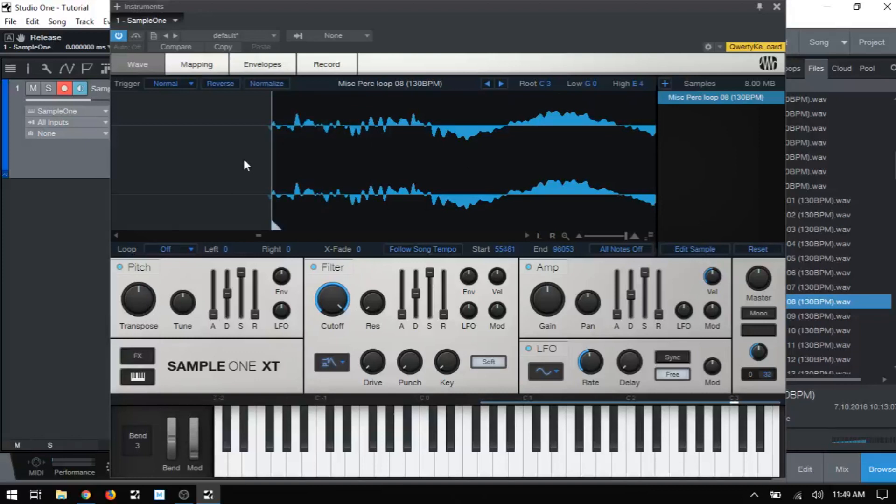
{"action": "mouse_move", "coordinate": [397, 190]}
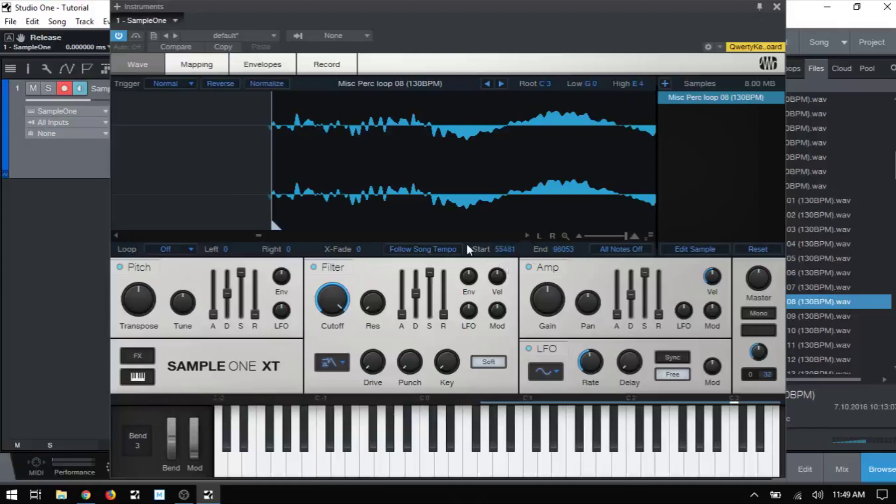
{"action": "mouse_move", "coordinate": [566, 258]}
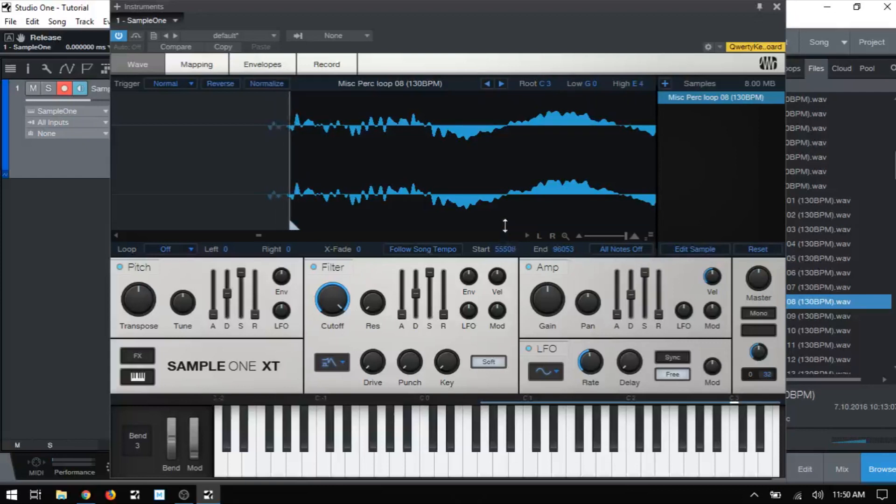
Step: Move the sample start slightly later to 55504, end staying at 98053
{"action": "left_click_drag", "start_coordinate": [292, 155], "coordinate": [366, 154]}
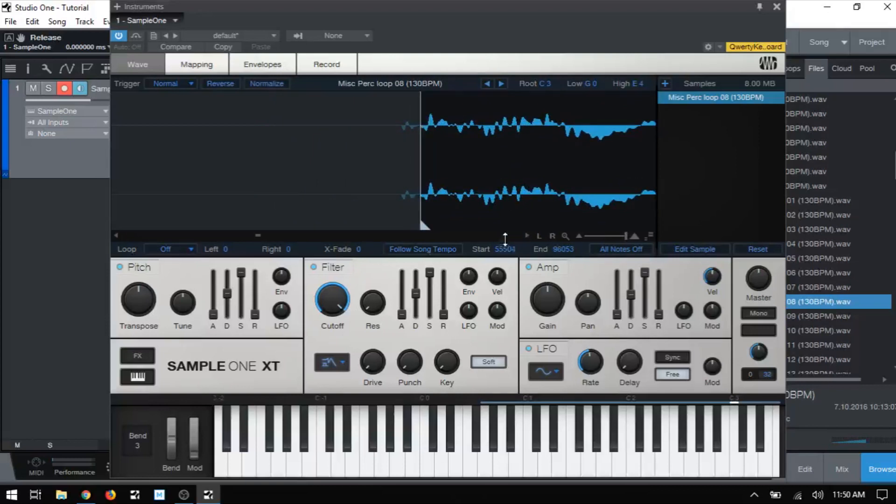
{"action": "mouse_move", "coordinate": [528, 240]}
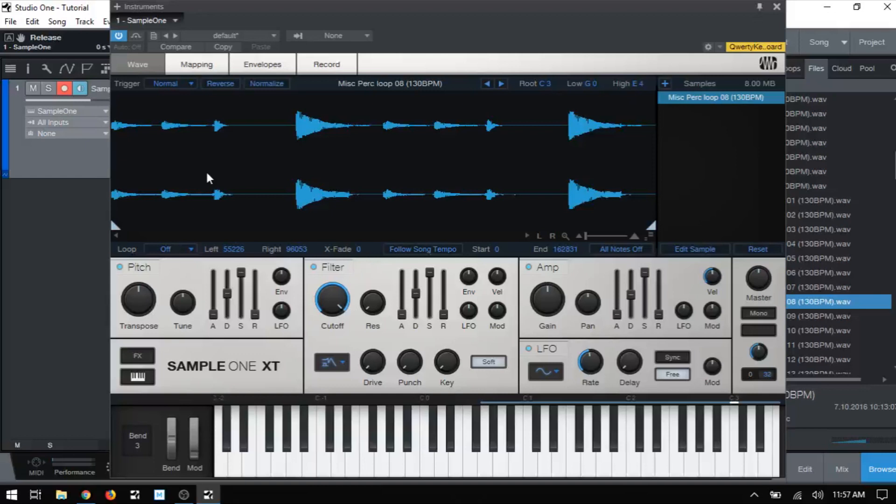
{"action": "mouse_move", "coordinate": [186, 257]}
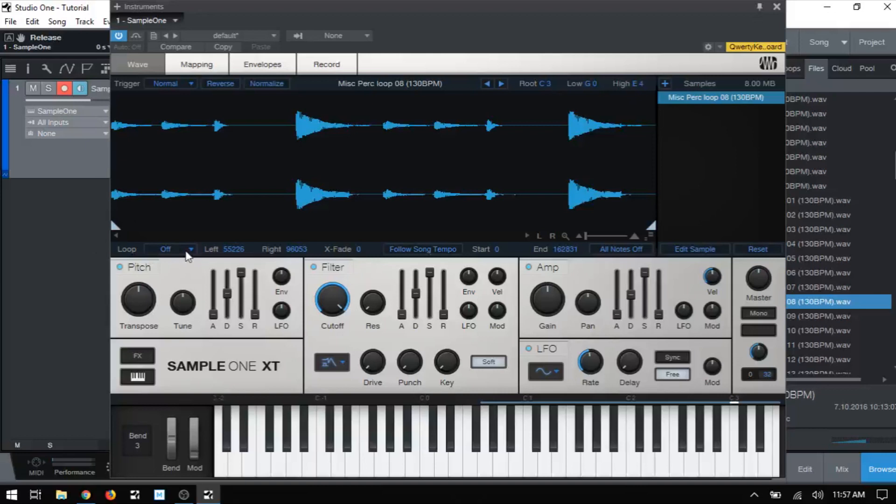
{"action": "left_click", "coordinate": [171, 249]}
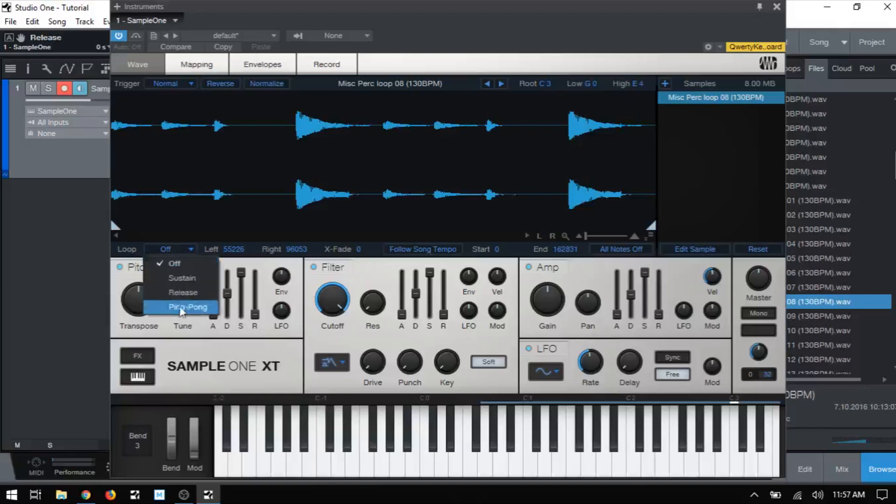
{"action": "left_click", "coordinate": [169, 249]}
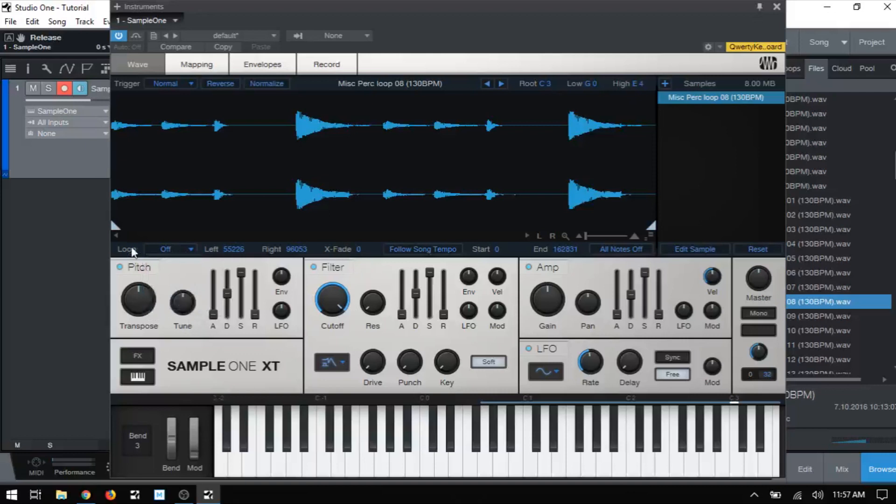
{"action": "left_click", "coordinate": [171, 249]}
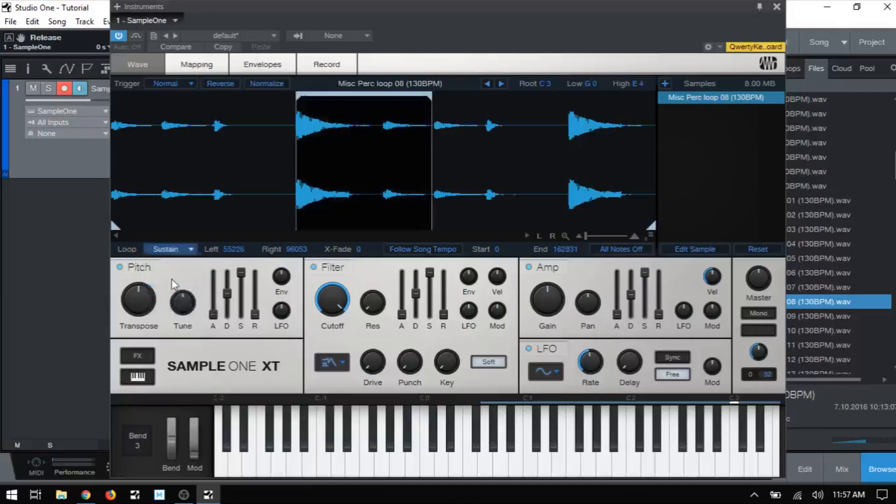
{"action": "mouse_move", "coordinate": [381, 114]}
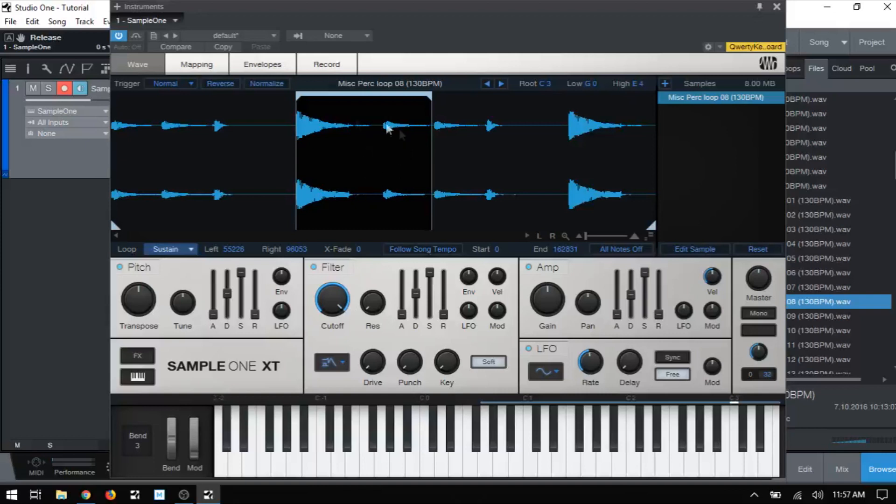
{"action": "mouse_move", "coordinate": [520, 176]}
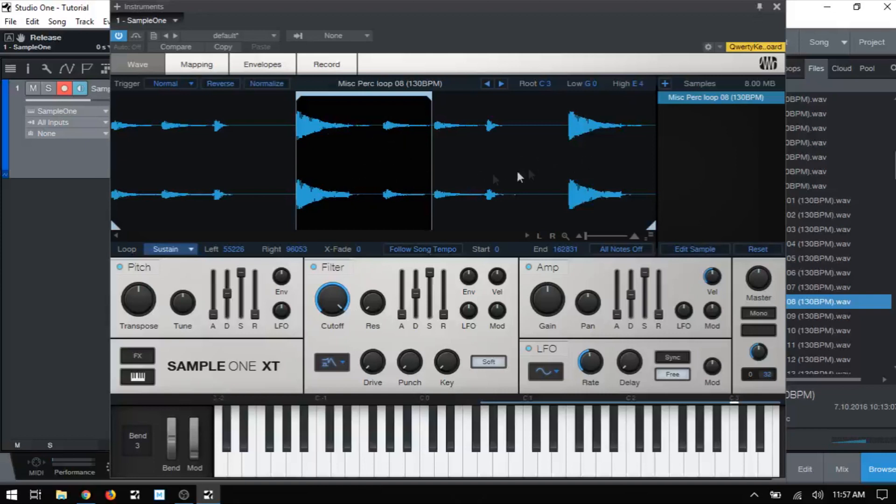
{"action": "mouse_move", "coordinate": [296, 171]}
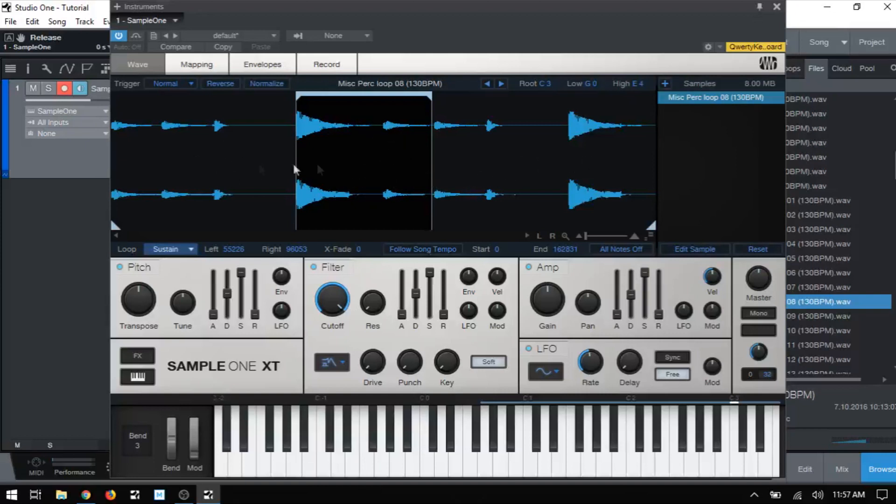
{"action": "mouse_move", "coordinate": [344, 164]}
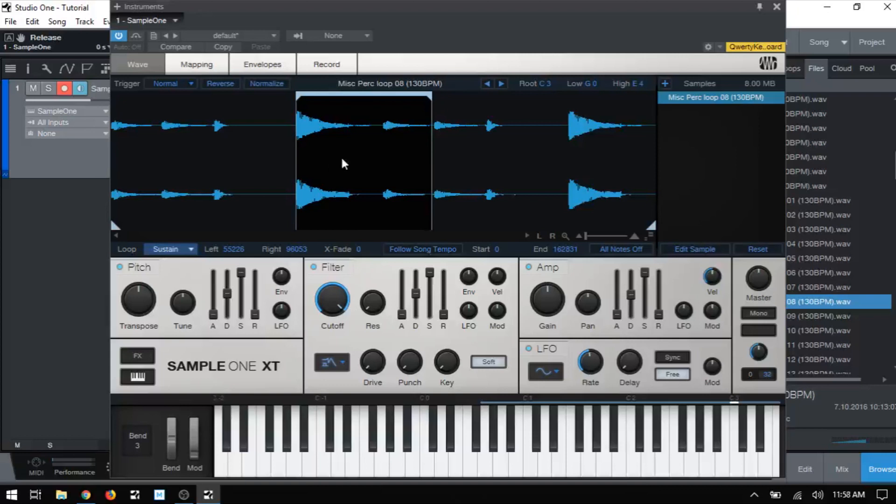
{"action": "mouse_move", "coordinate": [359, 183]}
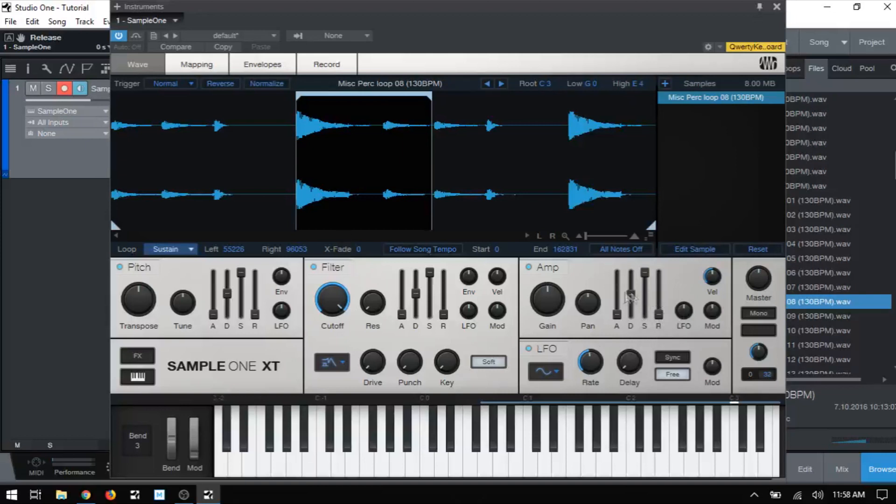
{"action": "mouse_move", "coordinate": [657, 305]}
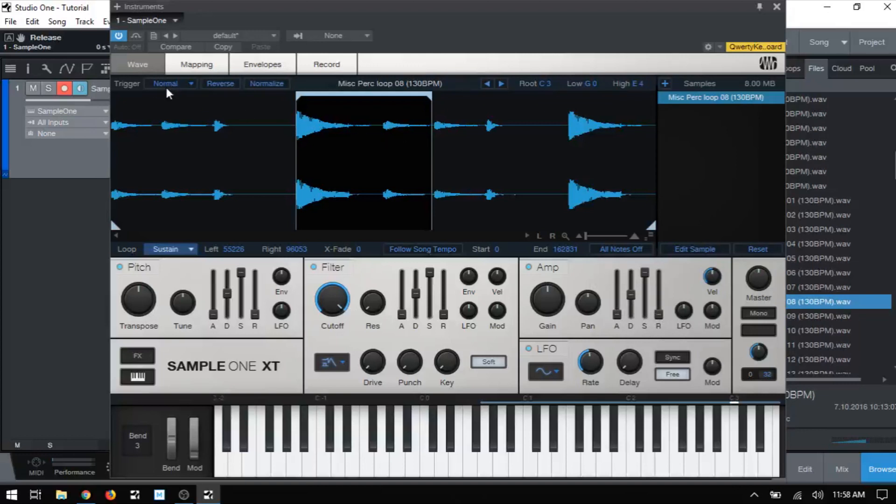
{"action": "mouse_move", "coordinate": [548, 389]}
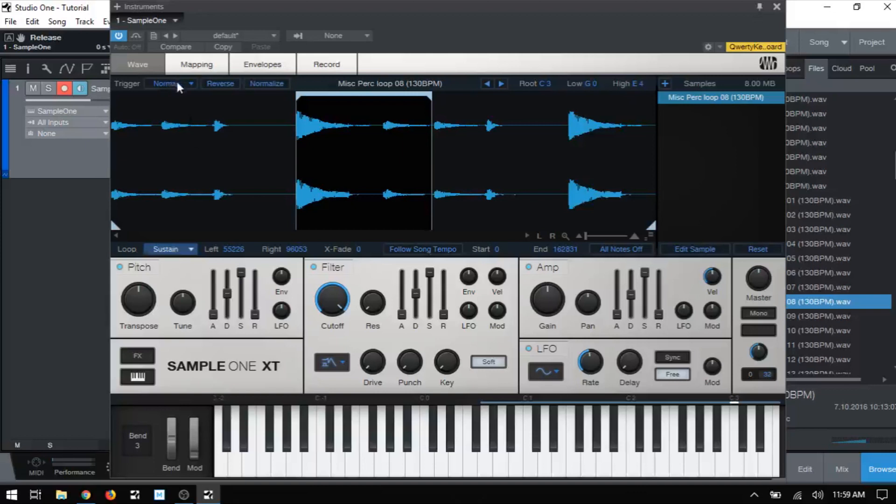
Step: Set Loop mode to Release and raise the amp envelope release to about 5 seconds
{"action": "left_click", "coordinate": [171, 83]}
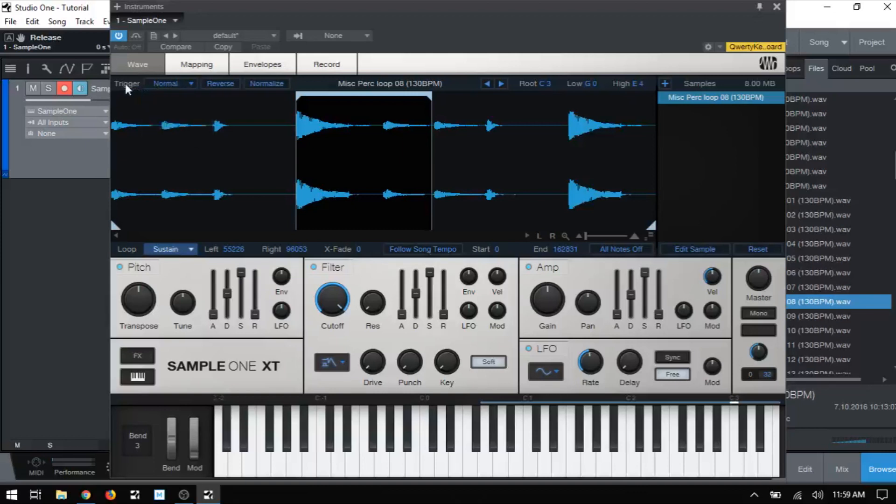
{"action": "left_click", "coordinate": [171, 249]}
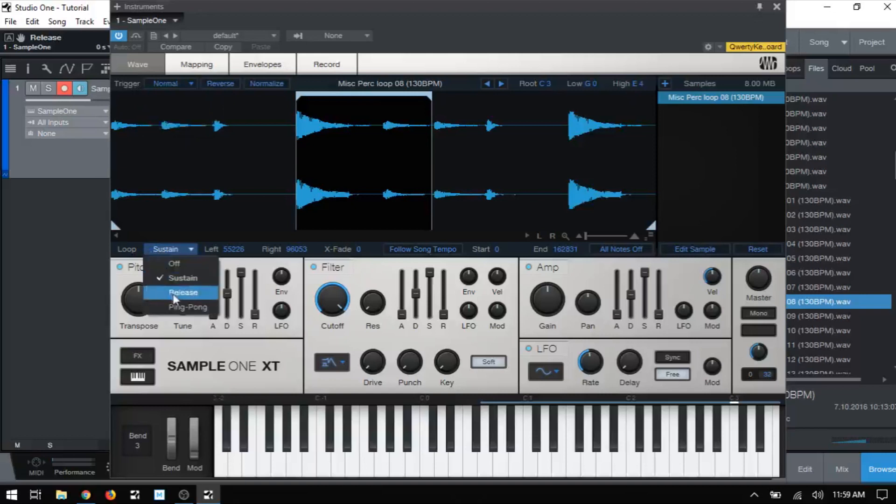
{"action": "left_click", "coordinate": [183, 292]}
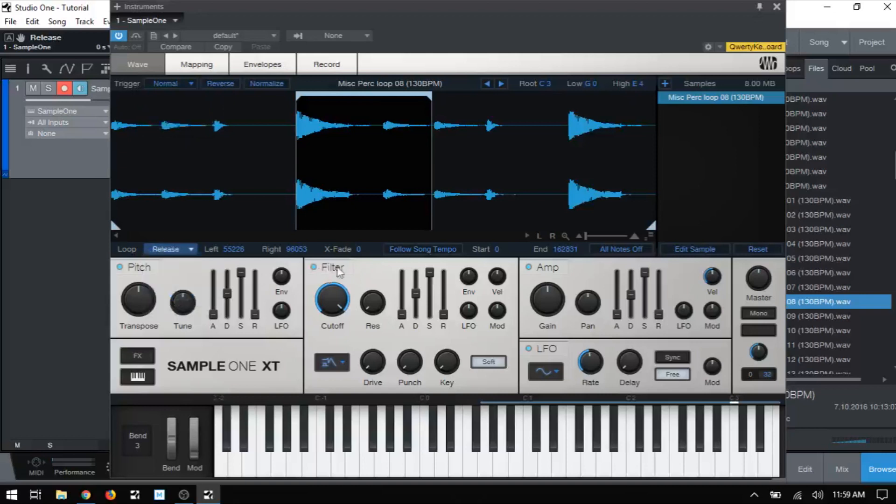
{"action": "mouse_move", "coordinate": [676, 331]}
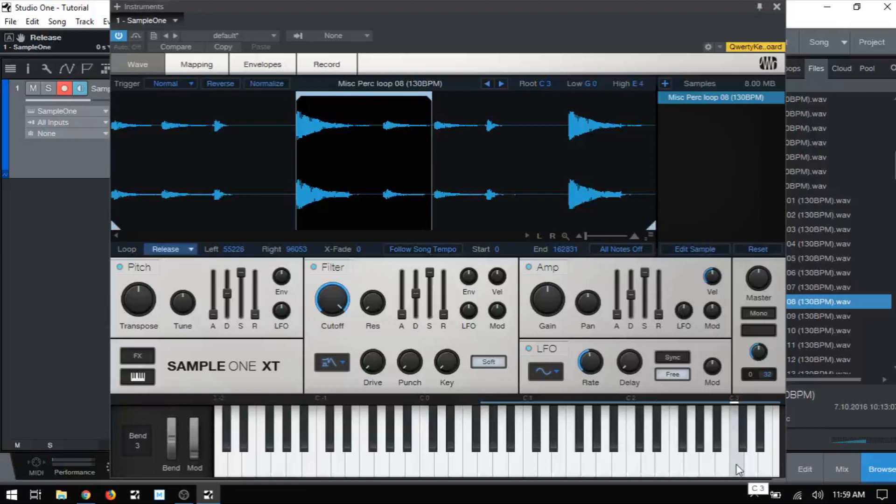
{"action": "mouse_move", "coordinate": [372, 202]}
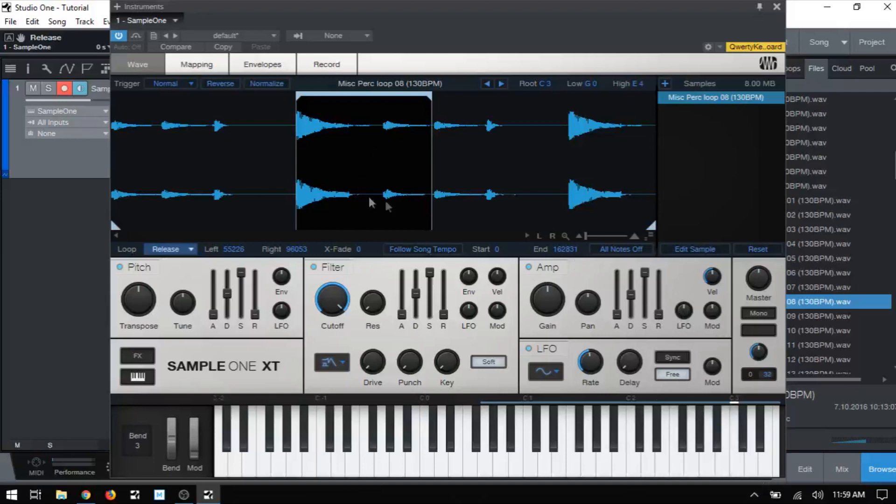
{"action": "mouse_move", "coordinate": [658, 306]}
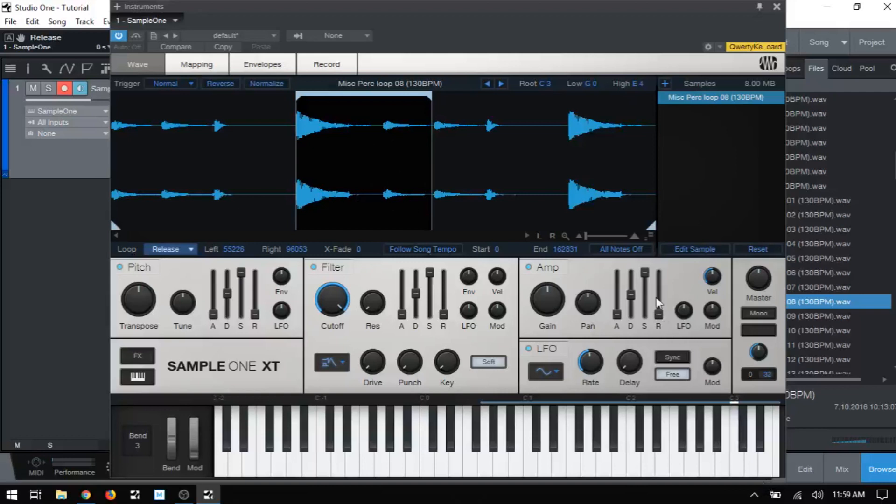
{"action": "mouse_move", "coordinate": [659, 312]}
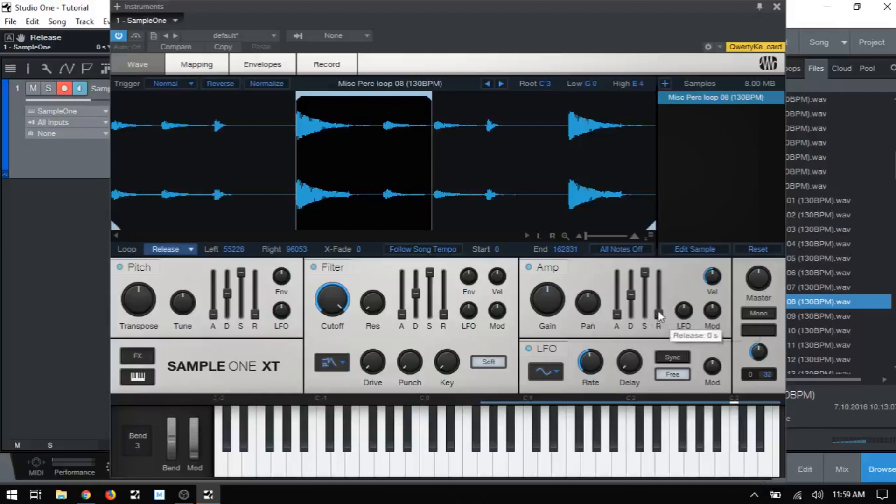
{"action": "left_click_drag", "start_coordinate": [657, 317], "coordinate": [657, 285]}
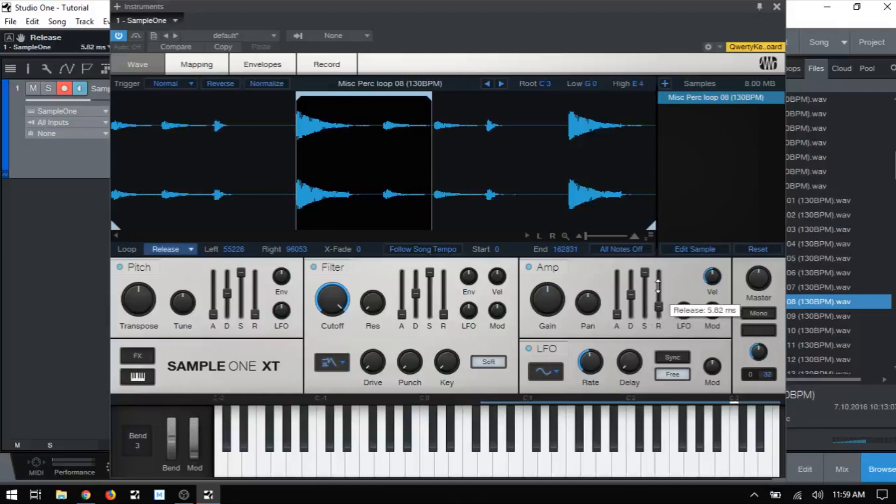
{"action": "mouse_move", "coordinate": [729, 450]}
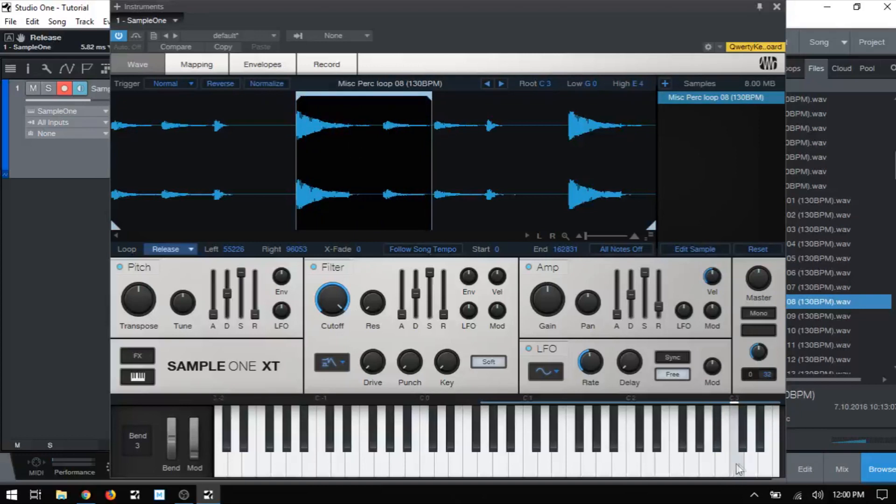
{"action": "mouse_move", "coordinate": [659, 309]}
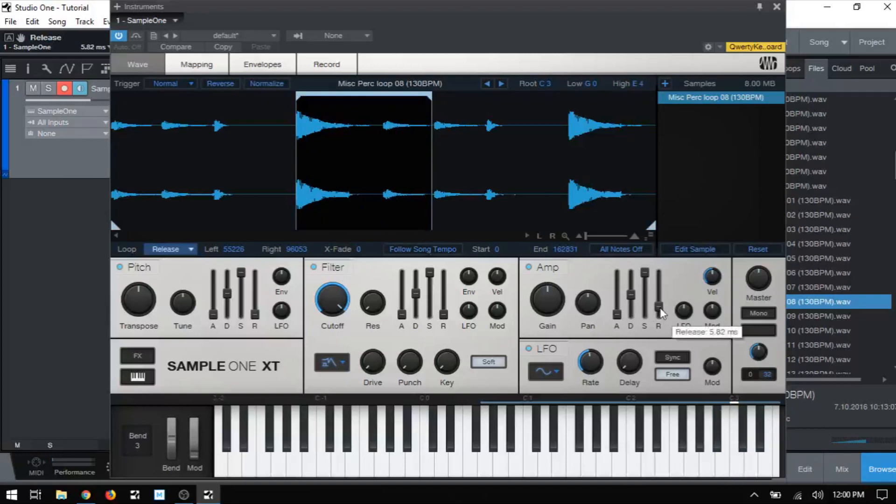
{"action": "left_click_drag", "start_coordinate": [658, 309], "coordinate": [658, 280]}
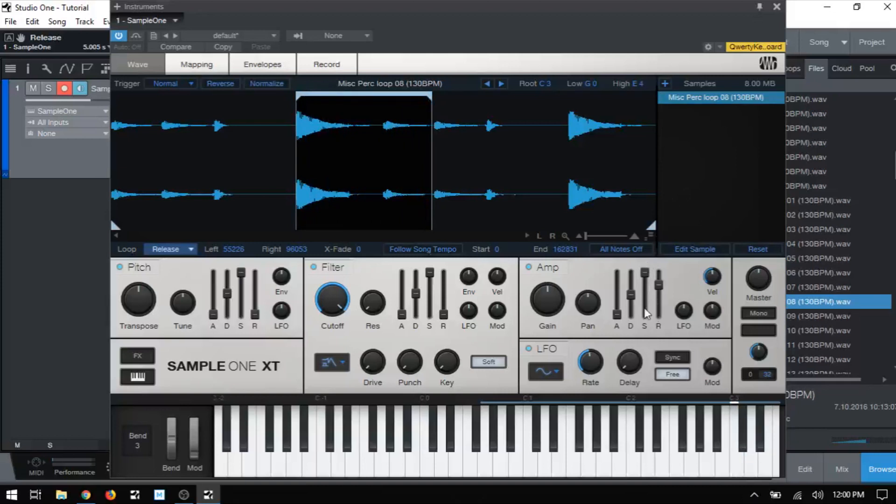
Step: Change Misc Perc loop 08's loop mode to Ping-Pong
{"action": "left_click", "coordinate": [189, 249]}
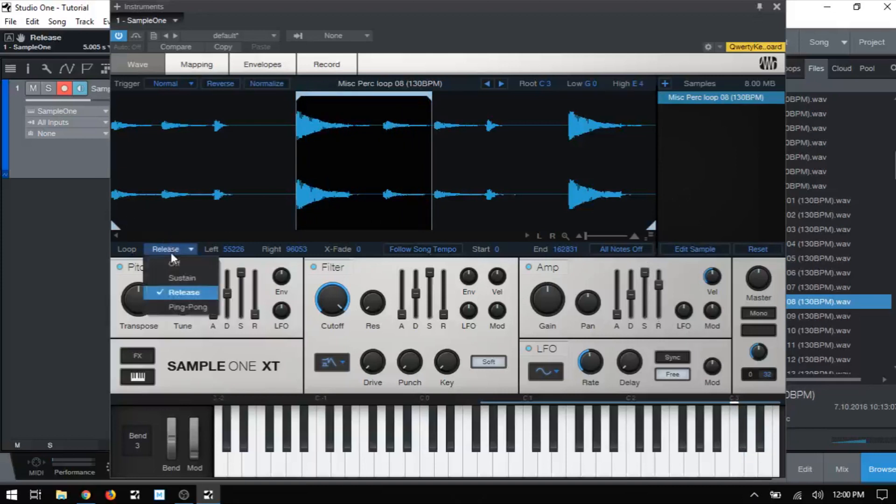
{"action": "left_click", "coordinate": [188, 307]}
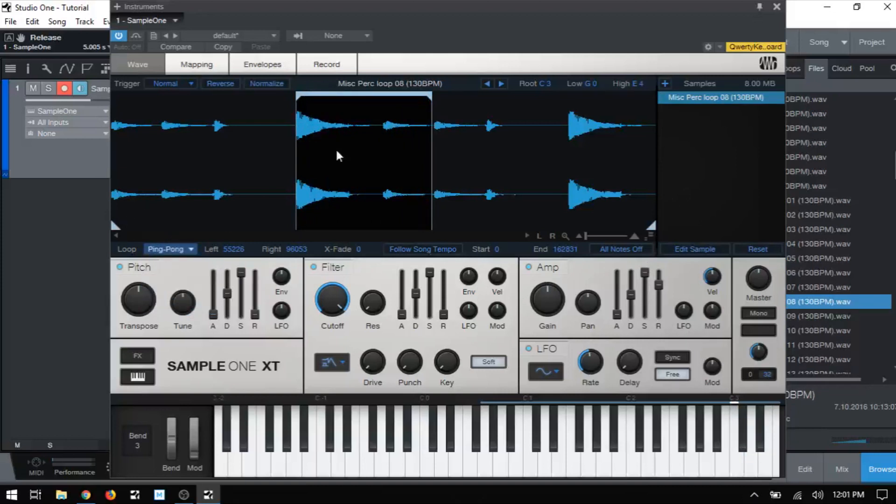
{"action": "mouse_move", "coordinate": [383, 182]}
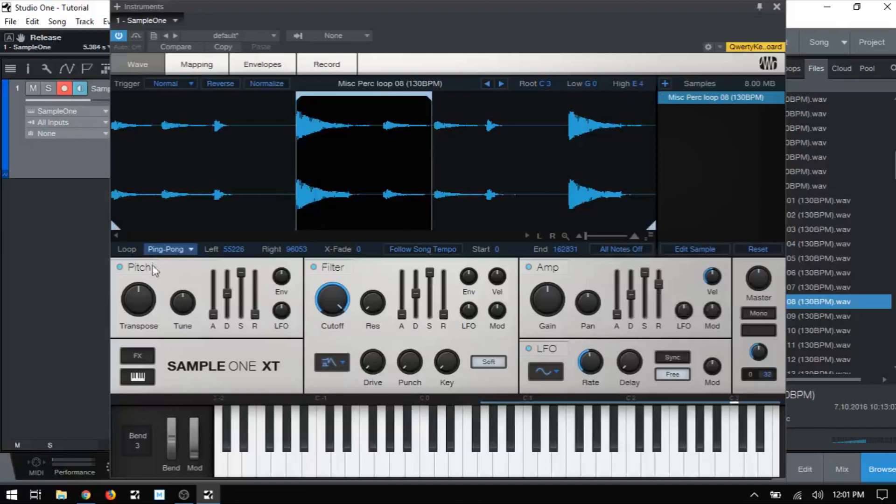
{"action": "mouse_move", "coordinate": [184, 114]}
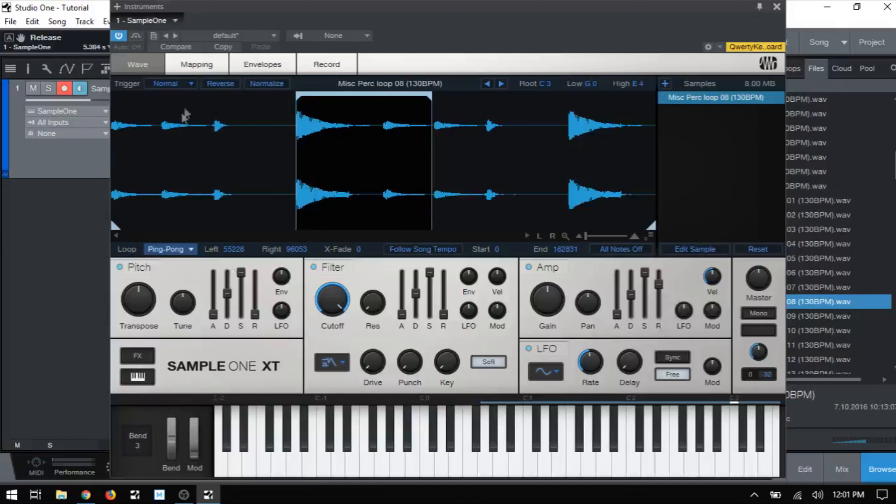
{"action": "mouse_move", "coordinate": [657, 295]}
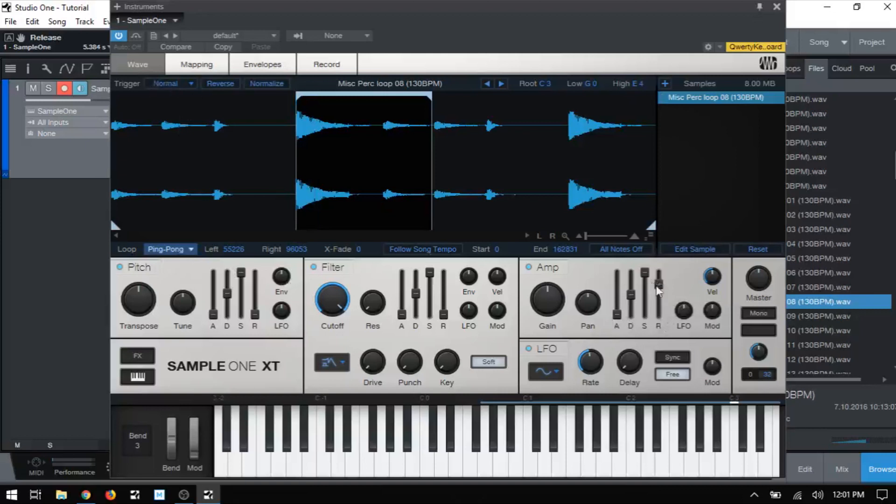
{"action": "mouse_move", "coordinate": [362, 172]}
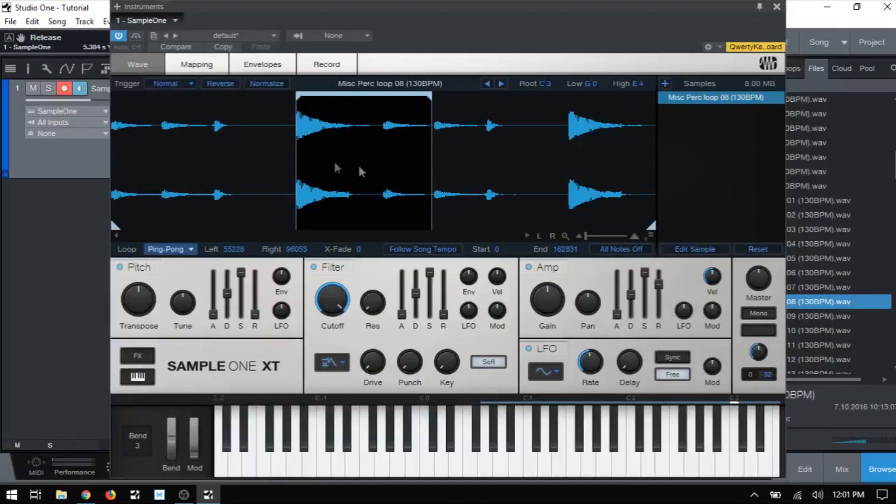
{"action": "left_click", "coordinate": [170, 249]}
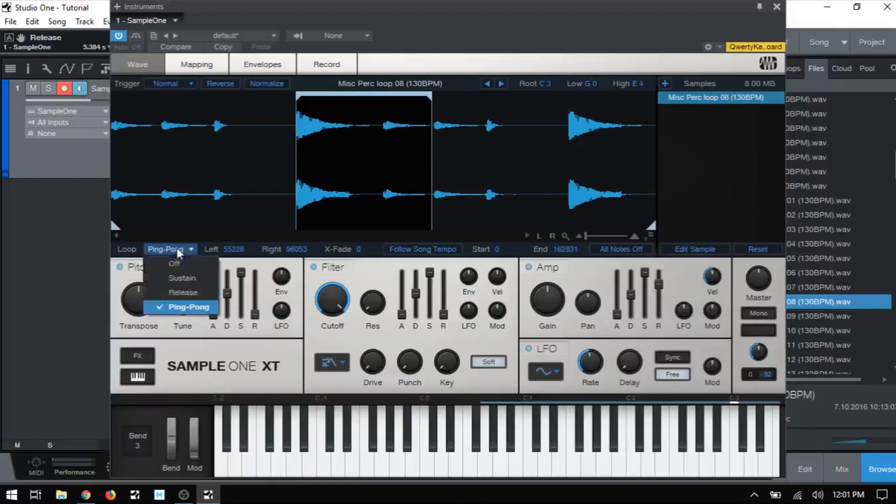
{"action": "mouse_move", "coordinate": [174, 263]}
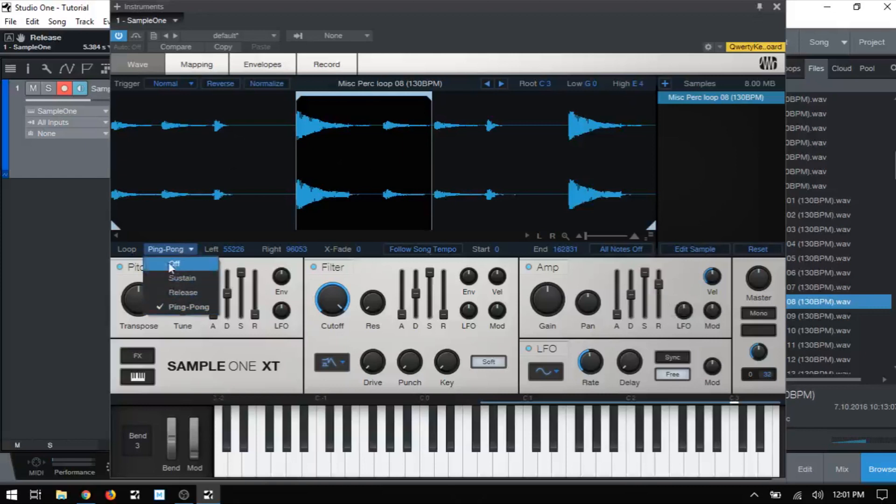
Step: Set loop mode to Sustain and widen the loop region to 55035–99232
{"action": "left_click", "coordinate": [174, 264]}
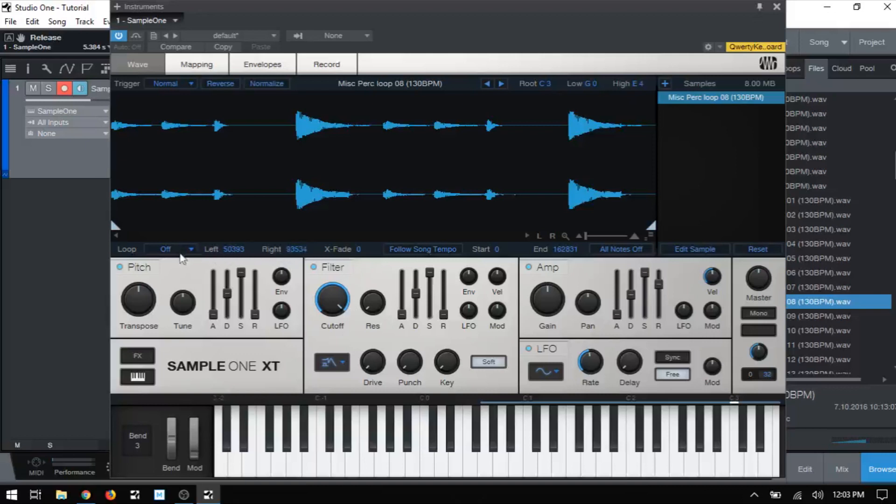
{"action": "left_click", "coordinate": [171, 249]}
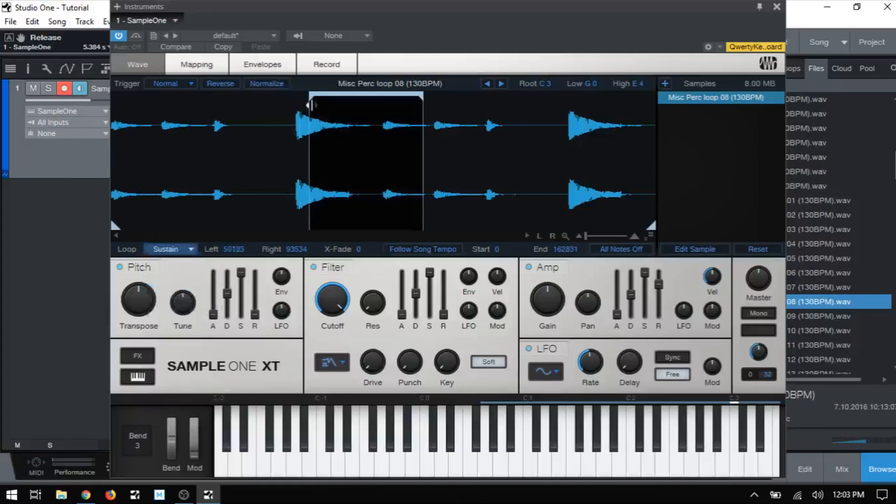
{"action": "left_click_drag", "start_coordinate": [308, 106], "coordinate": [296, 106]}
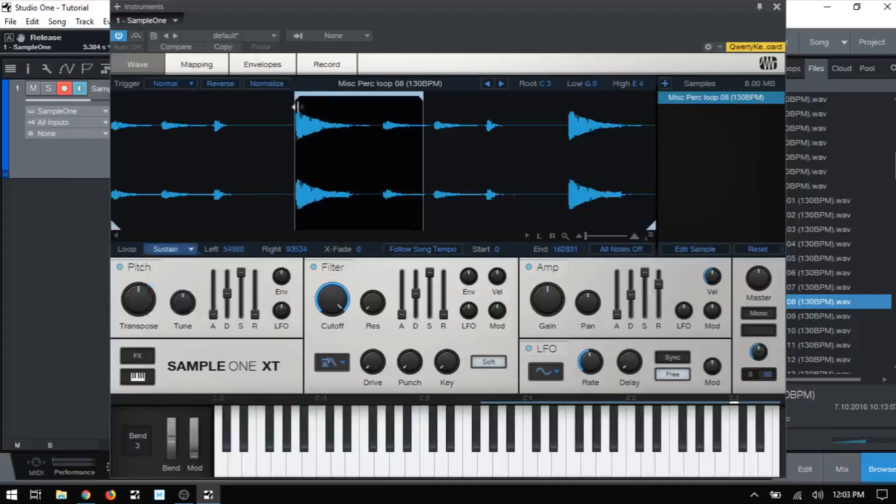
{"action": "left_click_drag", "start_coordinate": [295, 107], "coordinate": [284, 112]}
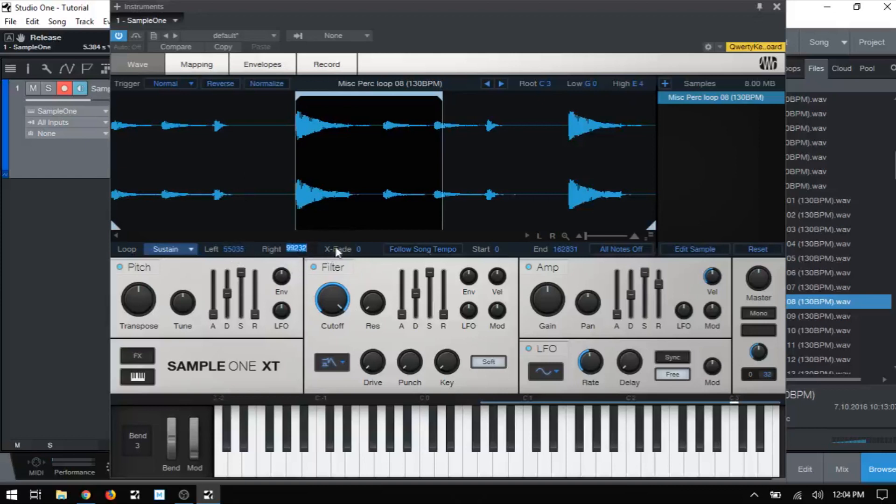
{"action": "mouse_move", "coordinate": [260, 218]}
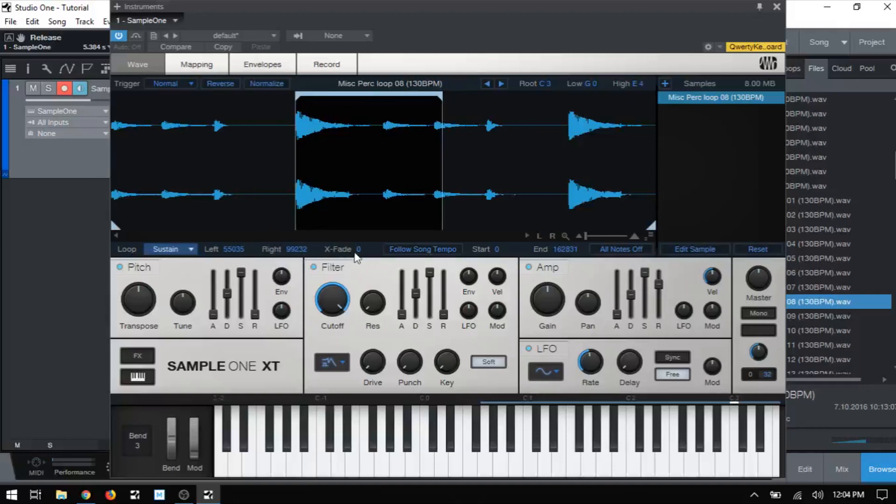
{"action": "mouse_move", "coordinate": [363, 256]}
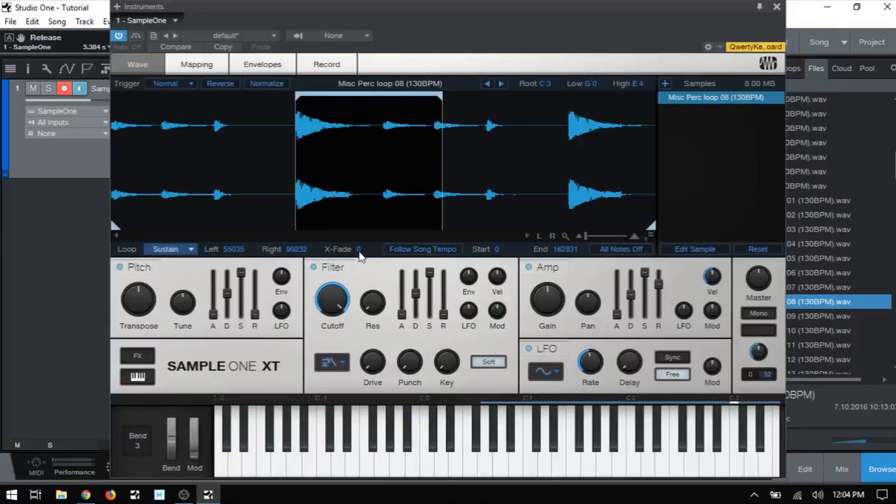
{"action": "mouse_move", "coordinate": [386, 191]}
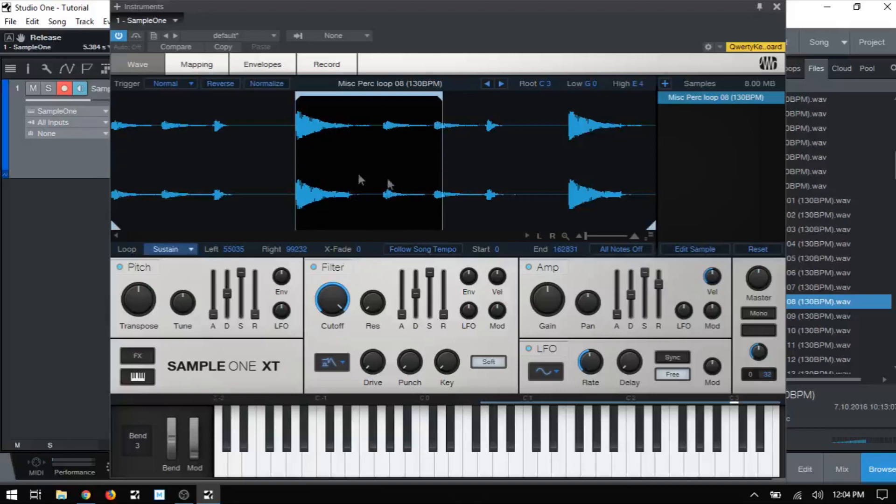
{"action": "mouse_move", "coordinate": [355, 178]}
{"action": "type", "text": "315"}
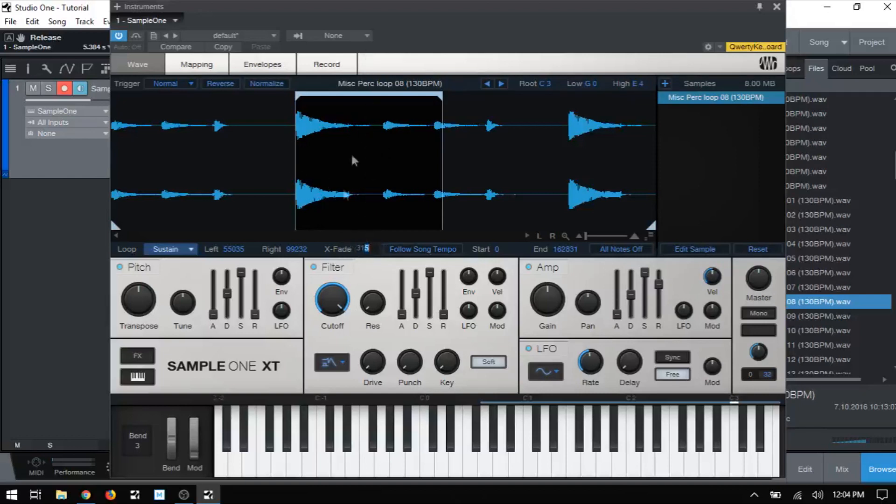
{"action": "mouse_move", "coordinate": [327, 266]}
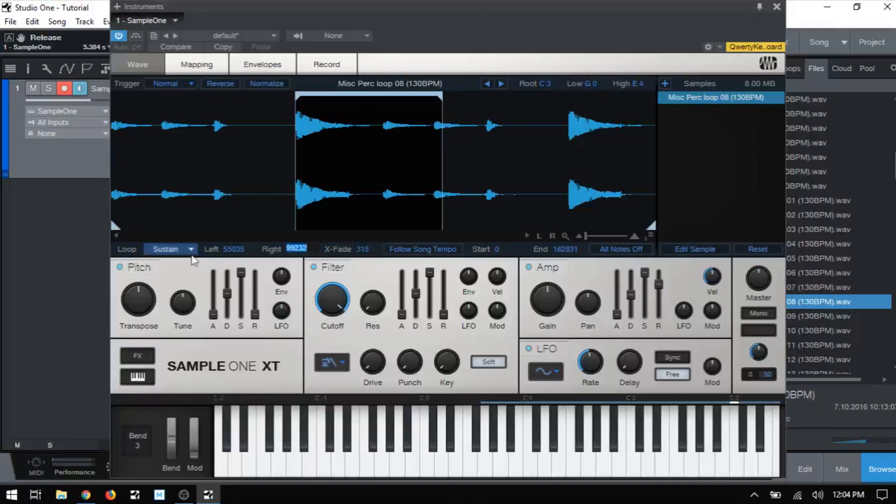
Step: Turn Misc Perc loop 08's looping off and enable Follow Song Tempo
{"action": "left_click", "coordinate": [171, 249]}
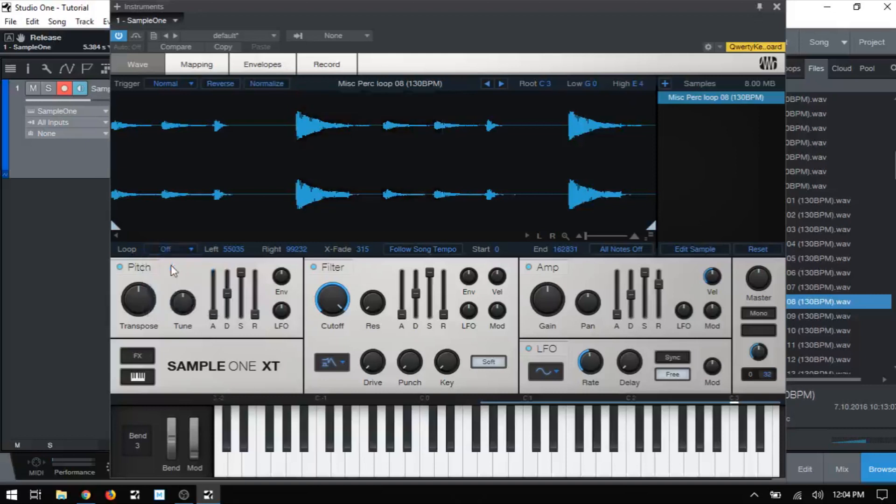
{"action": "mouse_move", "coordinate": [414, 248]}
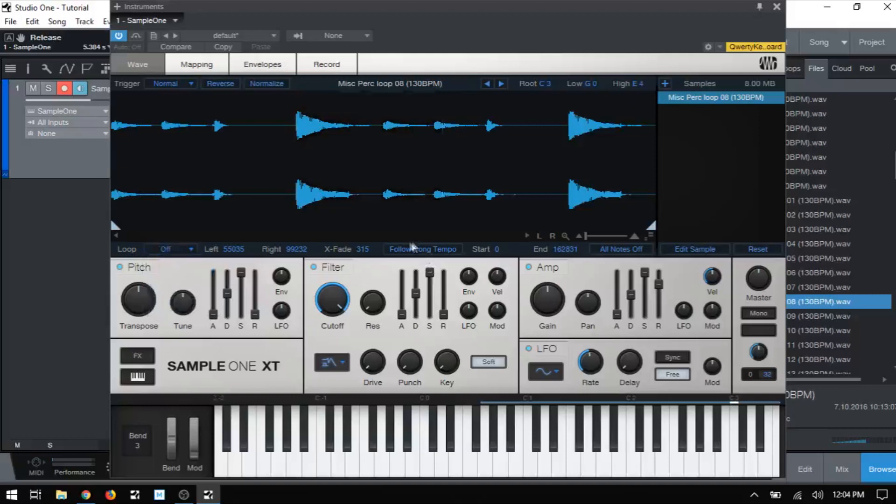
{"action": "mouse_move", "coordinate": [419, 256]}
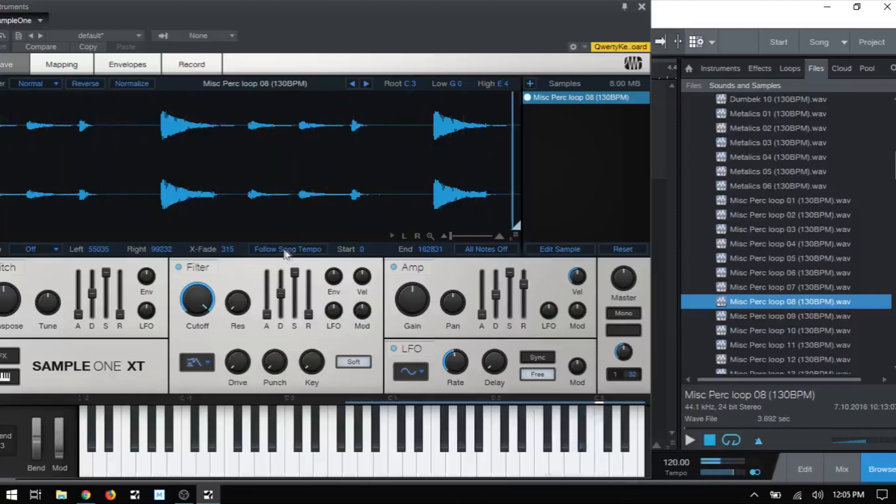
{"action": "left_click", "coordinate": [288, 249]}
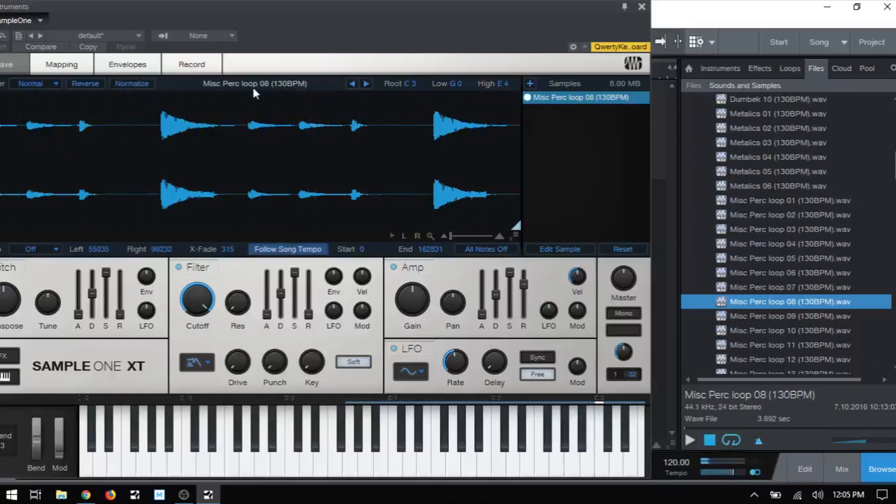
{"action": "mouse_move", "coordinate": [290, 94]}
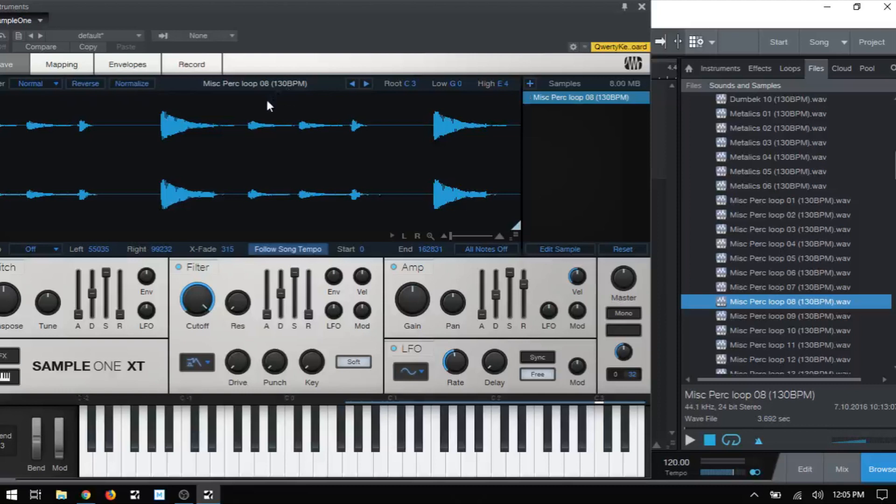
{"action": "mouse_move", "coordinate": [259, 112]}
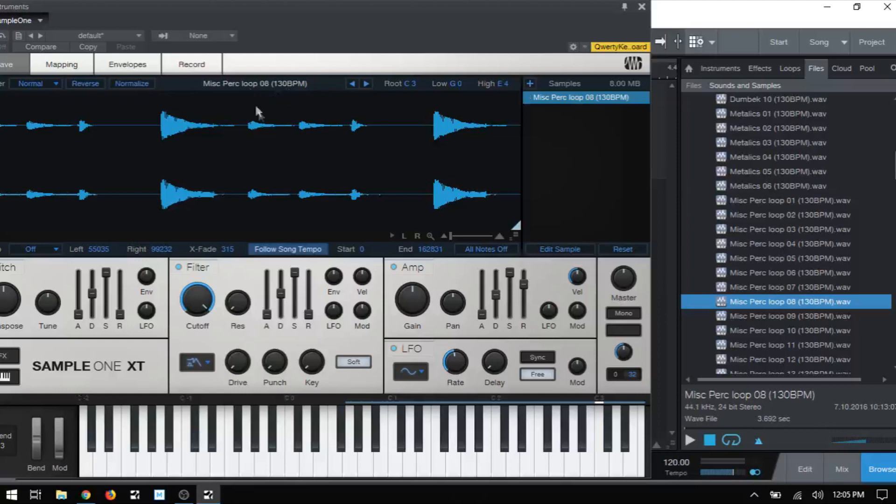
{"action": "mouse_move", "coordinate": [347, 344]}
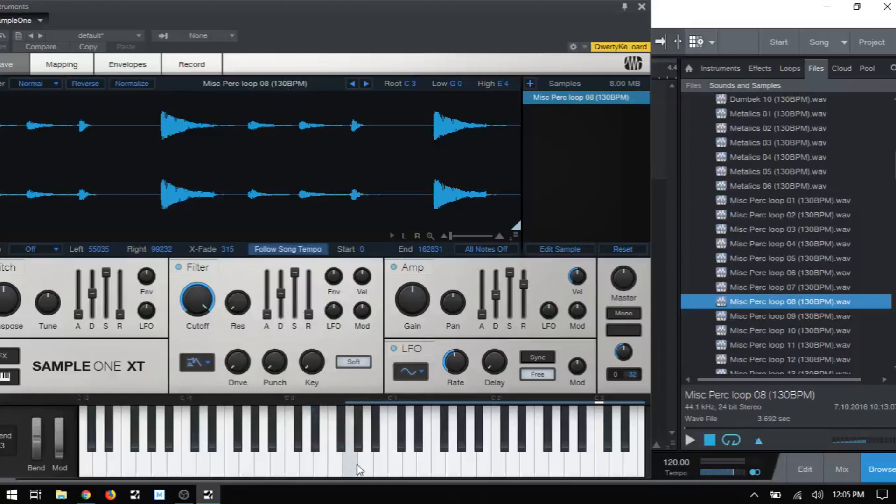
{"action": "mouse_move", "coordinate": [587, 472]}
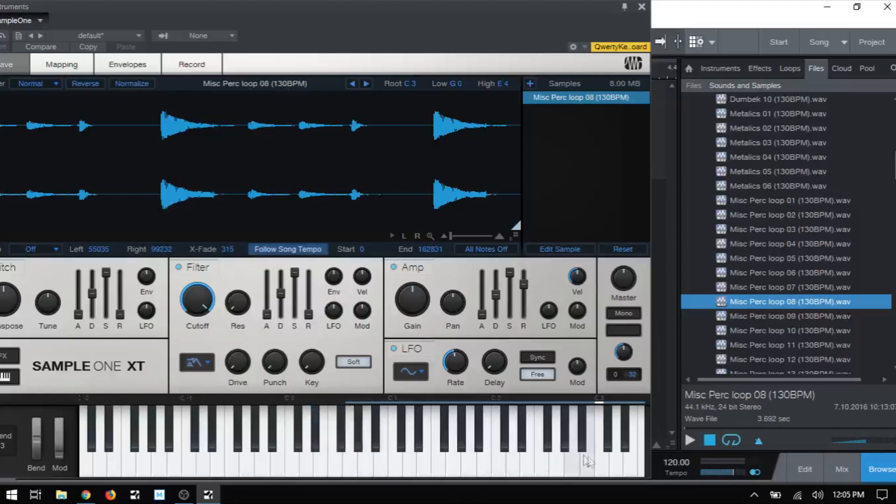
{"action": "mouse_move", "coordinate": [522, 464]}
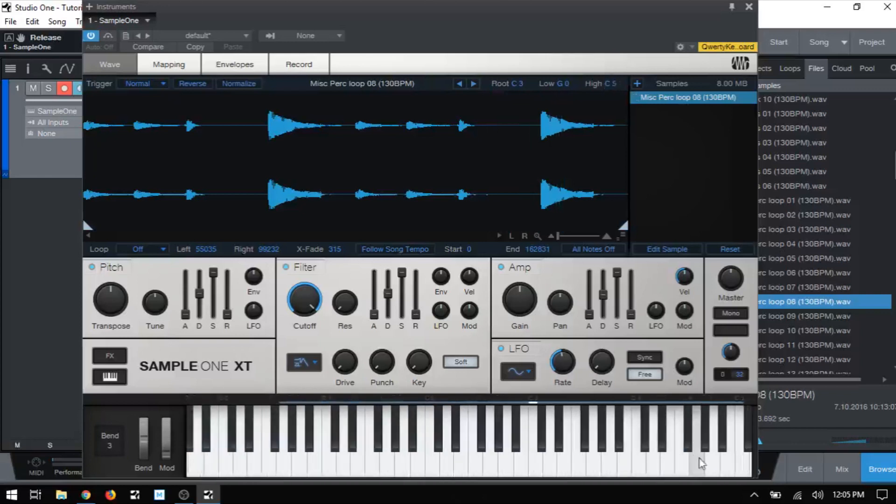
{"action": "mouse_move", "coordinate": [450, 335]}
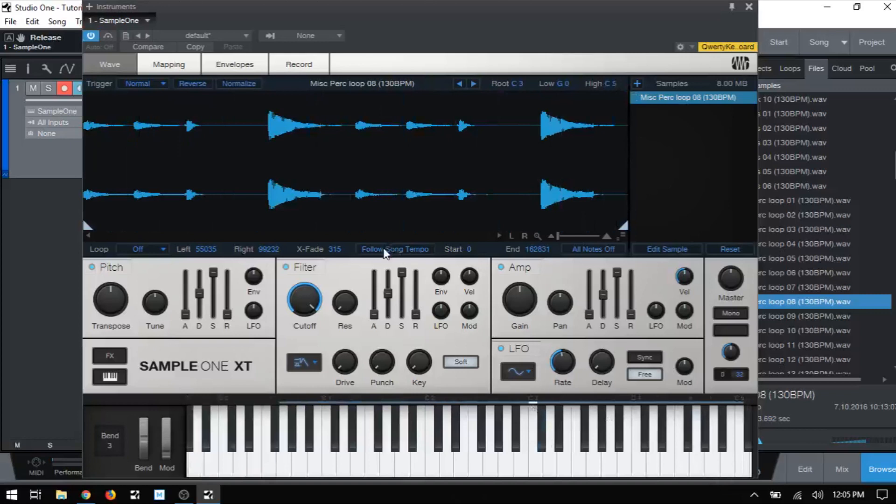
{"action": "left_click", "coordinate": [395, 248]}
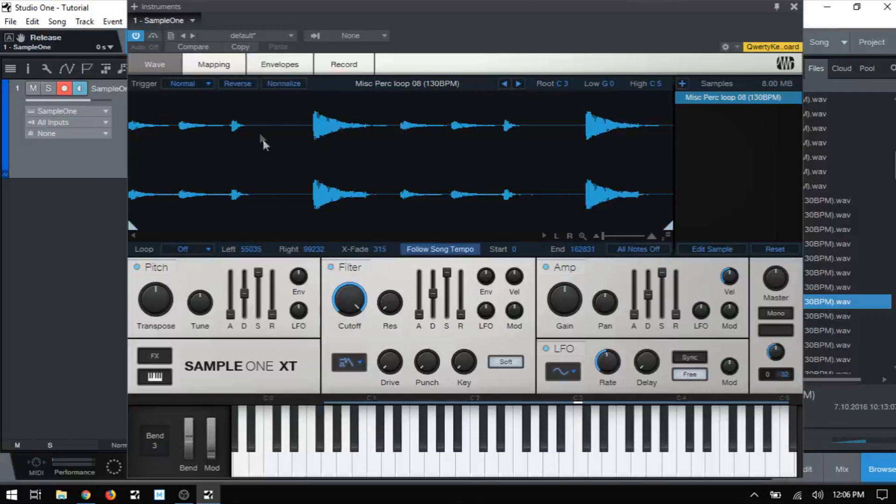
Step: Change Misc Perc loop 08's trigger mode to One Shot
{"action": "left_click", "coordinate": [188, 83]}
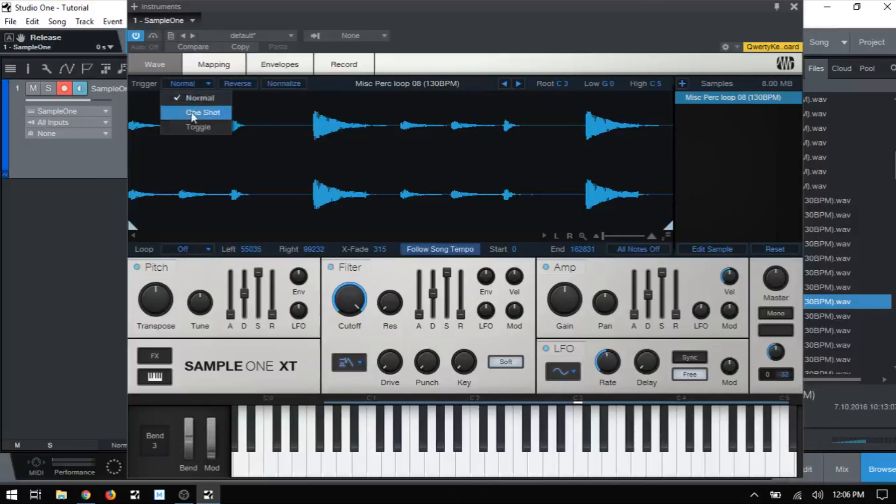
{"action": "left_click", "coordinate": [197, 112]}
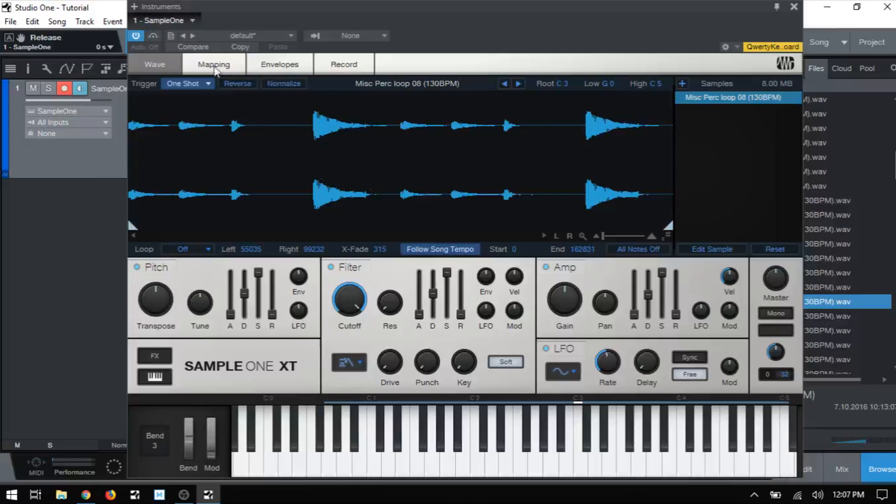
{"action": "left_click", "coordinate": [213, 64]}
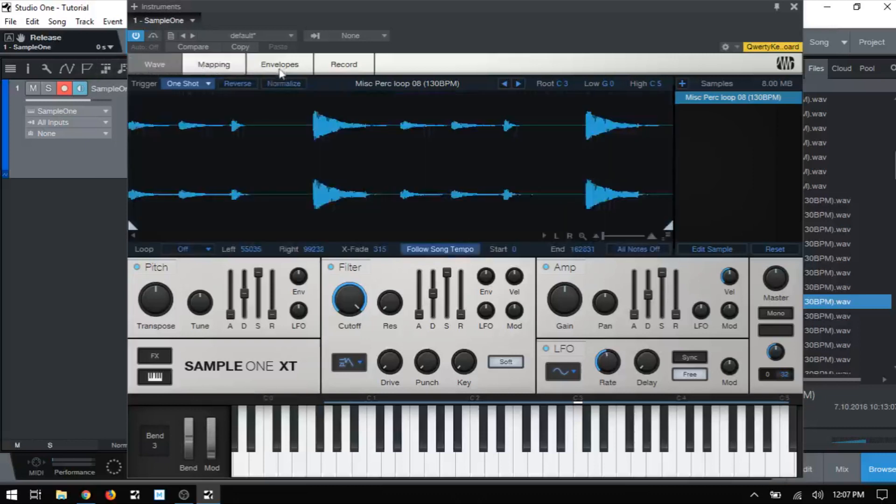
Step: View the Envelopes page, then switch to the Record page
{"action": "left_click", "coordinate": [279, 64]}
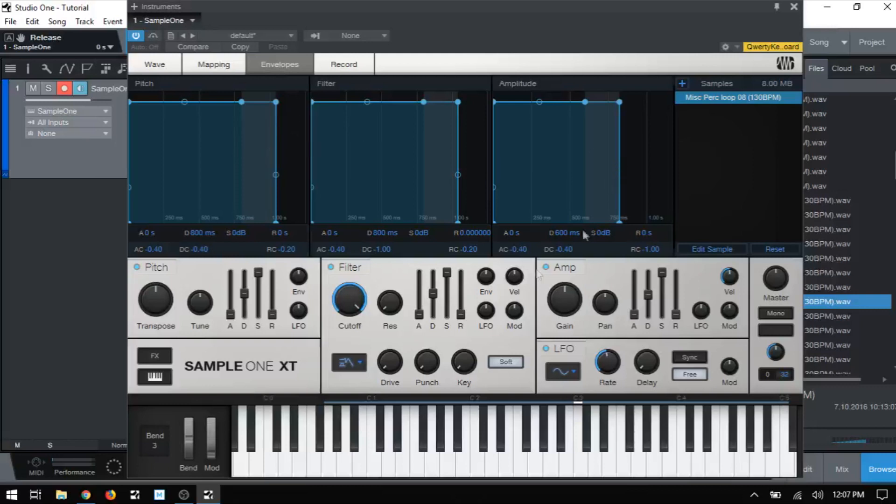
{"action": "mouse_move", "coordinate": [280, 273]}
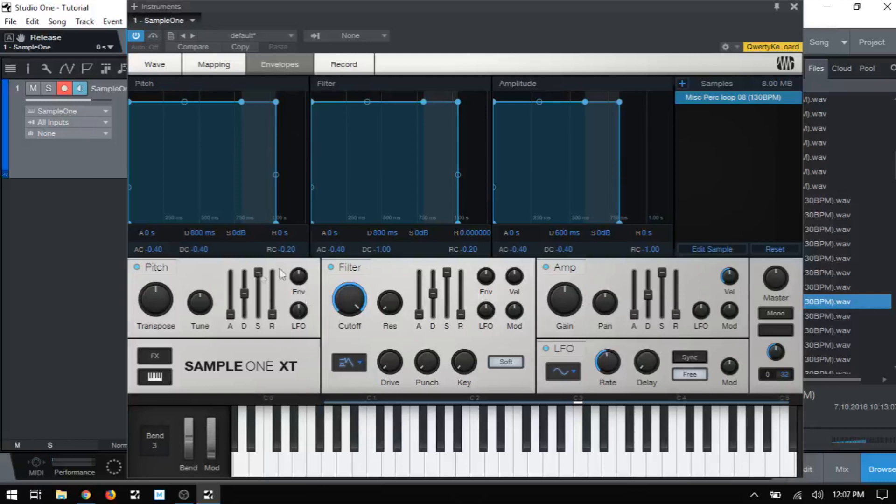
{"action": "mouse_move", "coordinate": [397, 323]}
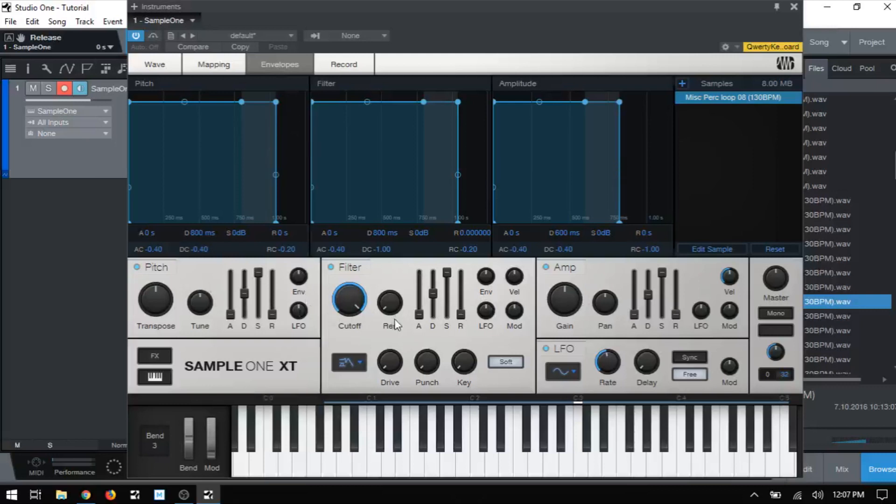
{"action": "mouse_move", "coordinate": [374, 207]}
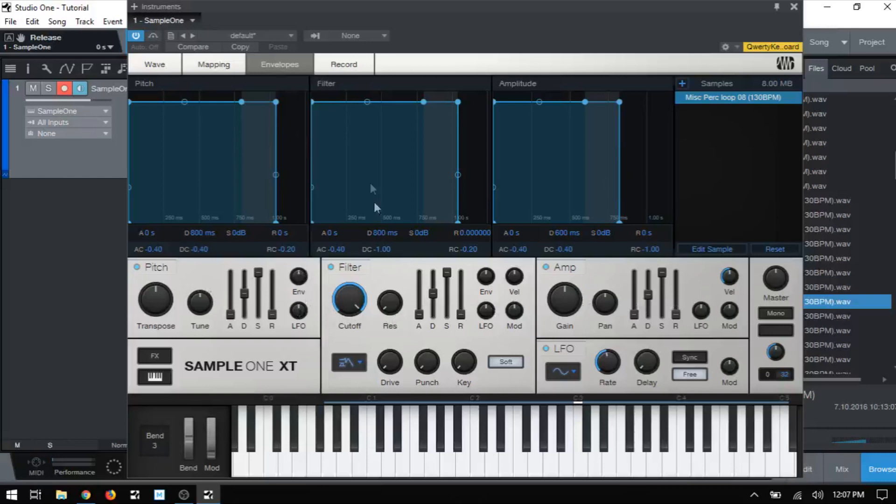
{"action": "left_click", "coordinate": [343, 65]}
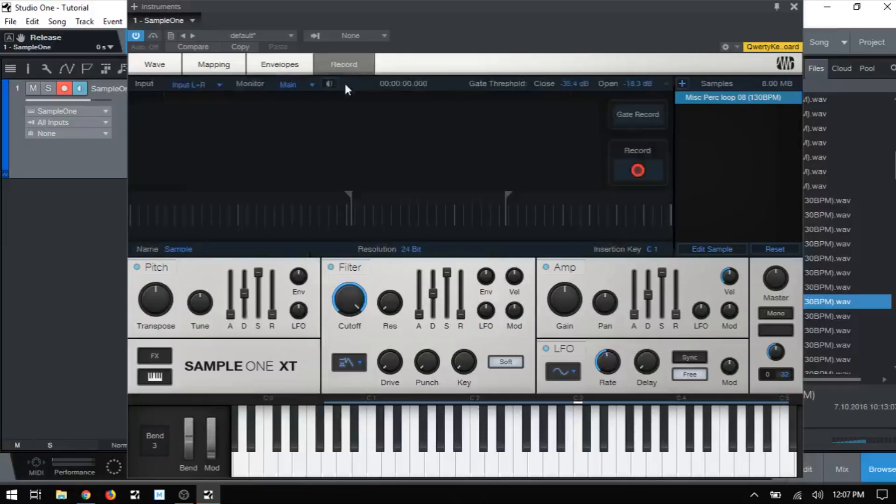
{"action": "mouse_move", "coordinate": [470, 252]}
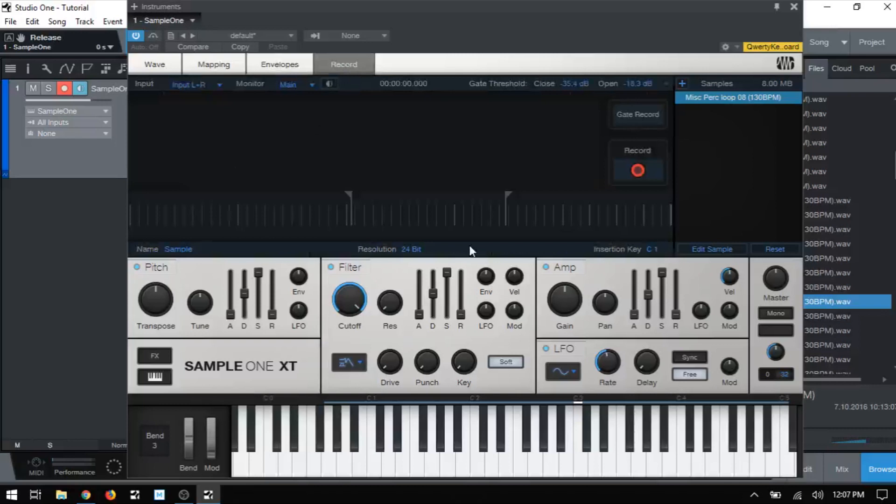